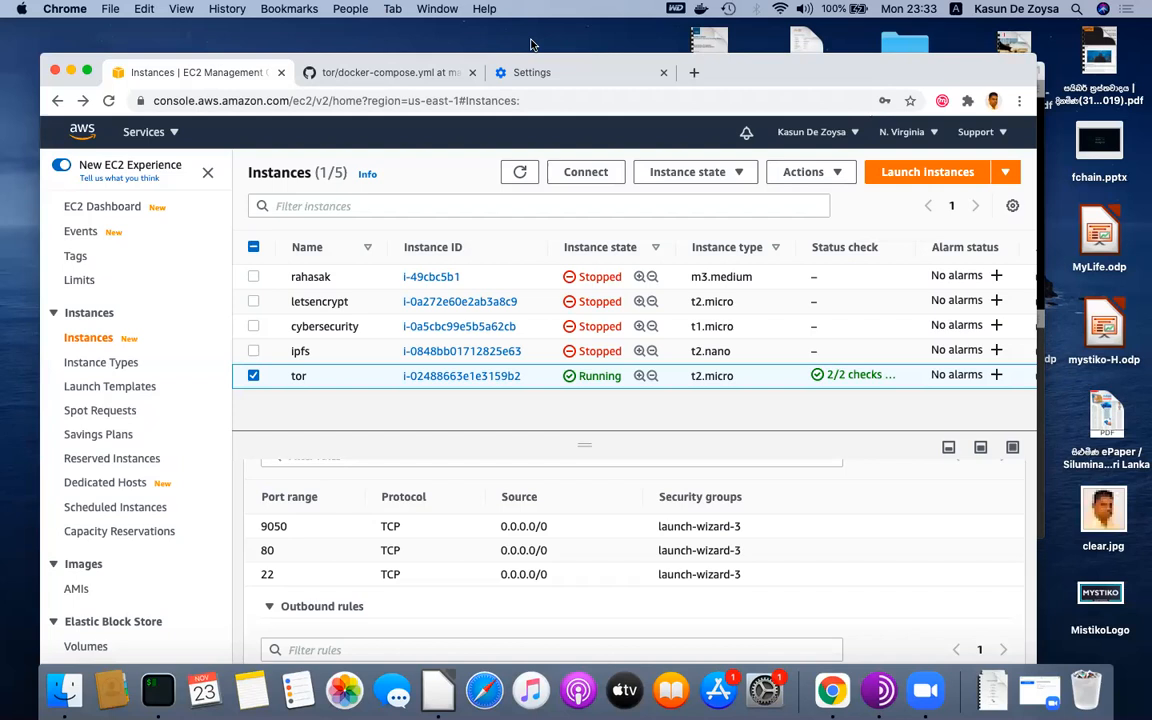
{"action": "mouse_move", "coordinate": [705, 110]}
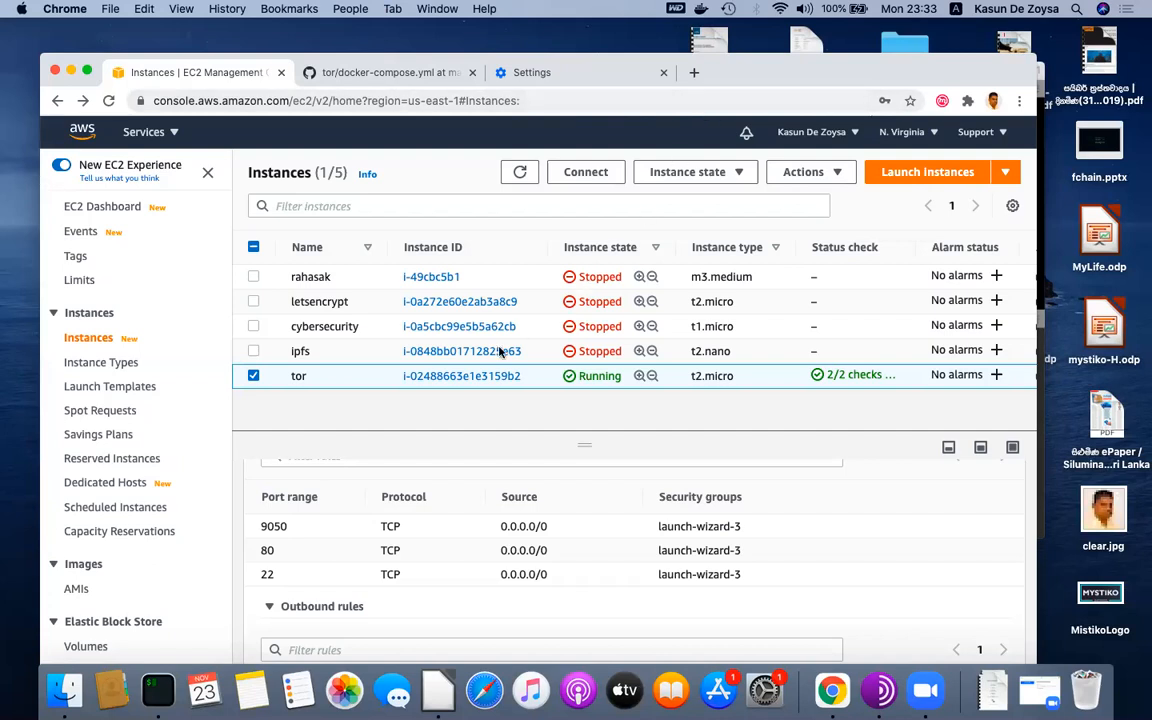
{"action": "mouse_move", "coordinate": [558, 461]}
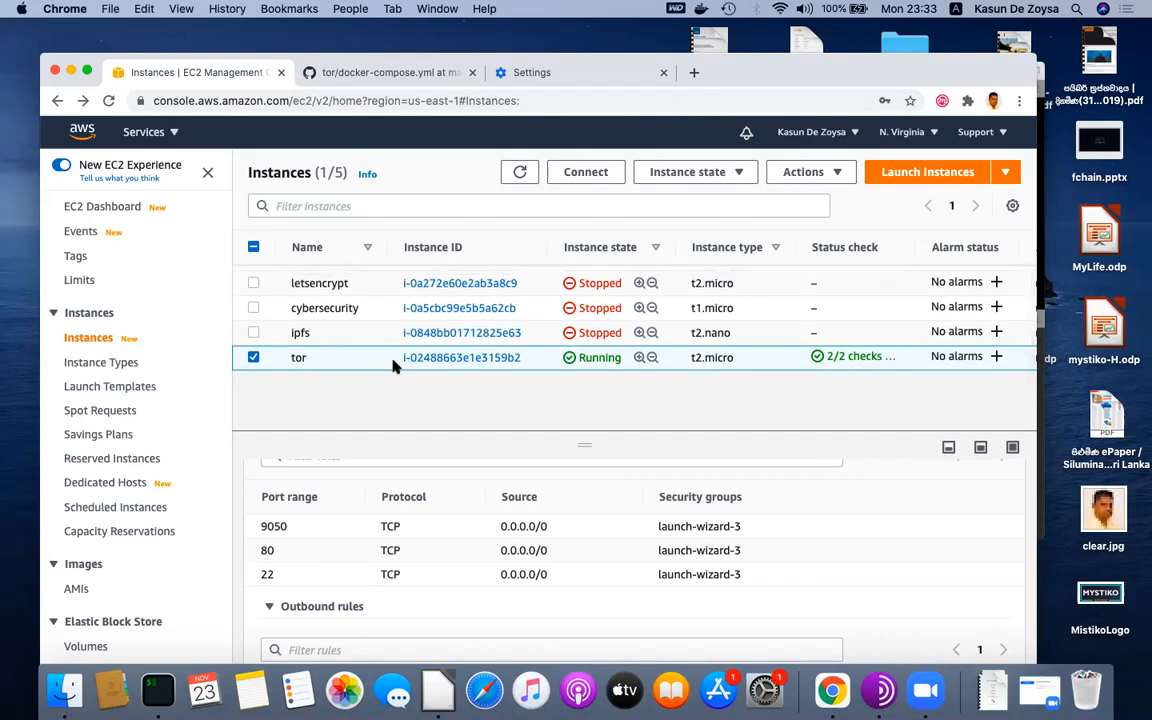
{"action": "mouse_move", "coordinate": [428, 369]}
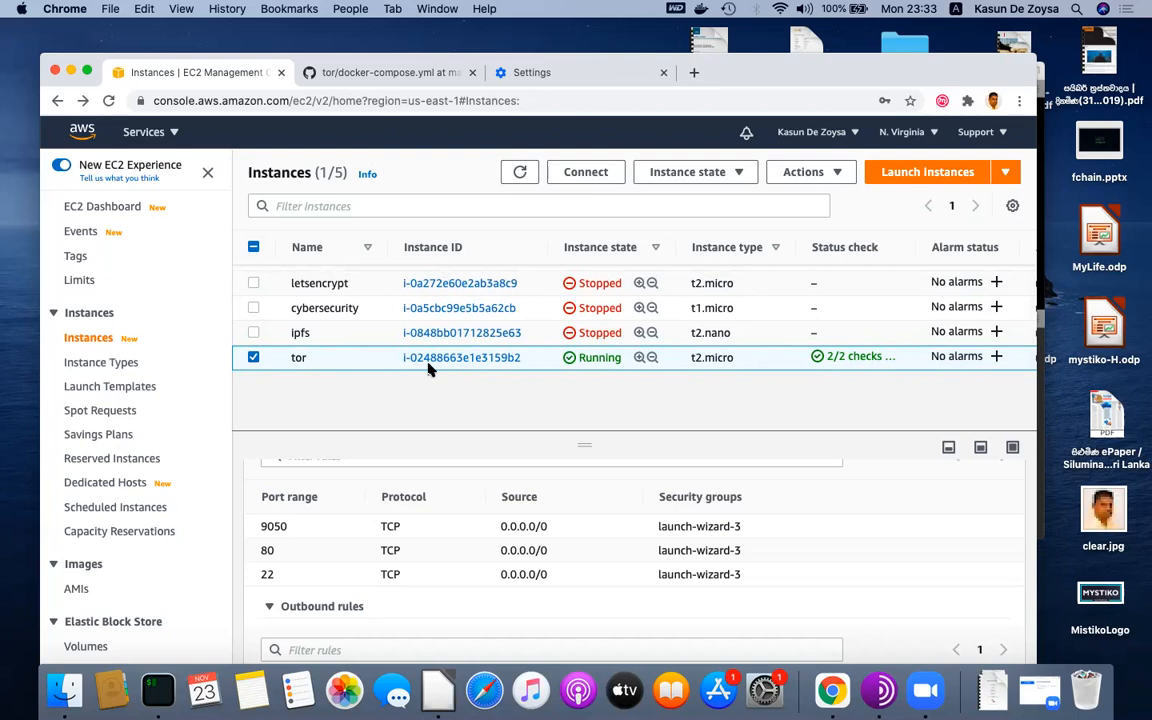
{"action": "mouse_move", "coordinate": [728, 371]}
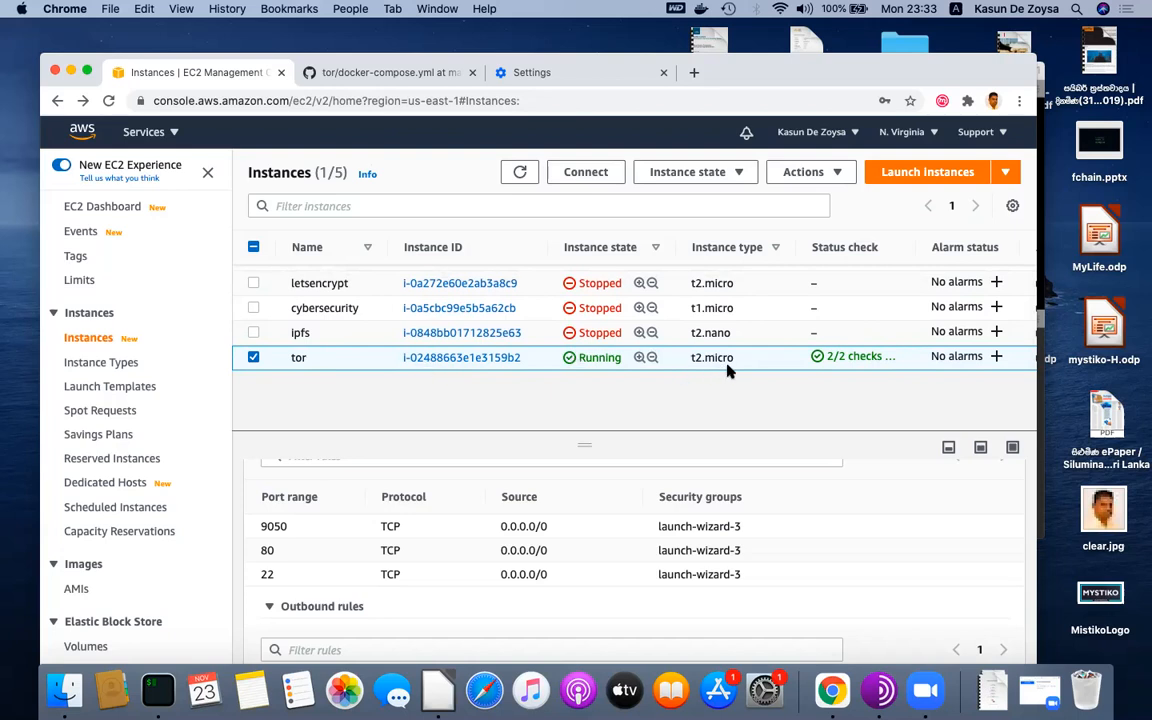
{"action": "mouse_move", "coordinate": [420, 378]}
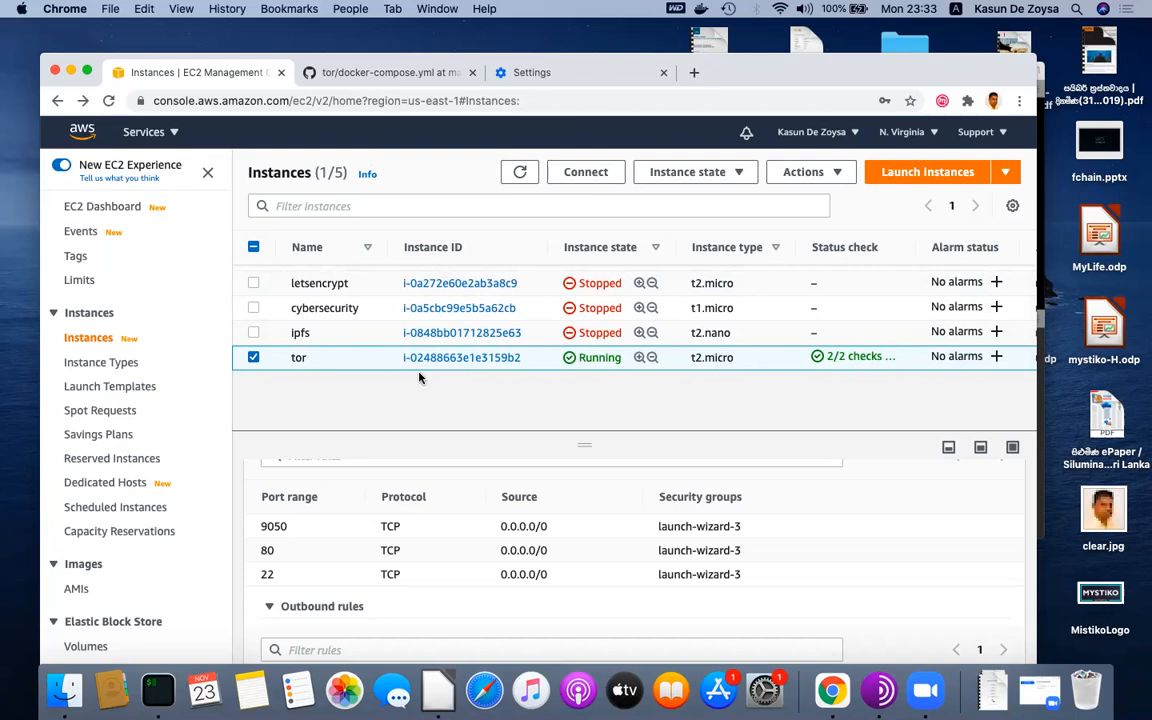
{"action": "mouse_move", "coordinate": [540, 430]}
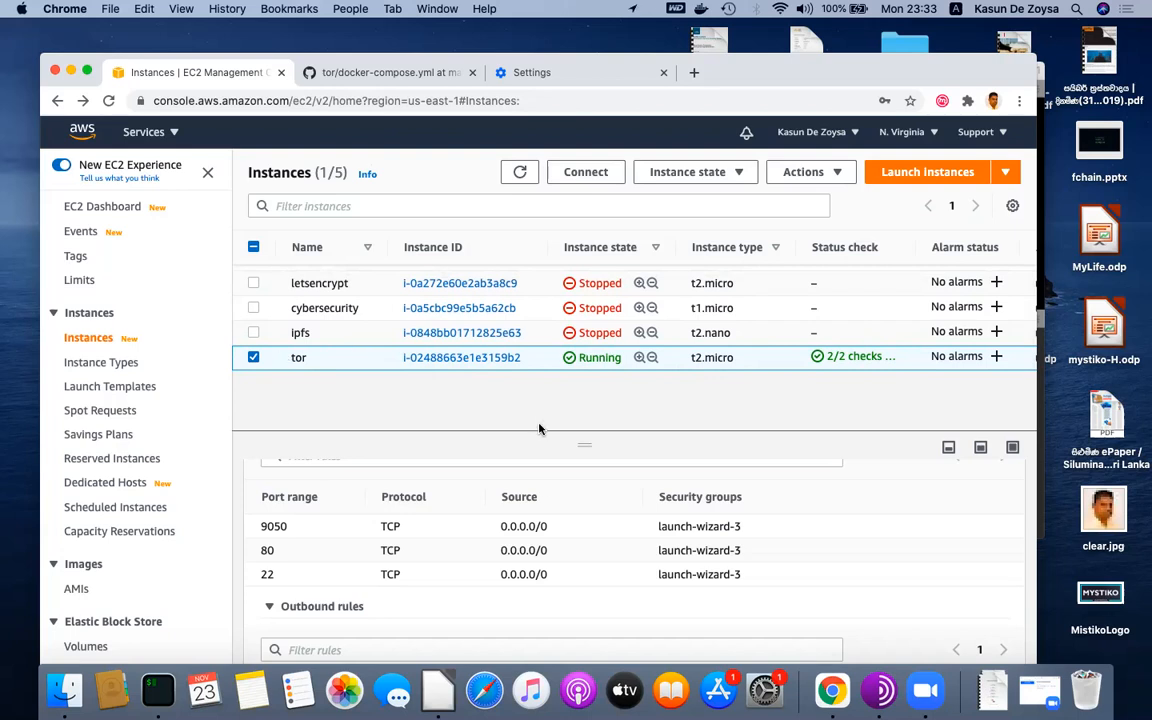
- Review the tor instance's security rules and networking address, selecting port 9050
{"action": "left_click", "coordinate": [352, 507]}
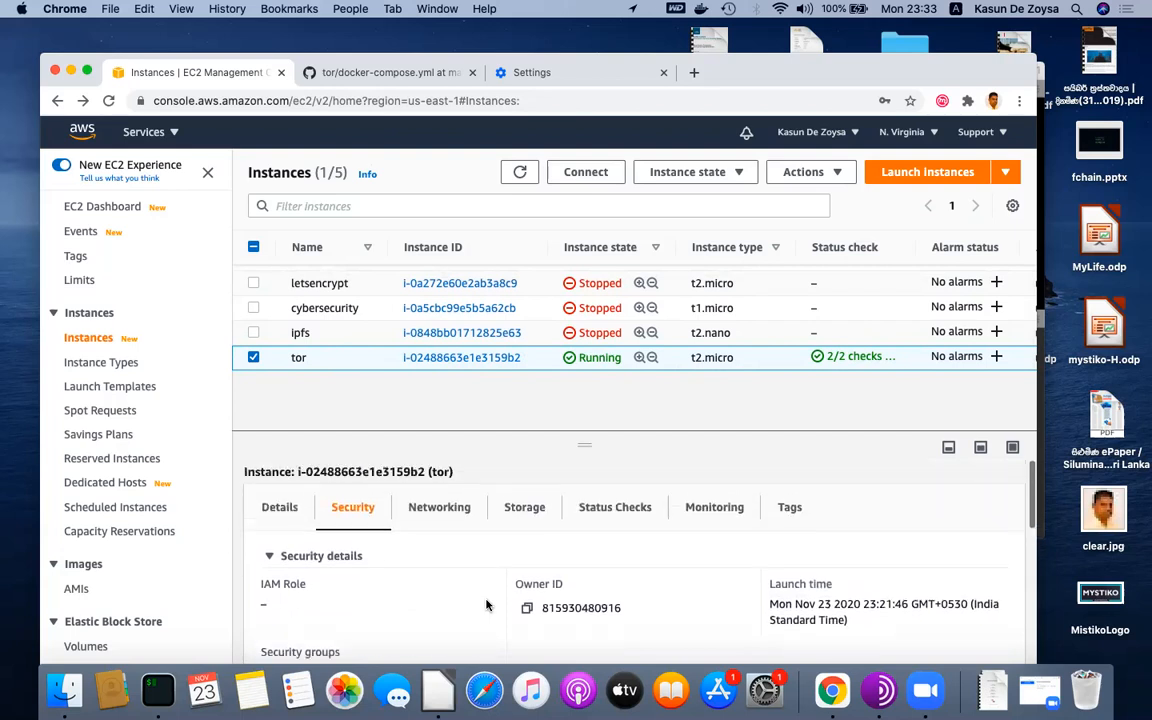
{"action": "scroll", "scroll_direction": "down", "scroll_amount": 3}
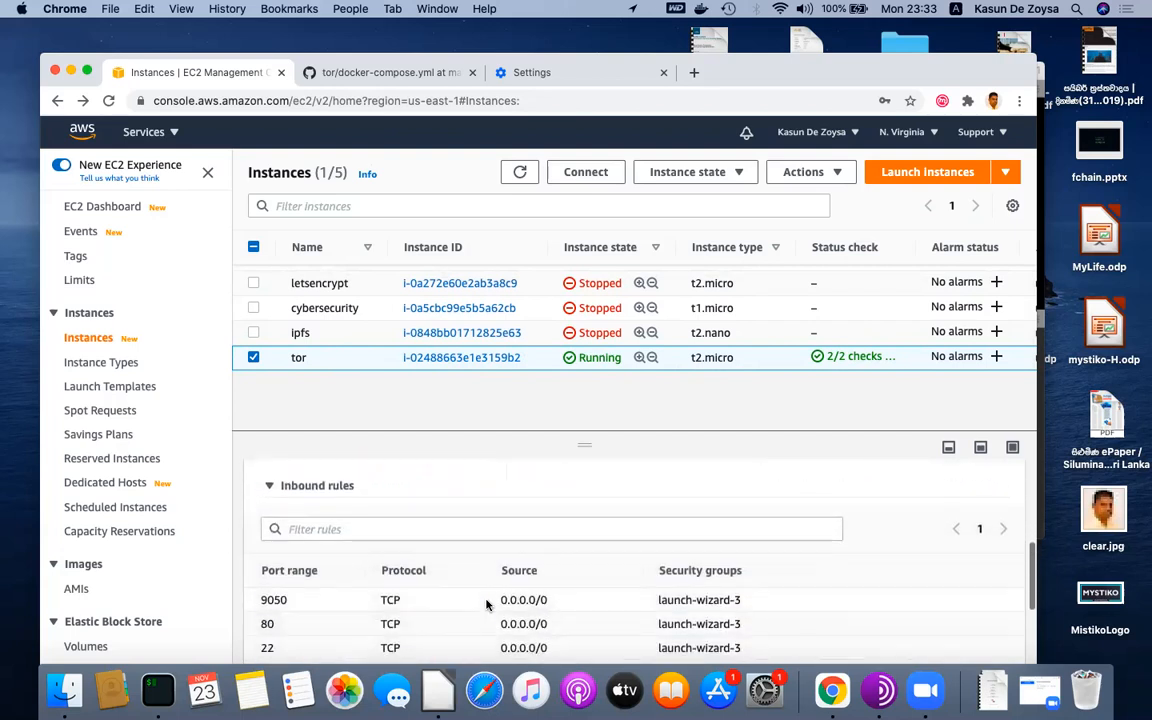
{"action": "left_click", "coordinate": [439, 507]}
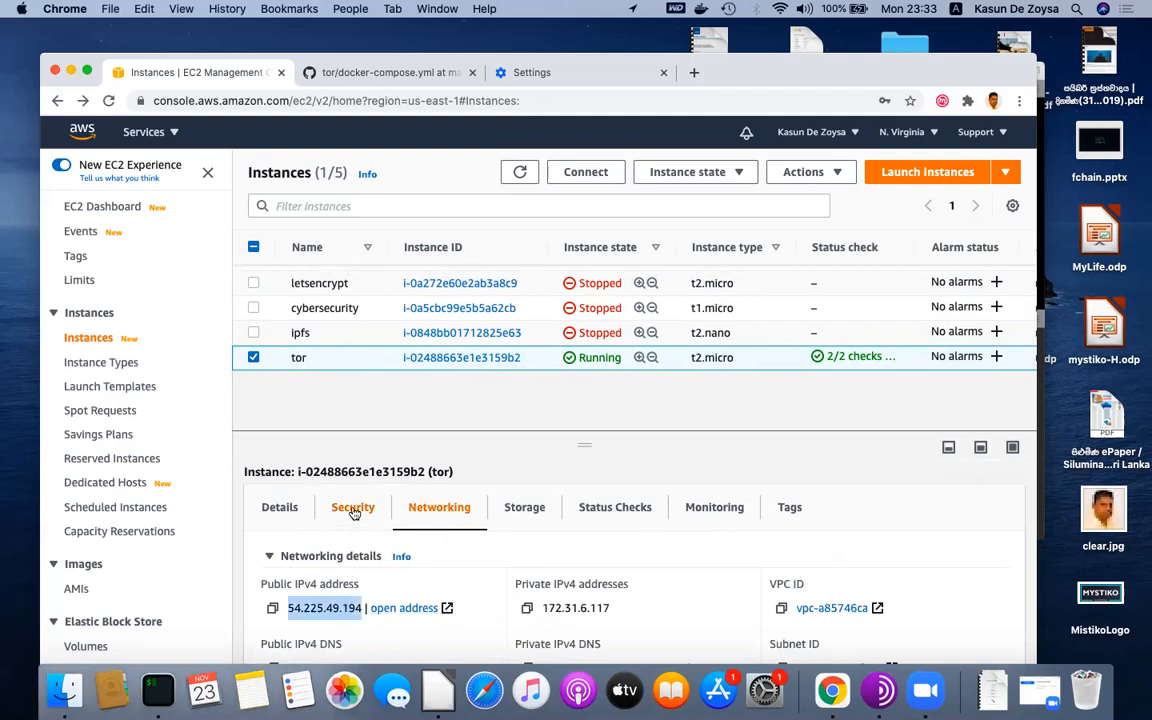
{"action": "left_click", "coordinate": [352, 507]}
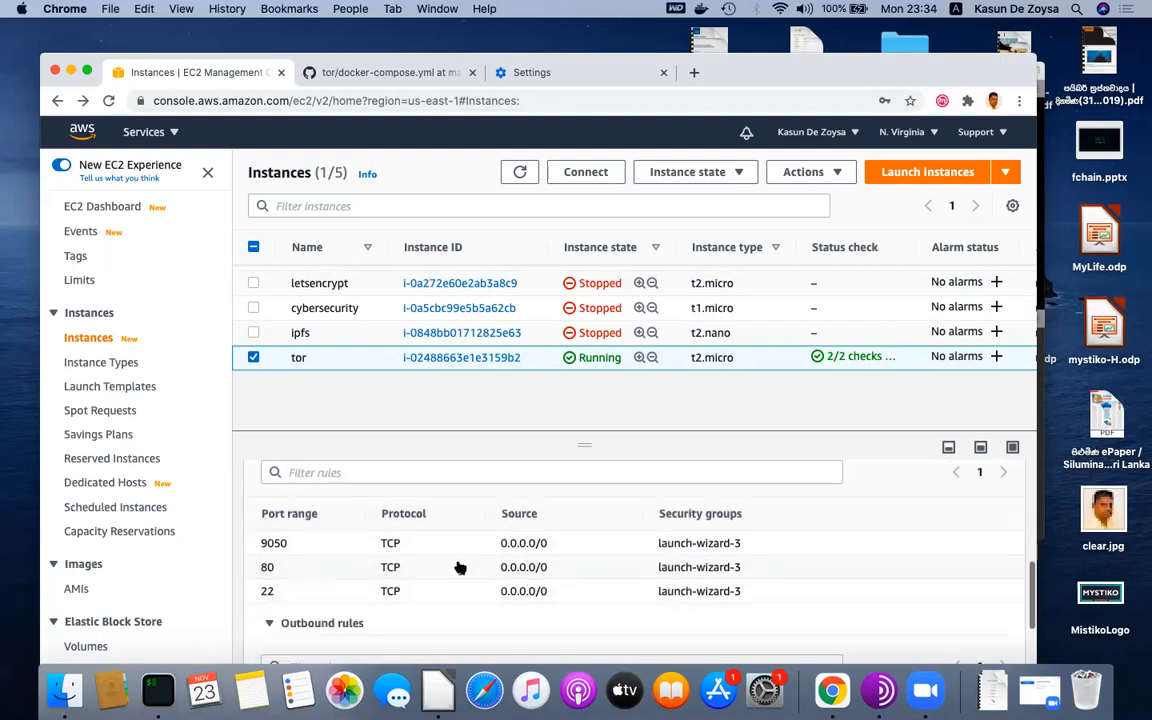
{"action": "scroll", "scroll_direction": "down", "scroll_amount": 3}
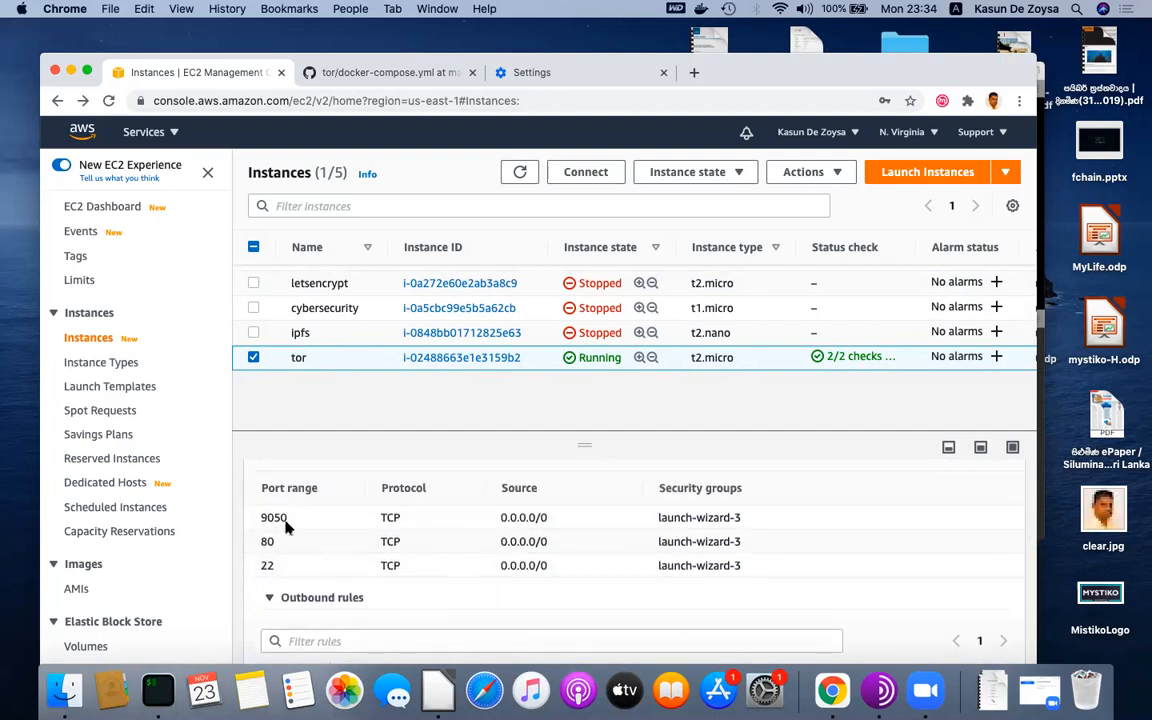
{"action": "mouse_move", "coordinate": [312, 581]}
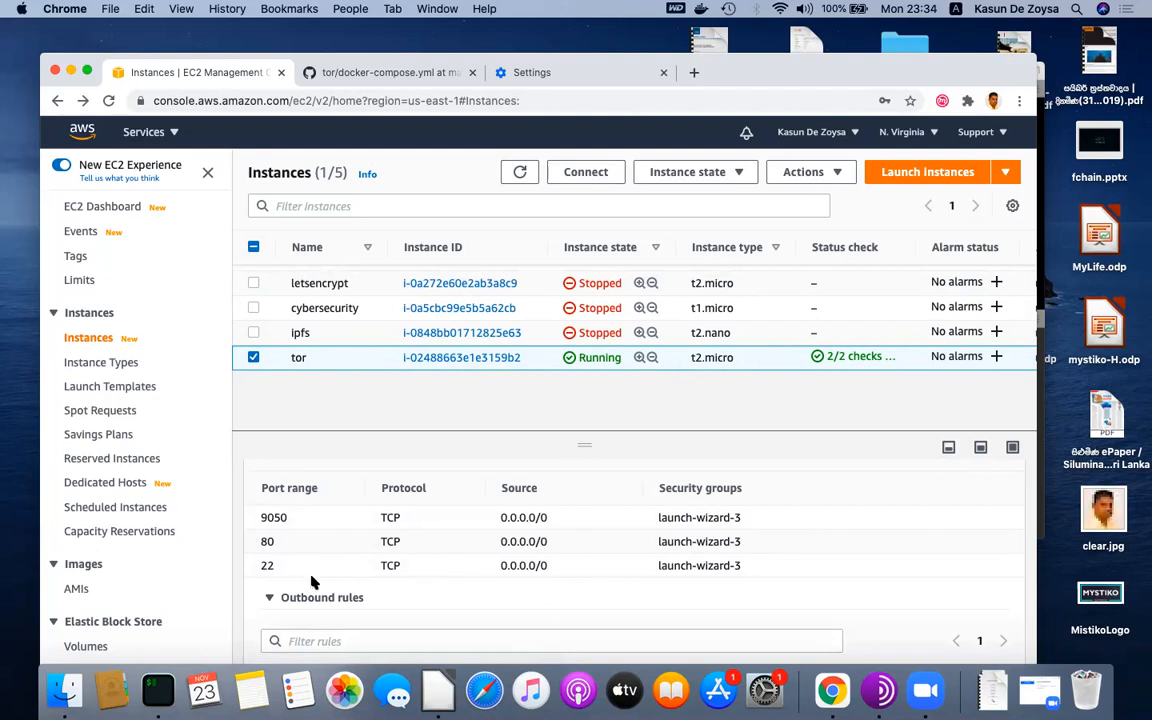
{"action": "mouse_move", "coordinate": [311, 544]}
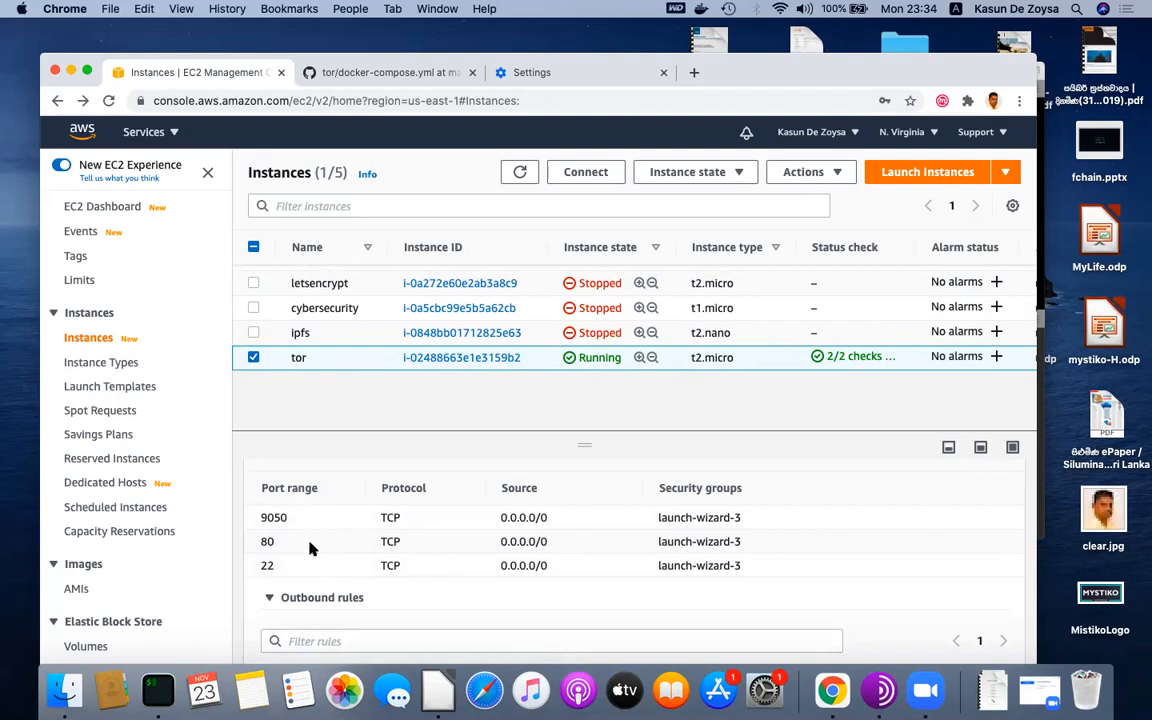
{"action": "mouse_move", "coordinate": [275, 548]}
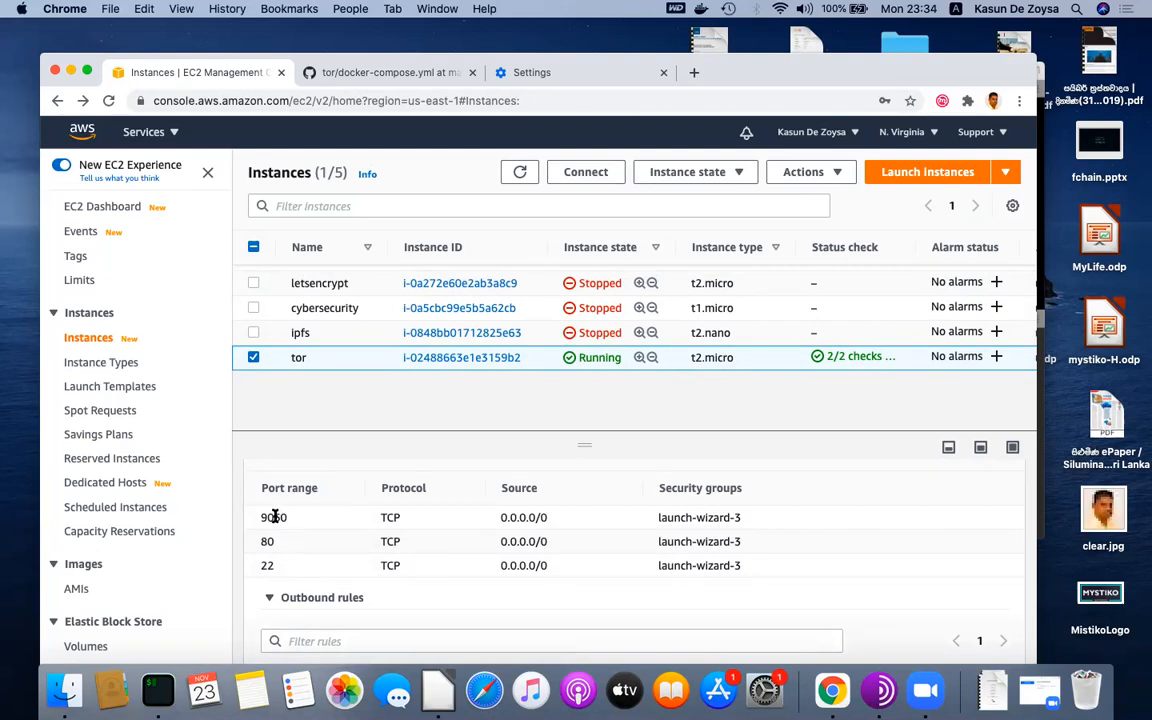
{"action": "double_click", "coordinate": [273, 517]}
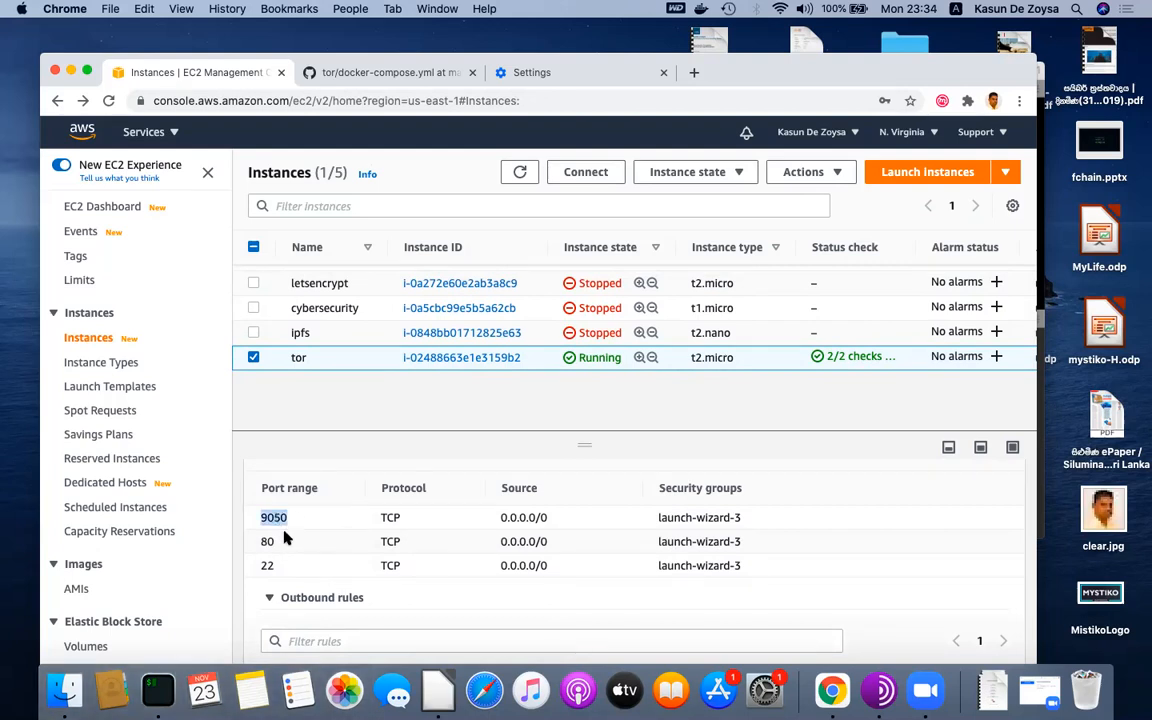
{"action": "mouse_move", "coordinate": [296, 541]}
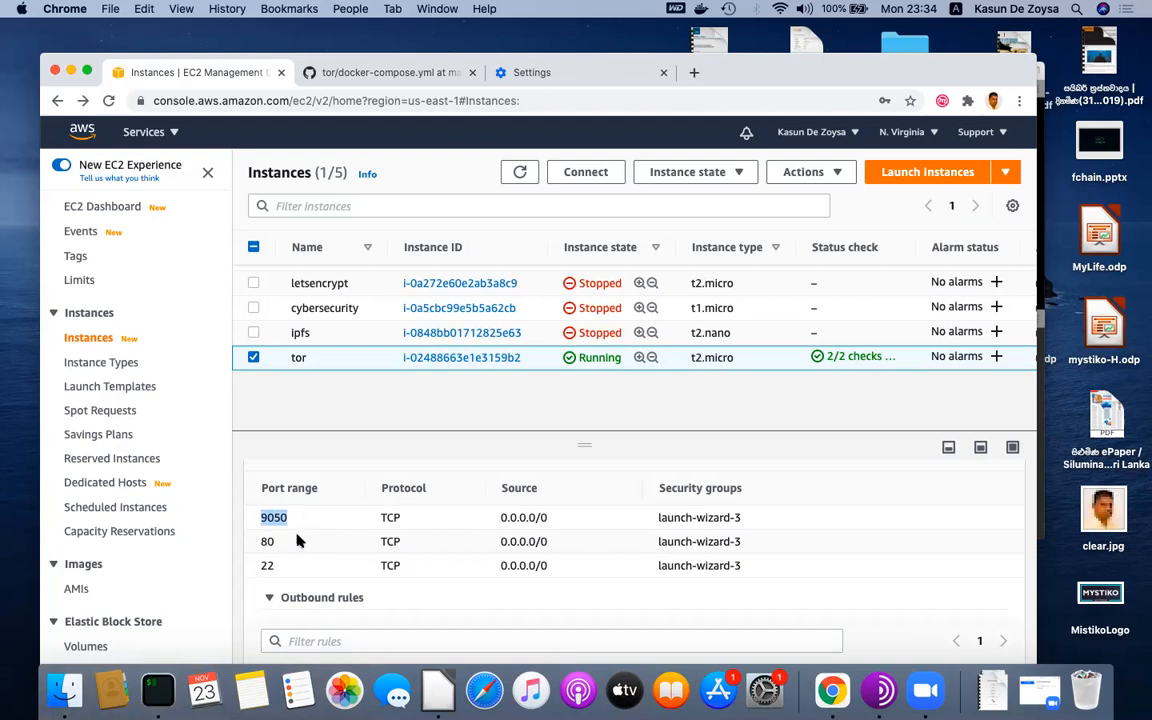
{"action": "mouse_move", "coordinate": [311, 535]}
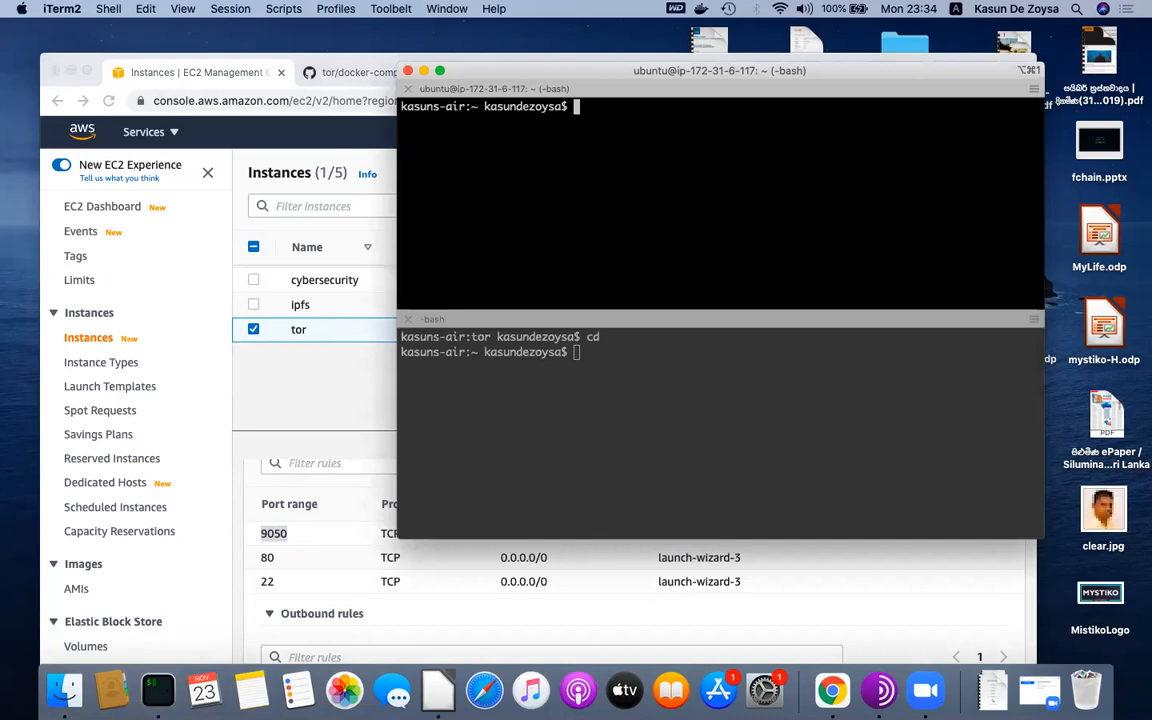
{"action": "type", "text": "cat"}
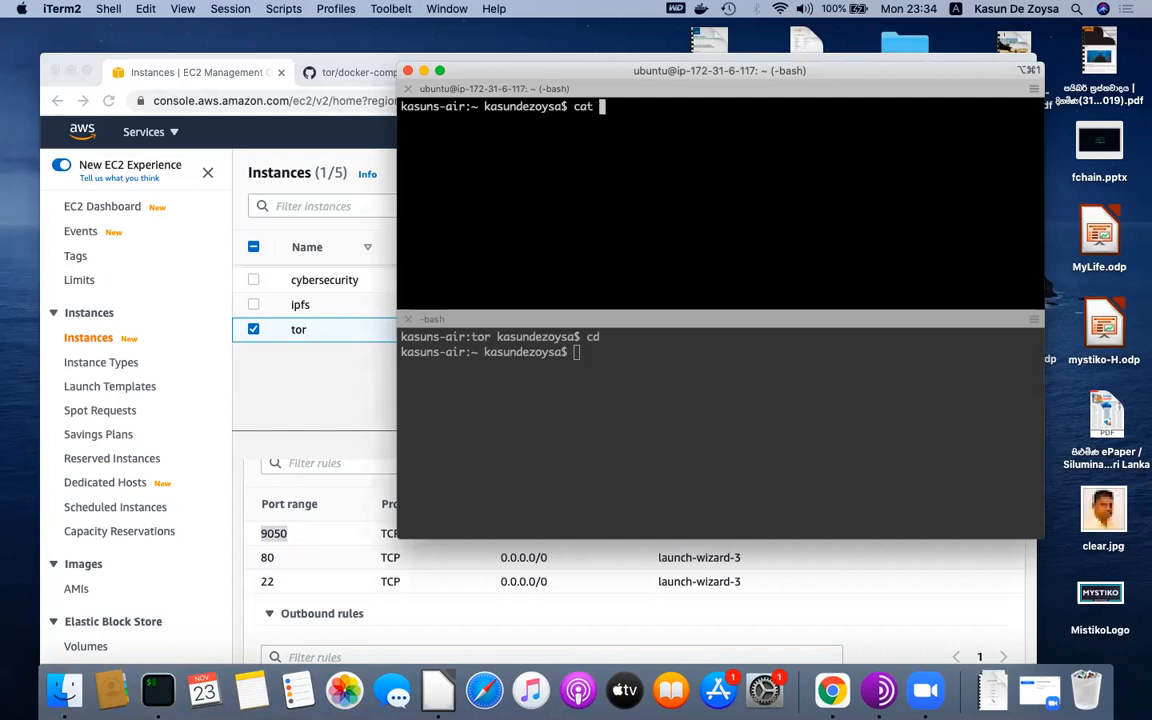
{"action": "type", "text": "logindamso"}
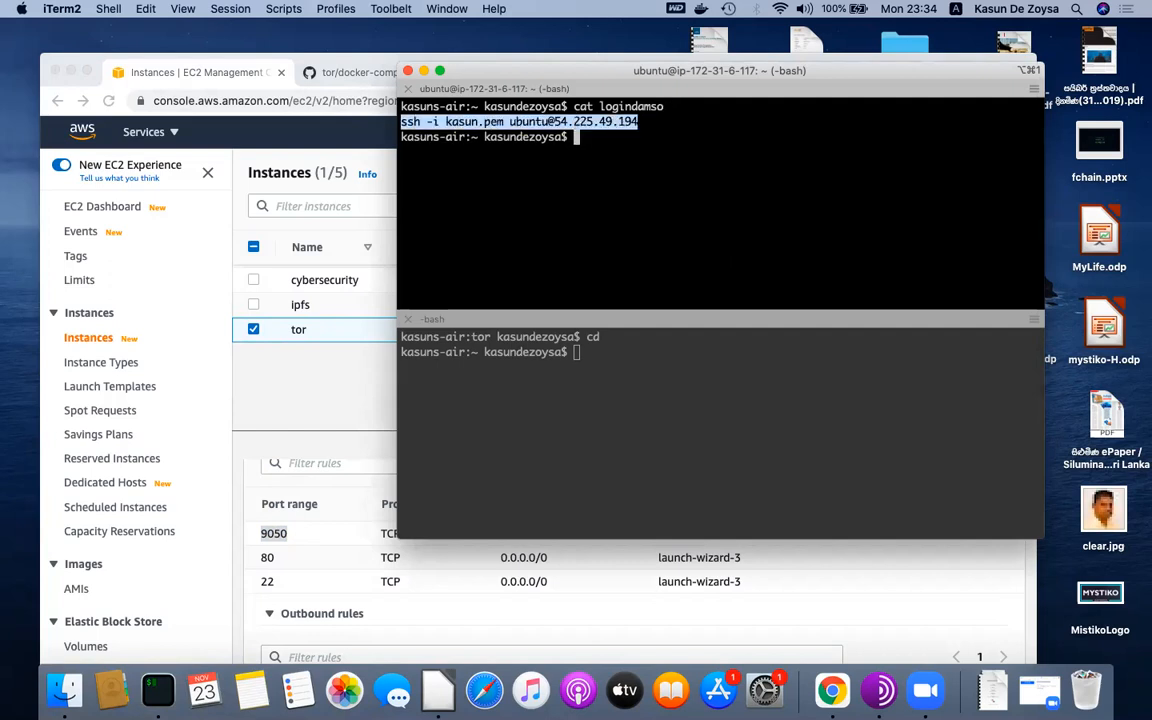
{"action": "type", "text": "ssh -i kasun.pem ubuntu@54.225.49.194"}
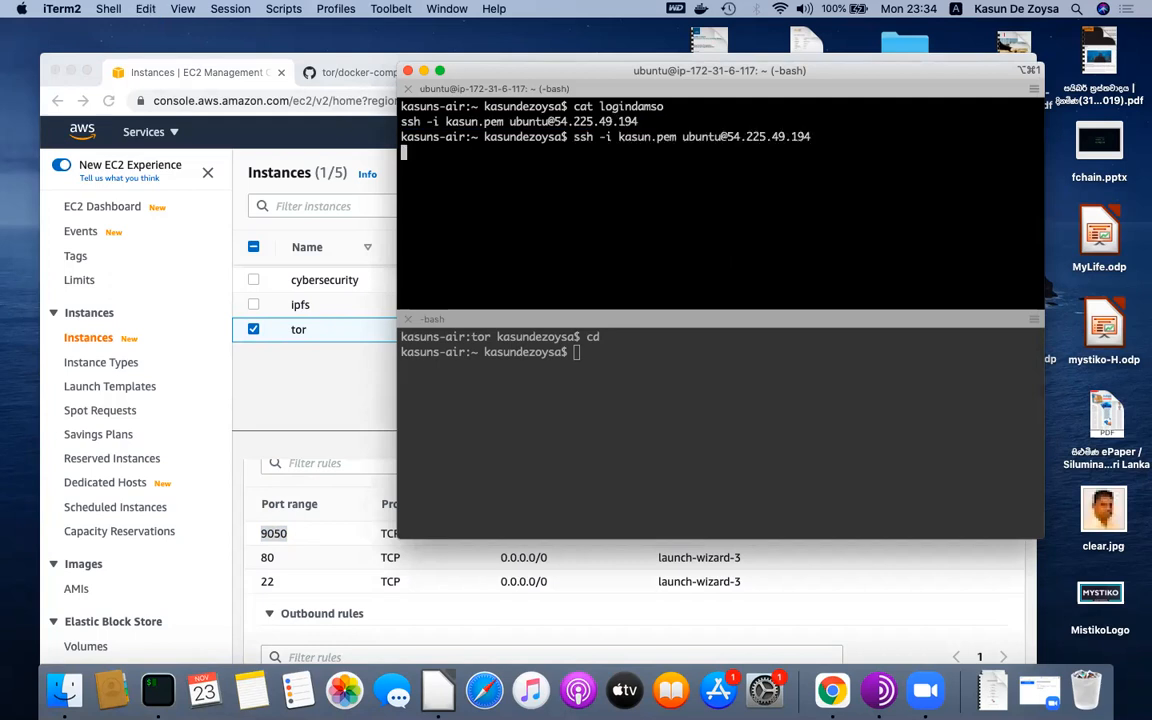
{"action": "key", "text": "Return"}
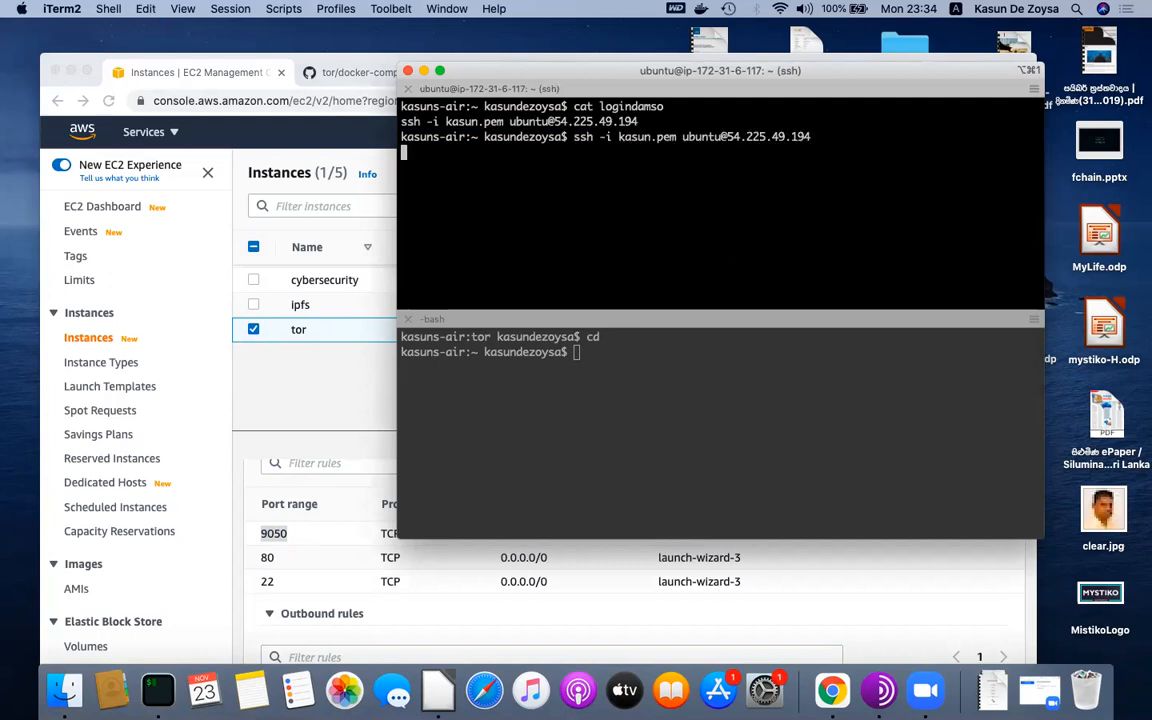
{"action": "key", "text": "Return"}
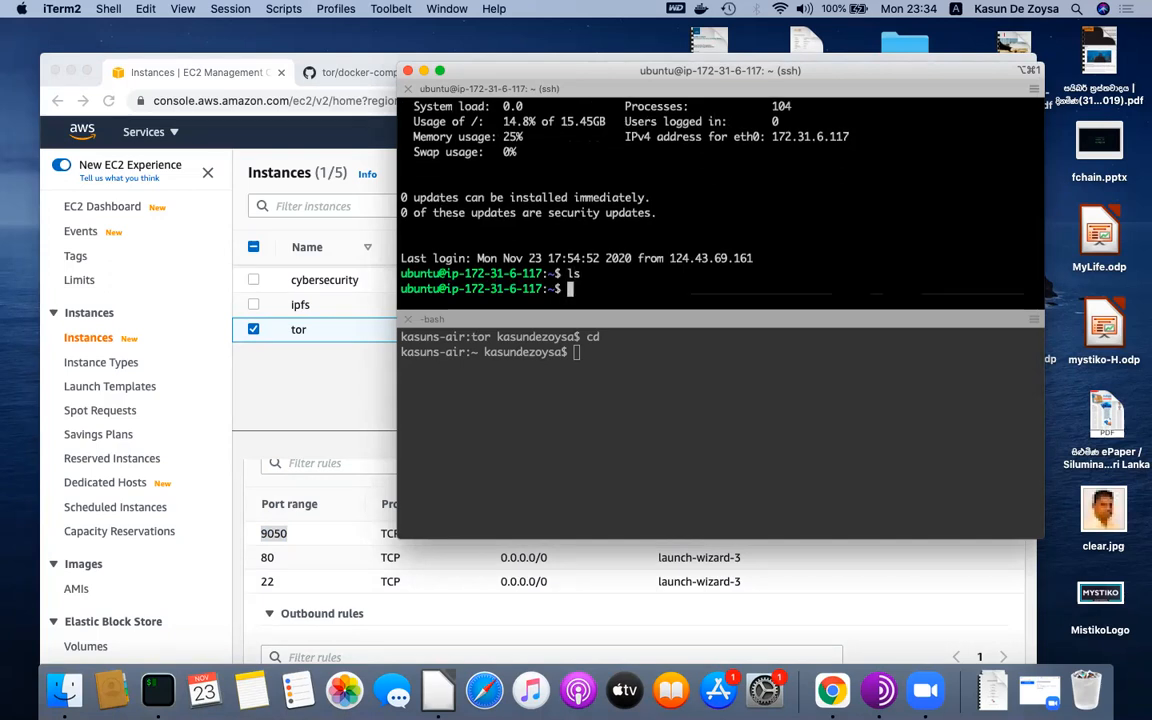
{"action": "type", "text": "clear"}
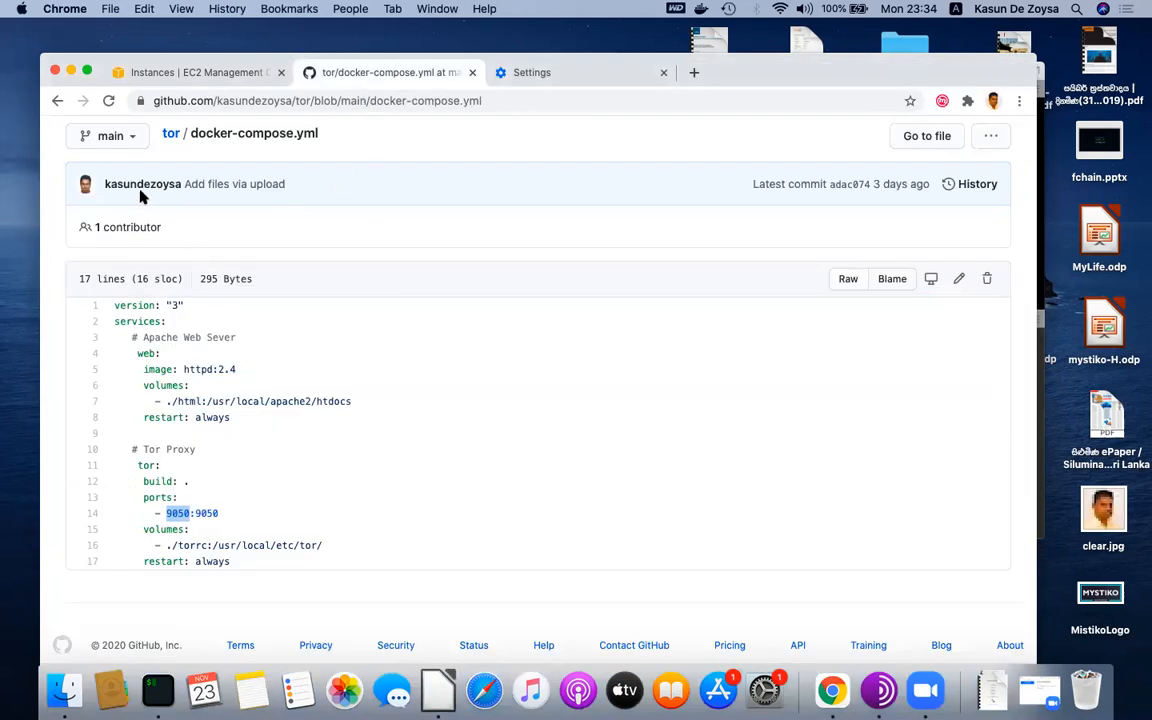
- Reach the kasundezoysa/tor repository via the owner's profile and select its web address
{"action": "left_click", "coordinate": [170, 133]}
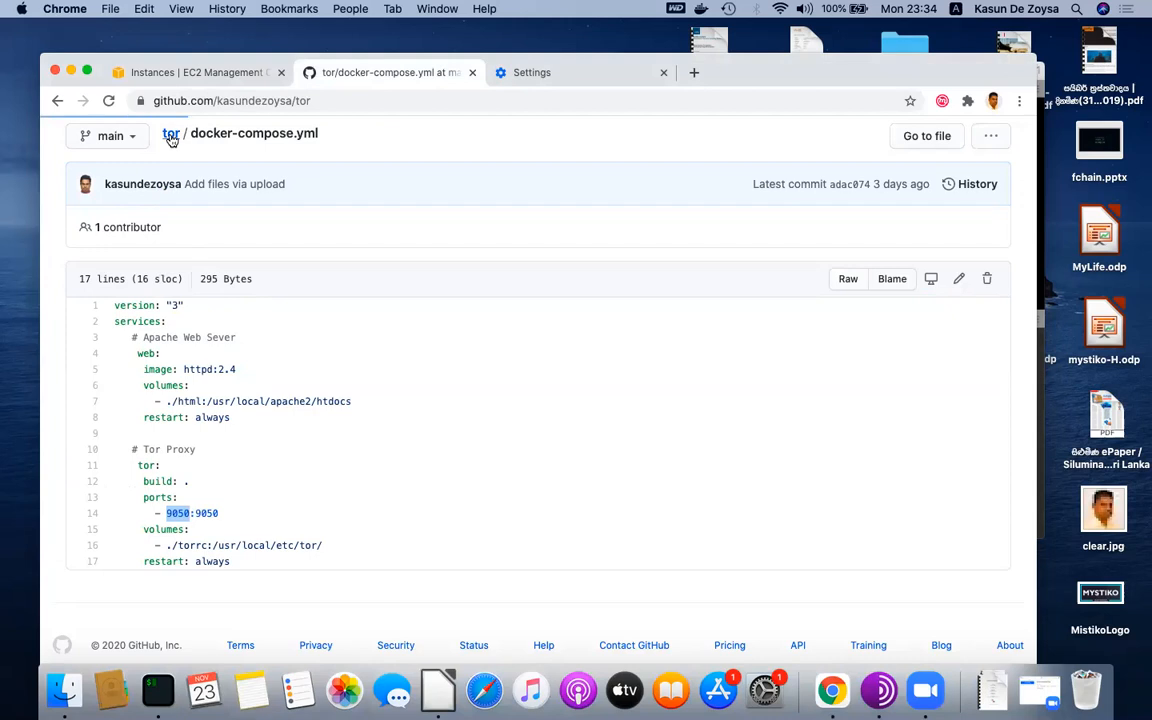
{"action": "left_click", "coordinate": [170, 133]}
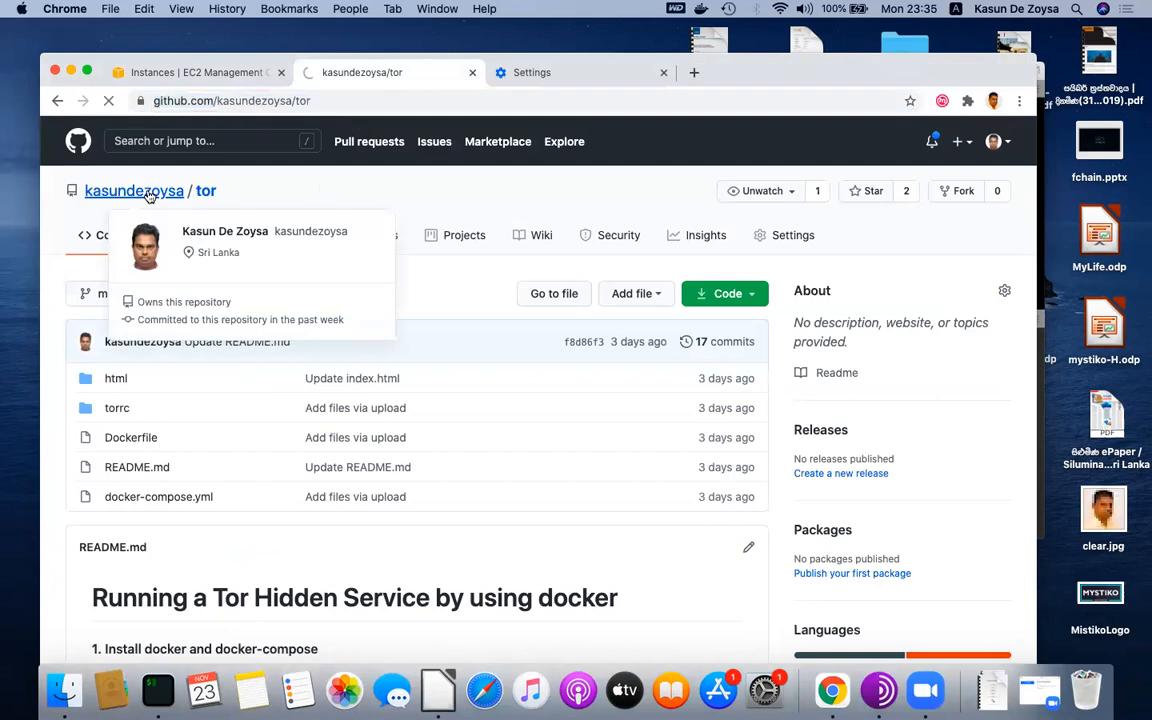
{"action": "left_click", "coordinate": [134, 190]}
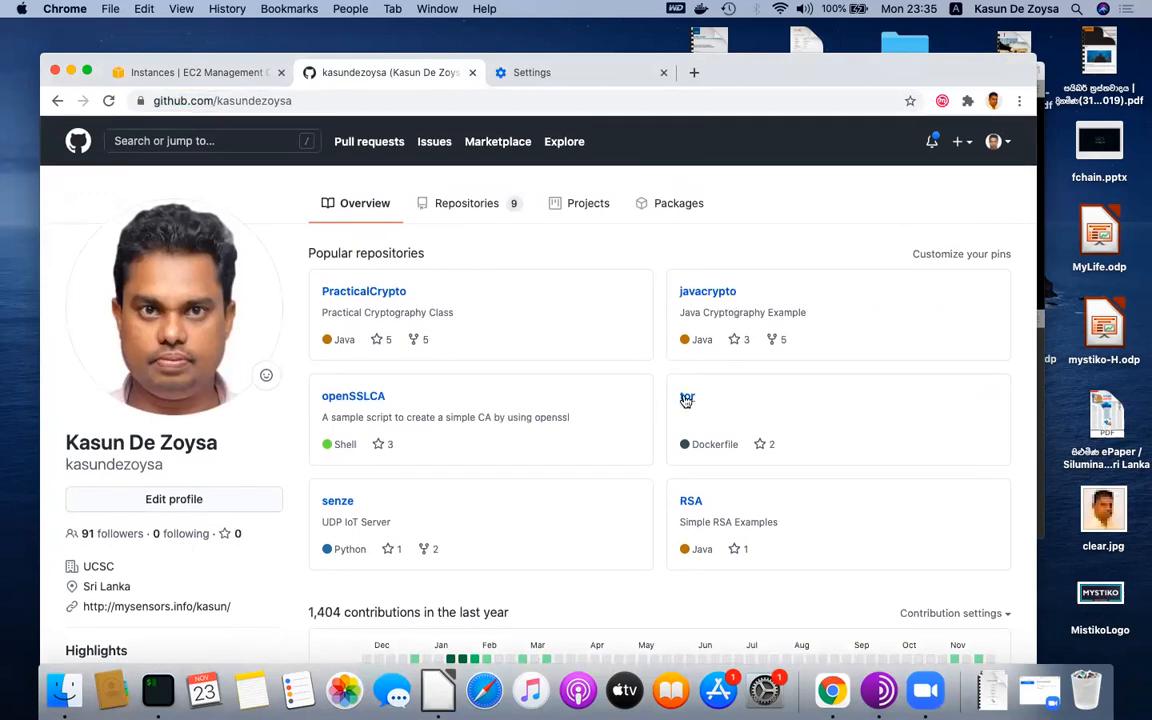
{"action": "left_click", "coordinate": [687, 397]}
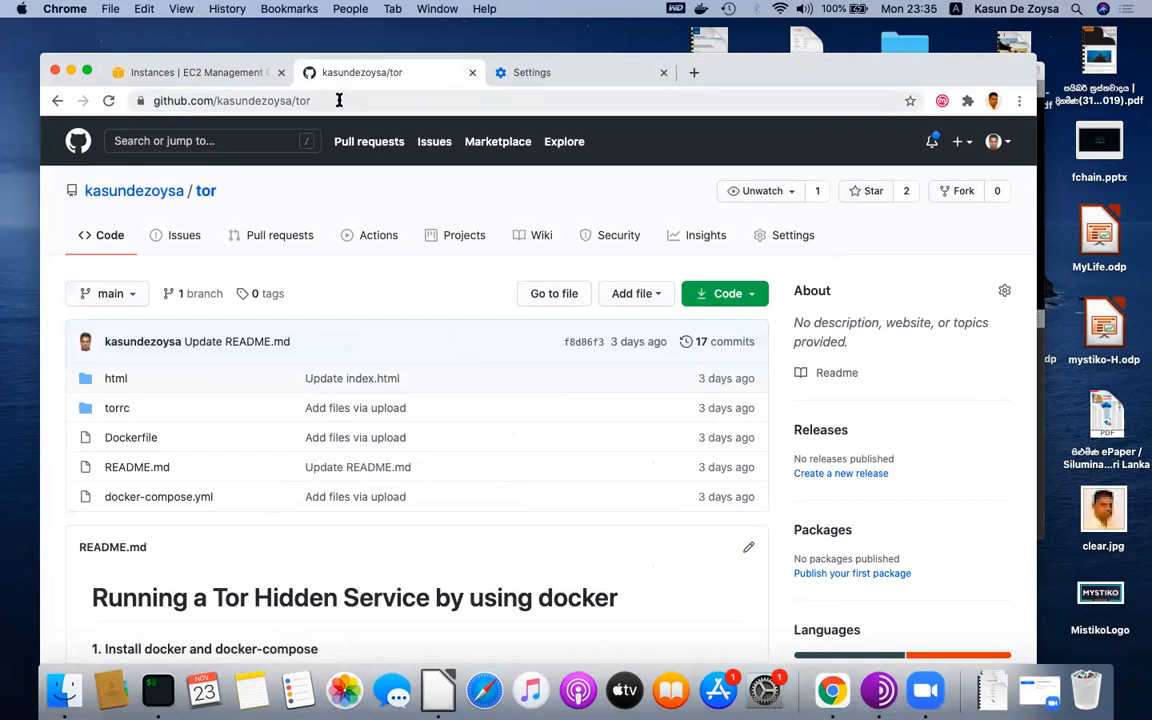
{"action": "left_click", "coordinate": [725, 293]}
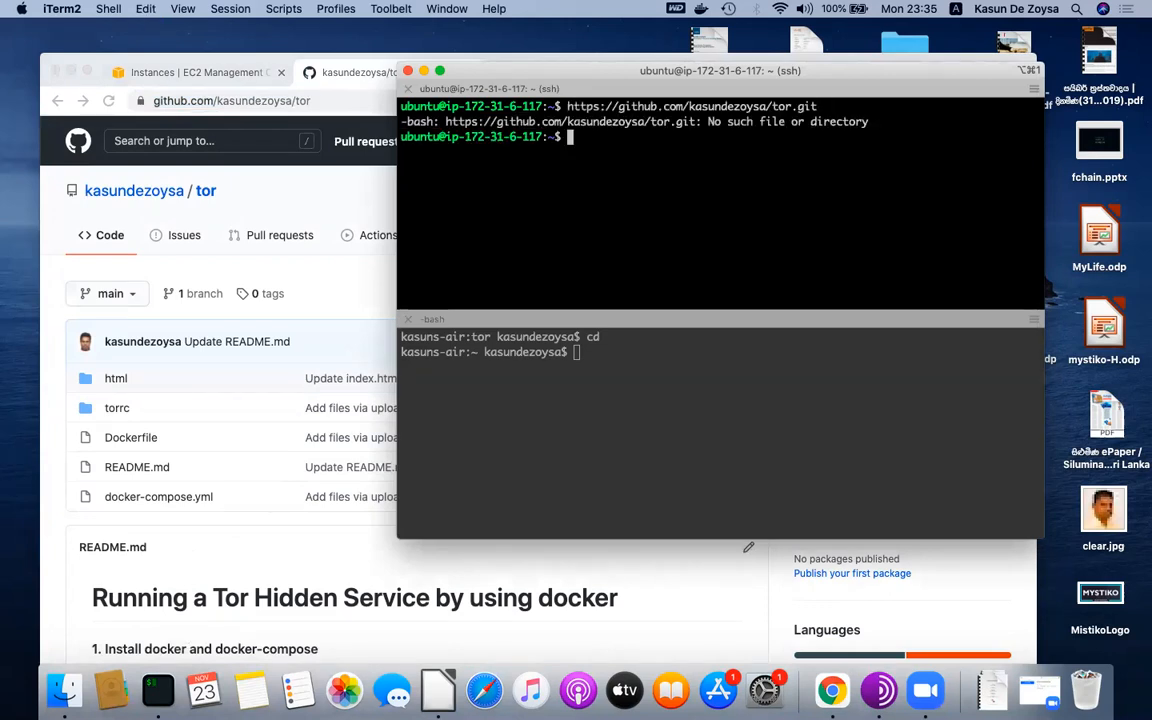
{"action": "type", "text": "g"}
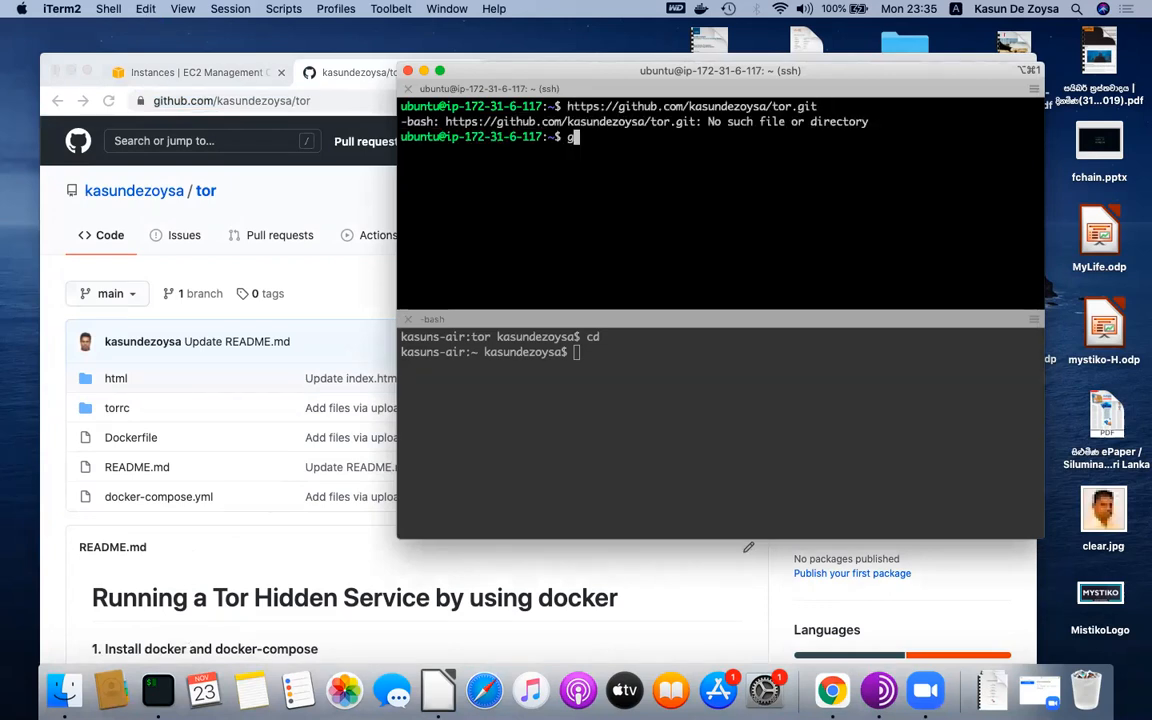
{"action": "type", "text": "it"}
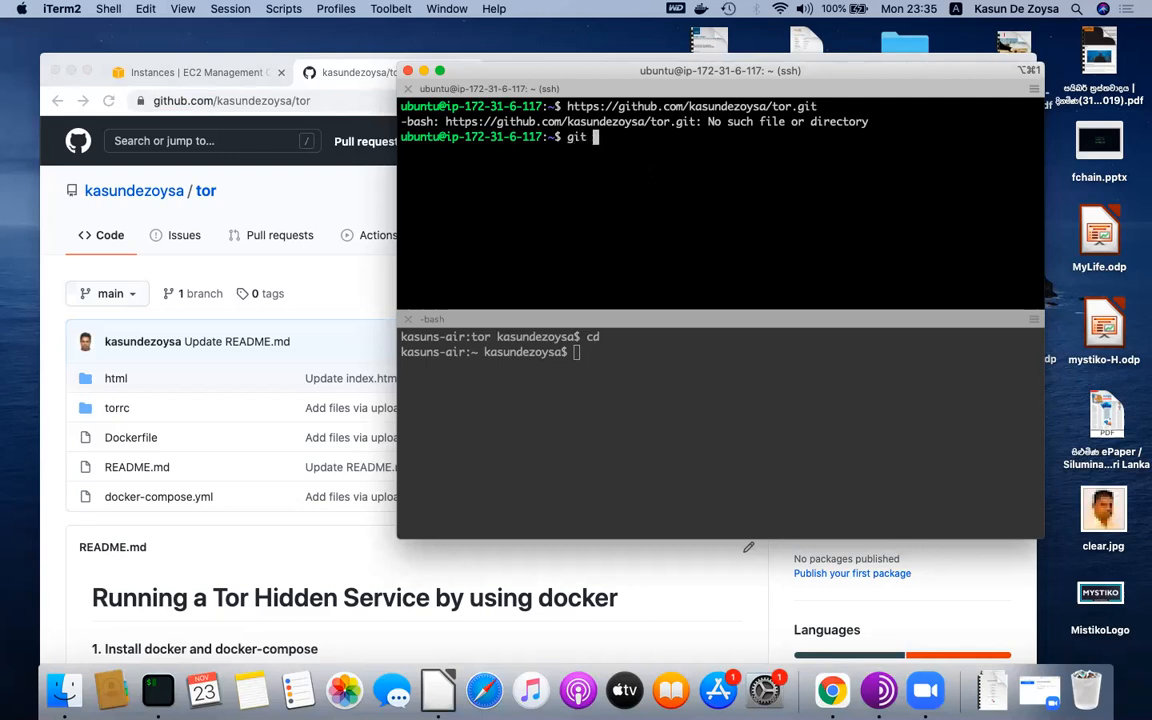
{"action": "type", "text": "clone"}
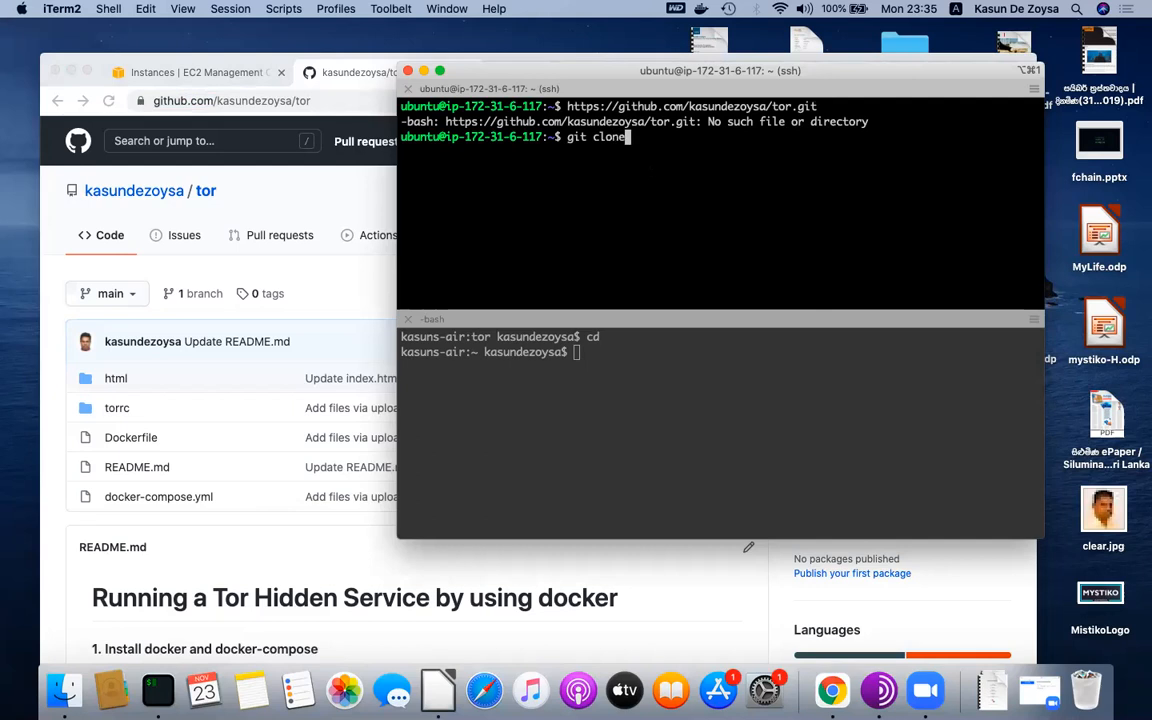
{"action": "type", "text": "https://github.com/kasundezoysa/tor.git"}
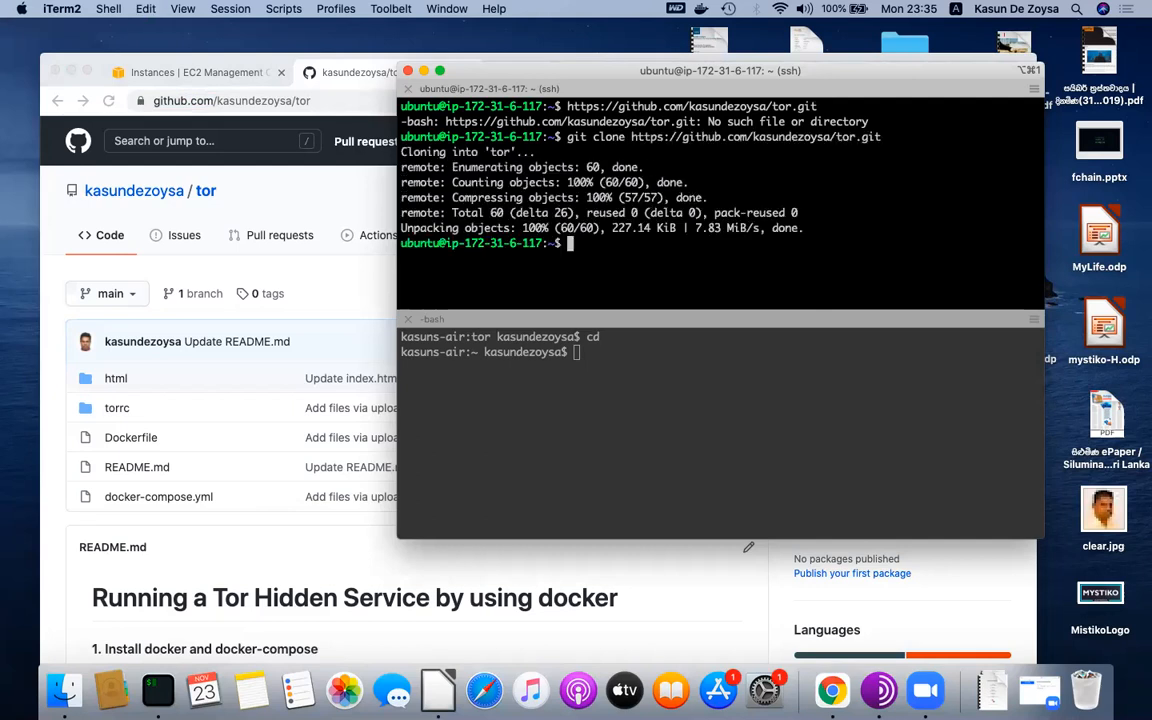
{"action": "type", "text": "ls"}
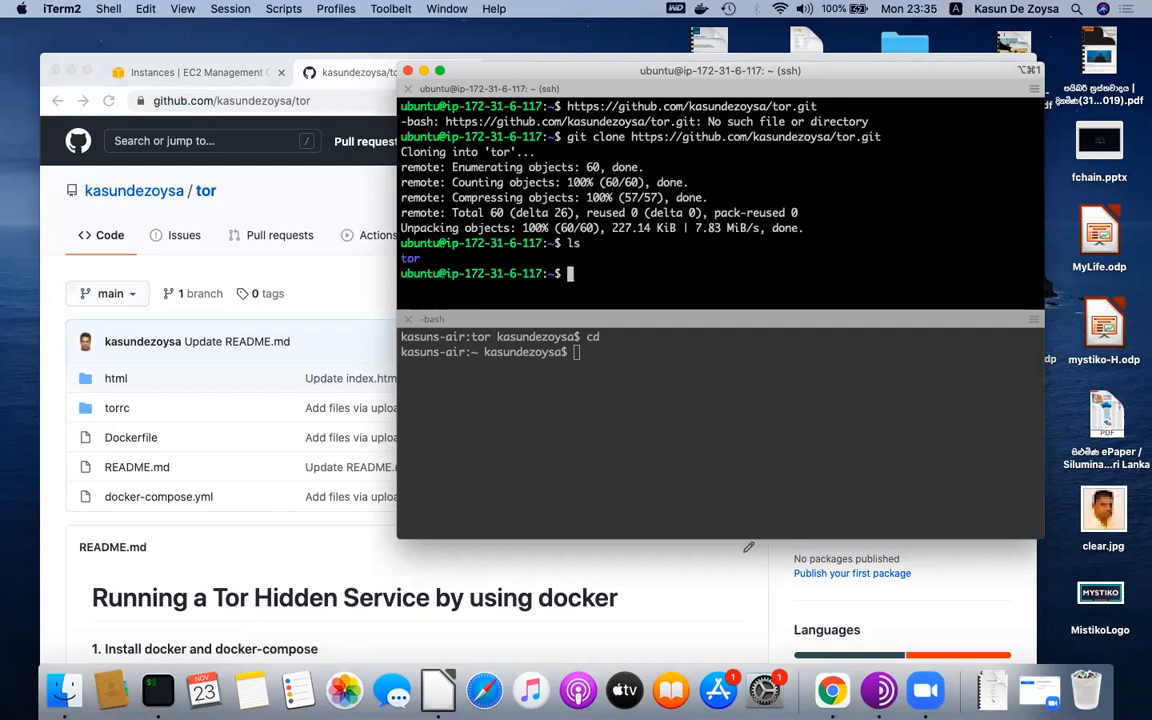
{"action": "type", "text": "cd tor/"}
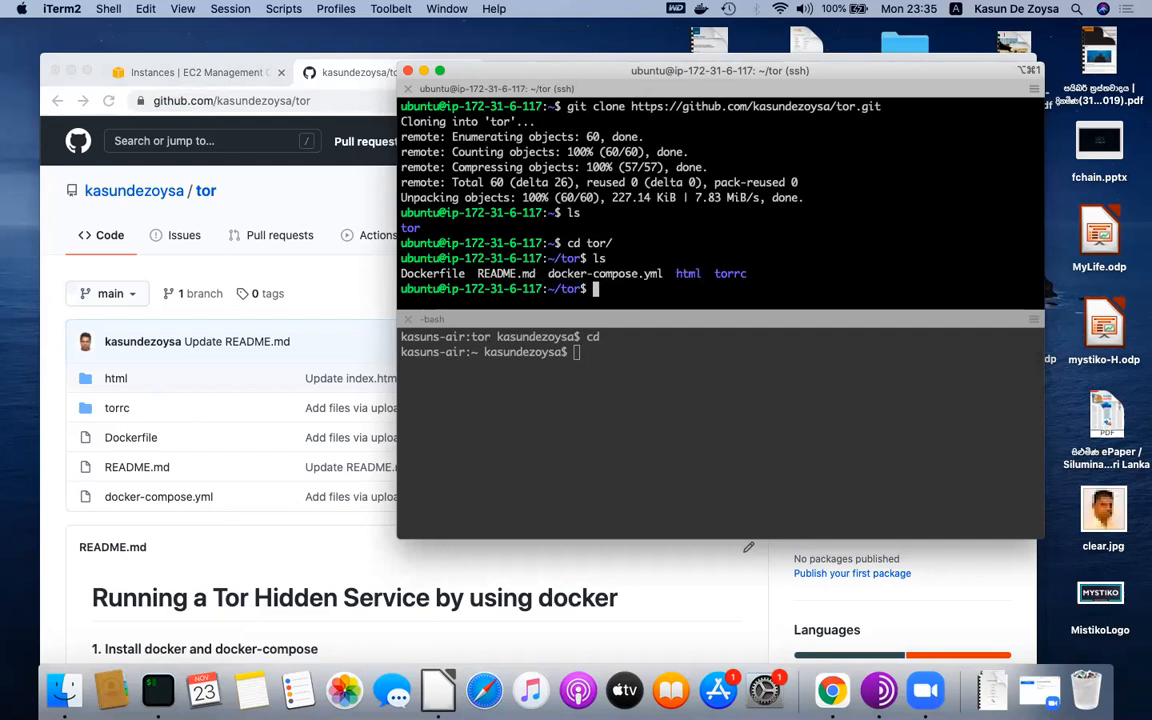
- List the html folder (index.html, instructions.pdf, sigiriya.jpg), then move into the torrc folder
{"action": "type", "text": "cd html/"}
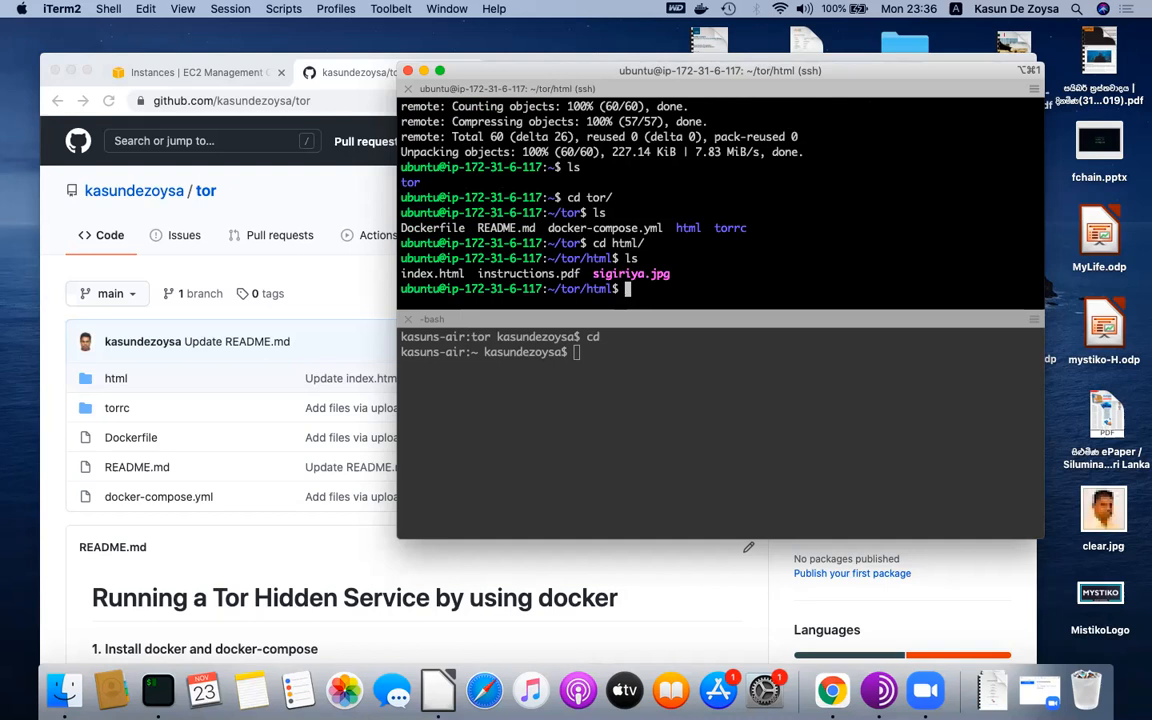
{"action": "type", "text": "cd .."}
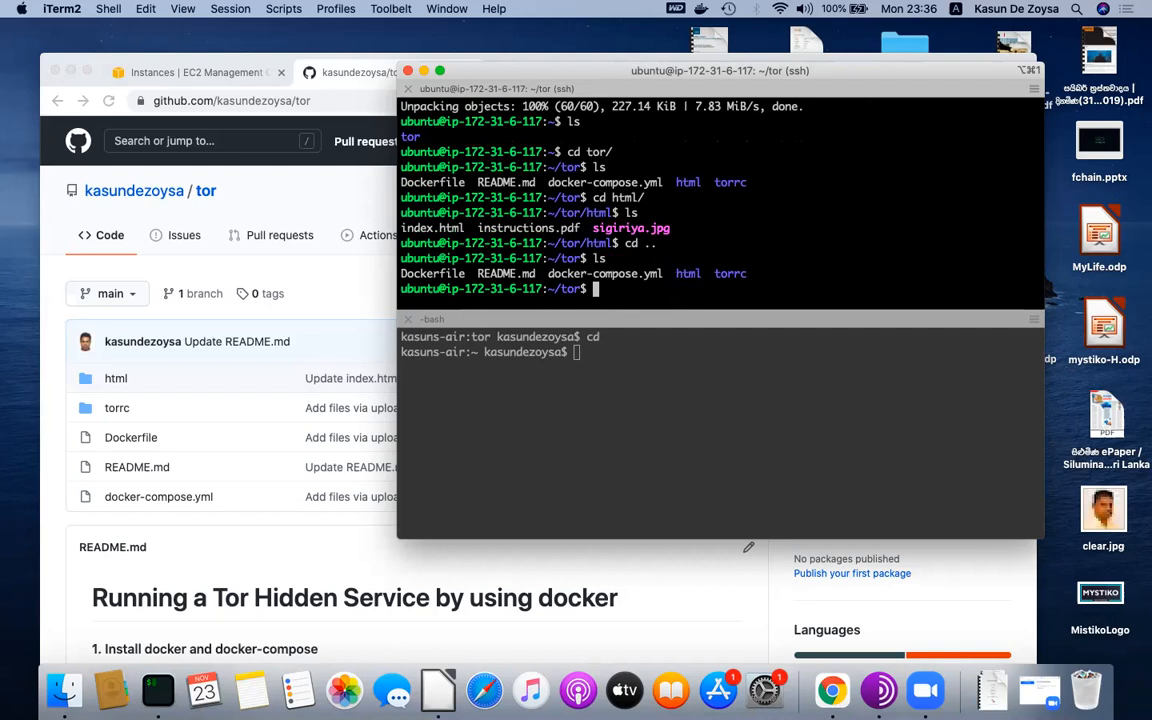
{"action": "type", "text": "cd torrc/"}
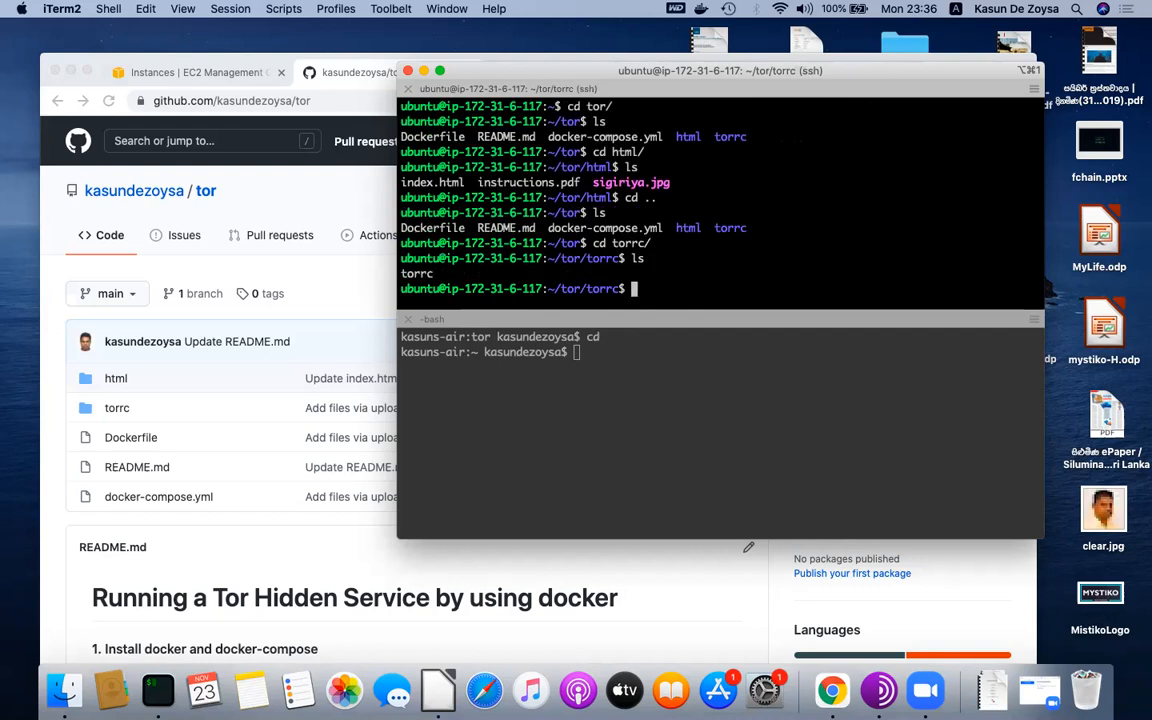
{"action": "double_click", "coordinate": [415, 273]}
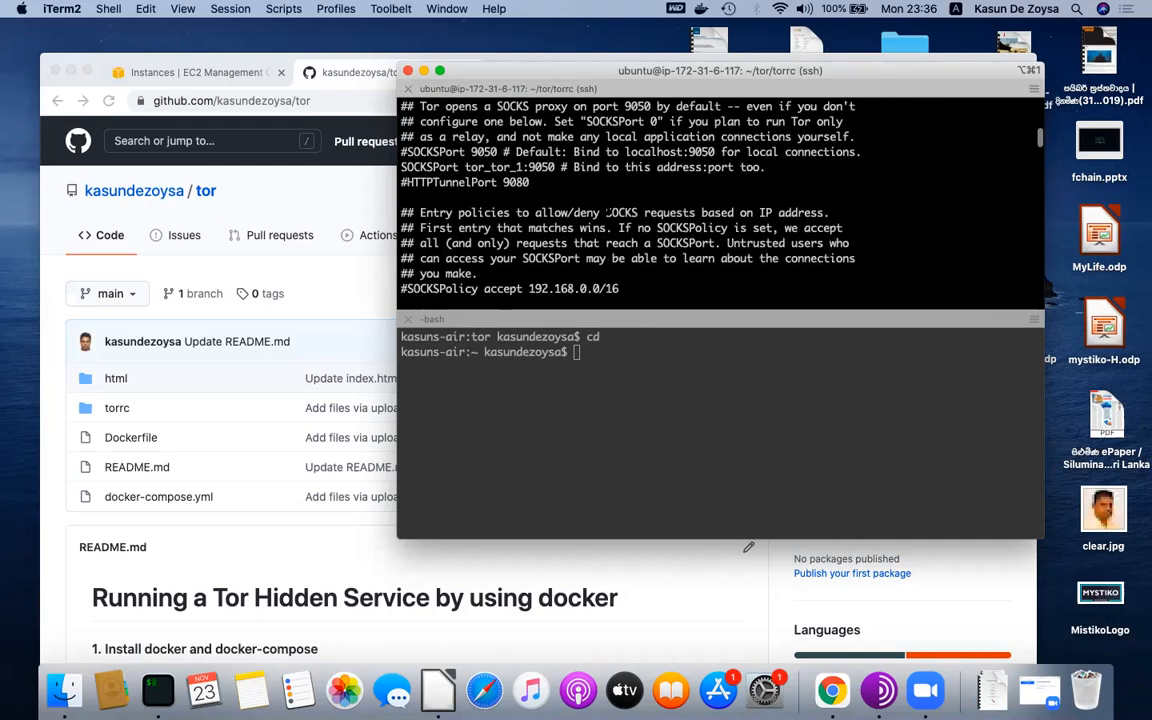
- Scroll torrc to the hidden service settings forwarding port 80 to tor_web_1
{"action": "scroll", "scroll_direction": "down", "scroll_amount": 3}
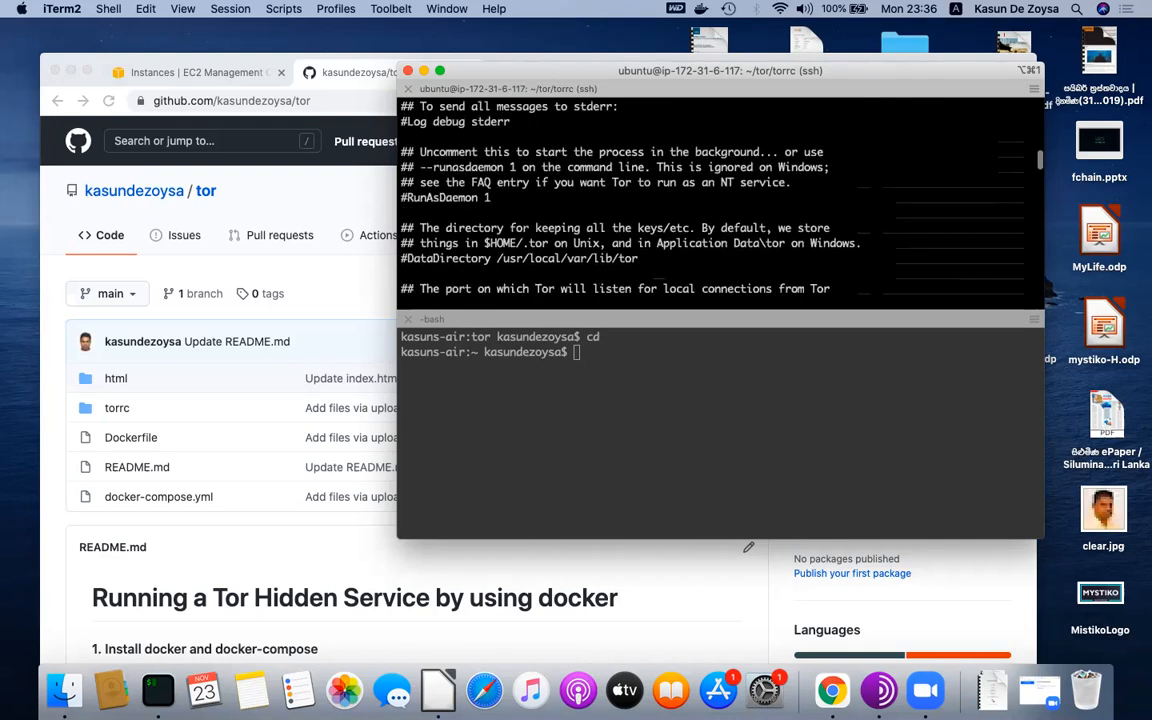
{"action": "scroll", "scroll_direction": "down", "scroll_amount": 3}
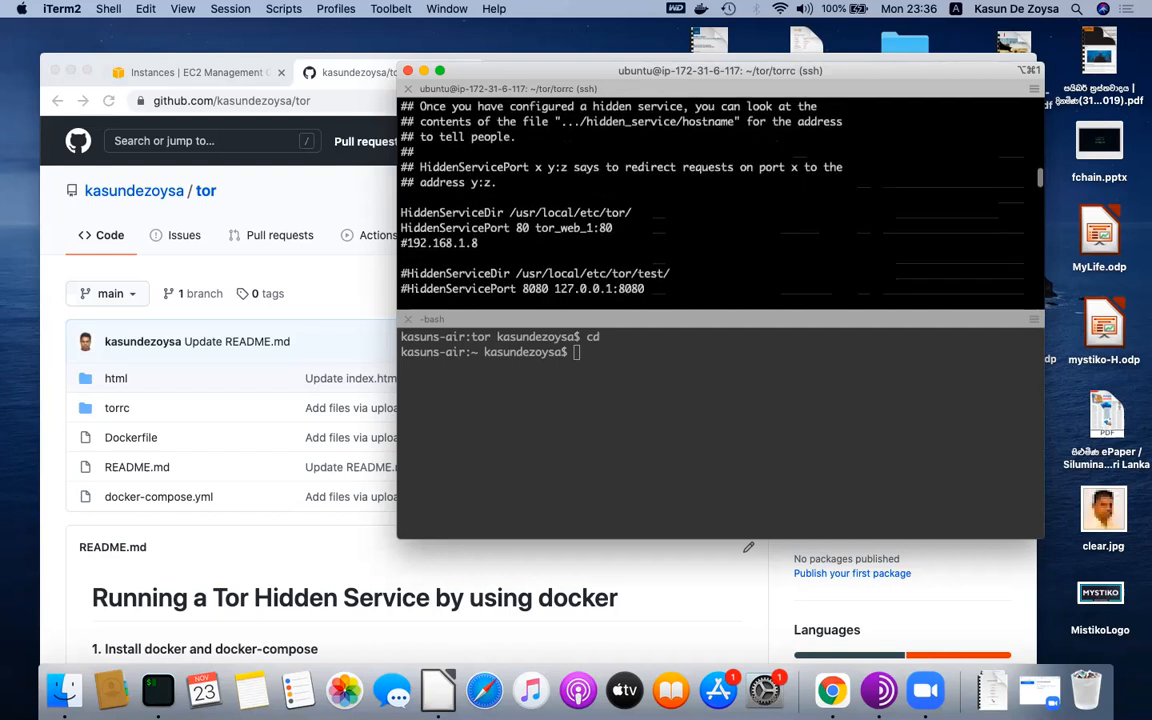
{"action": "scroll", "scroll_direction": "down", "scroll_amount": 3}
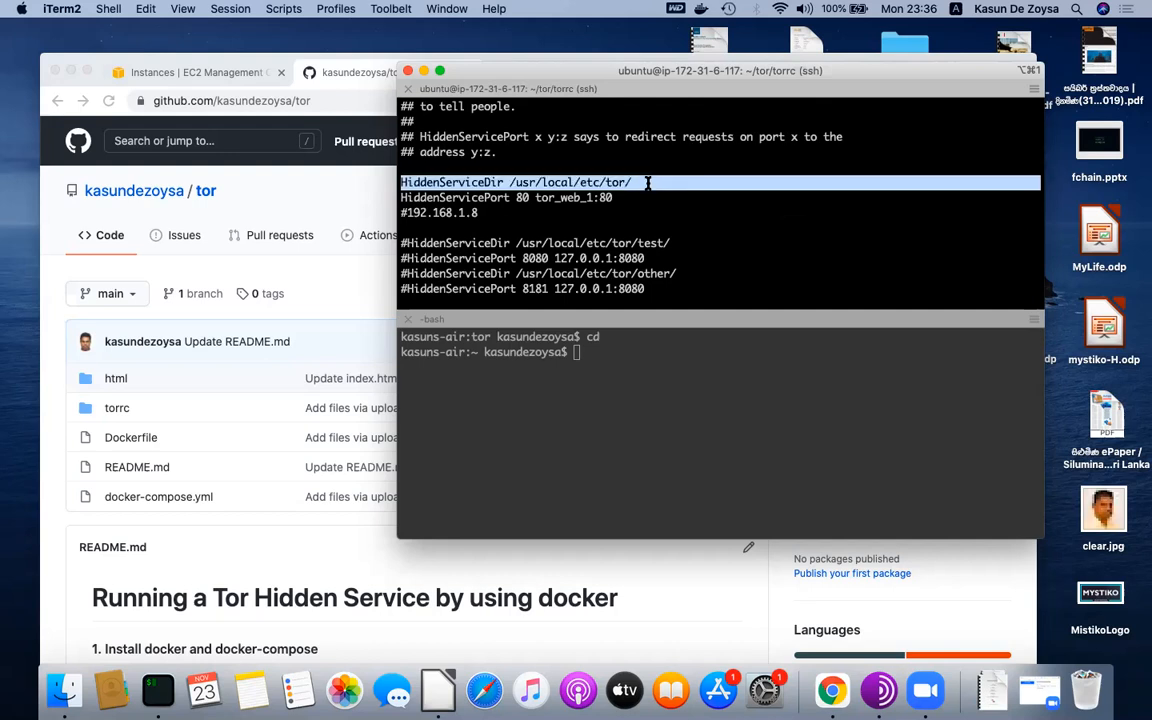
{"action": "mouse_move", "coordinate": [533, 182]}
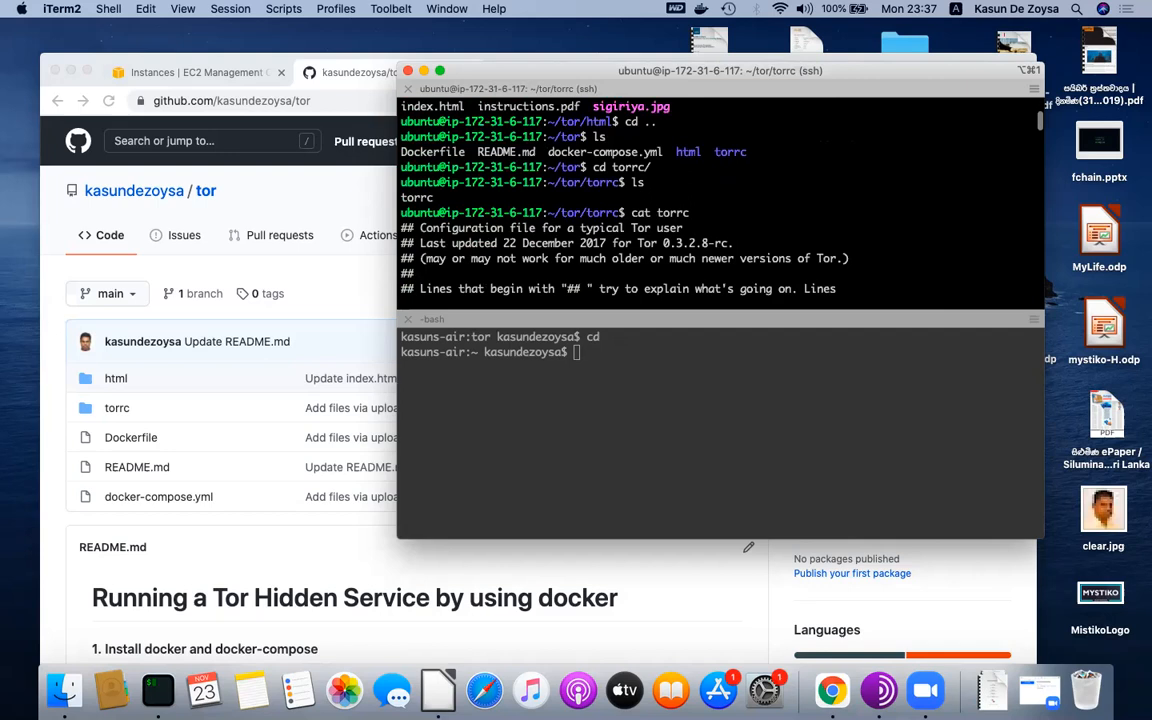
{"action": "scroll", "scroll_direction": "down", "scroll_amount": 3}
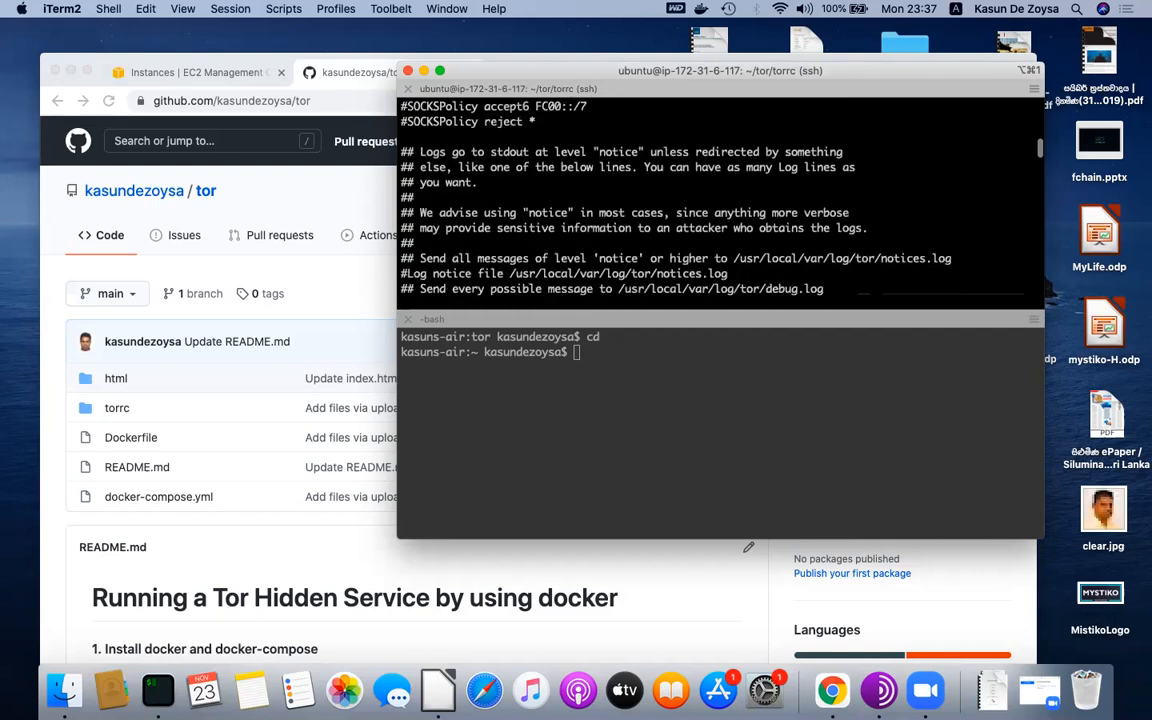
{"action": "scroll", "scroll_direction": "down", "scroll_amount": 3}
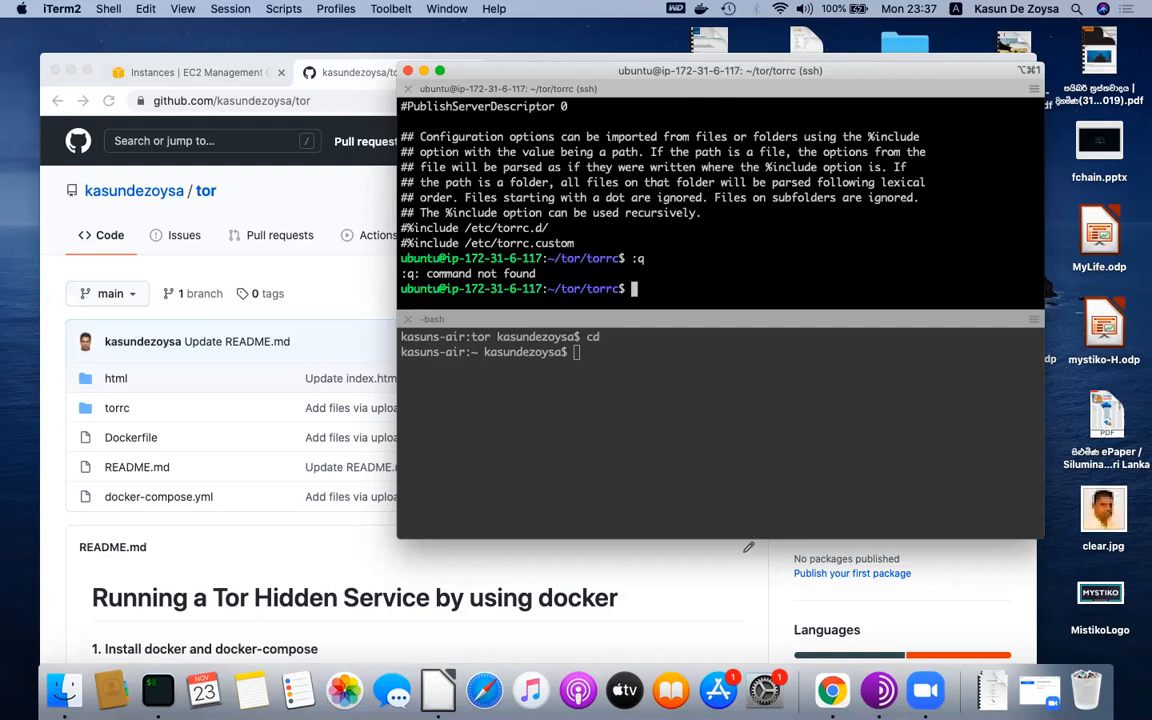
{"action": "type", "text": "ls"}
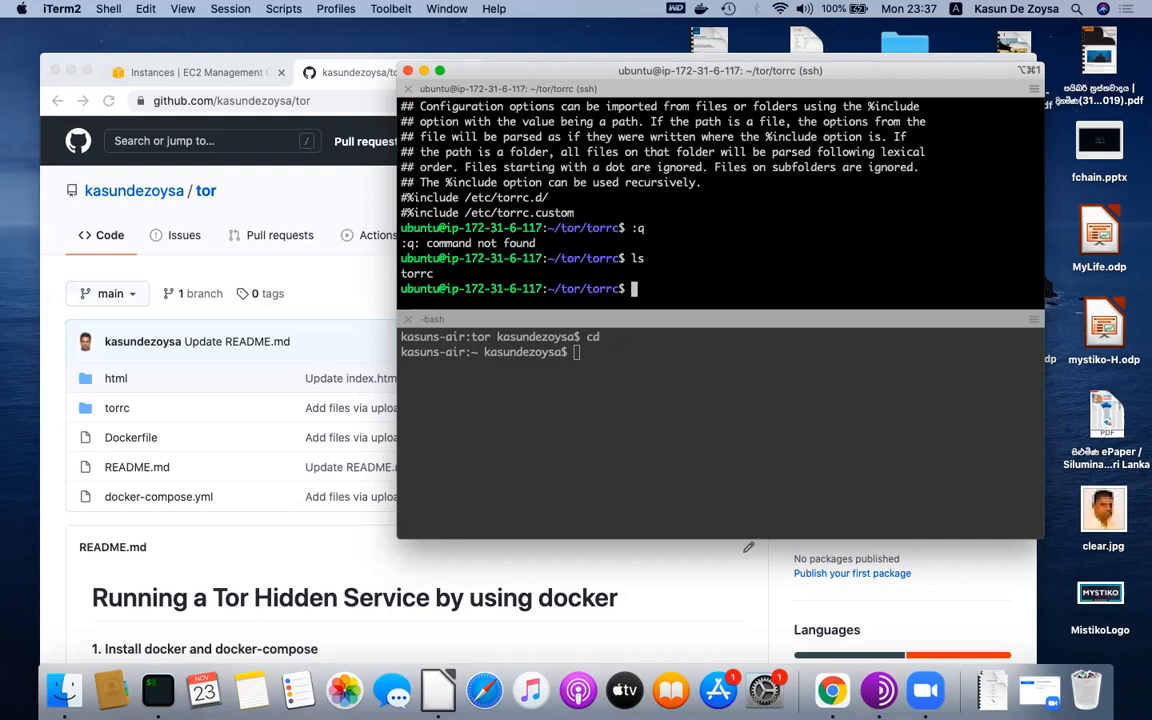
{"action": "type", "text": "cd .."}
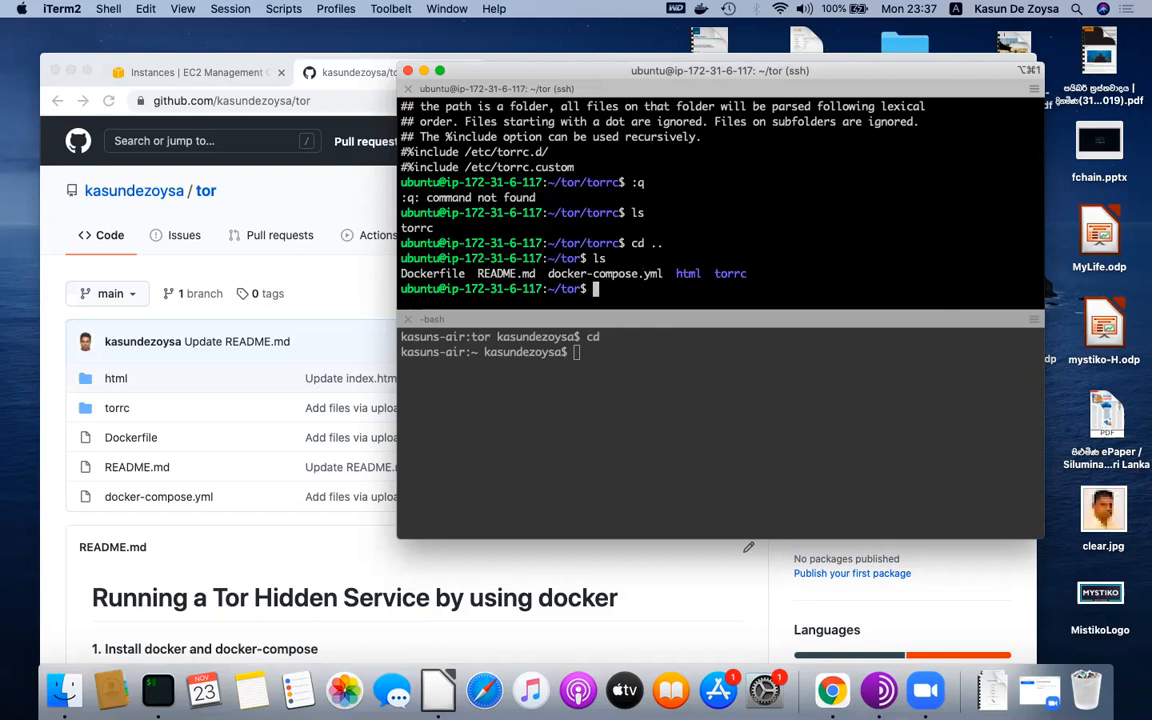
- Set the torrc folder's permissions to 7000 with chmod
{"action": "type", "text": "ch"}
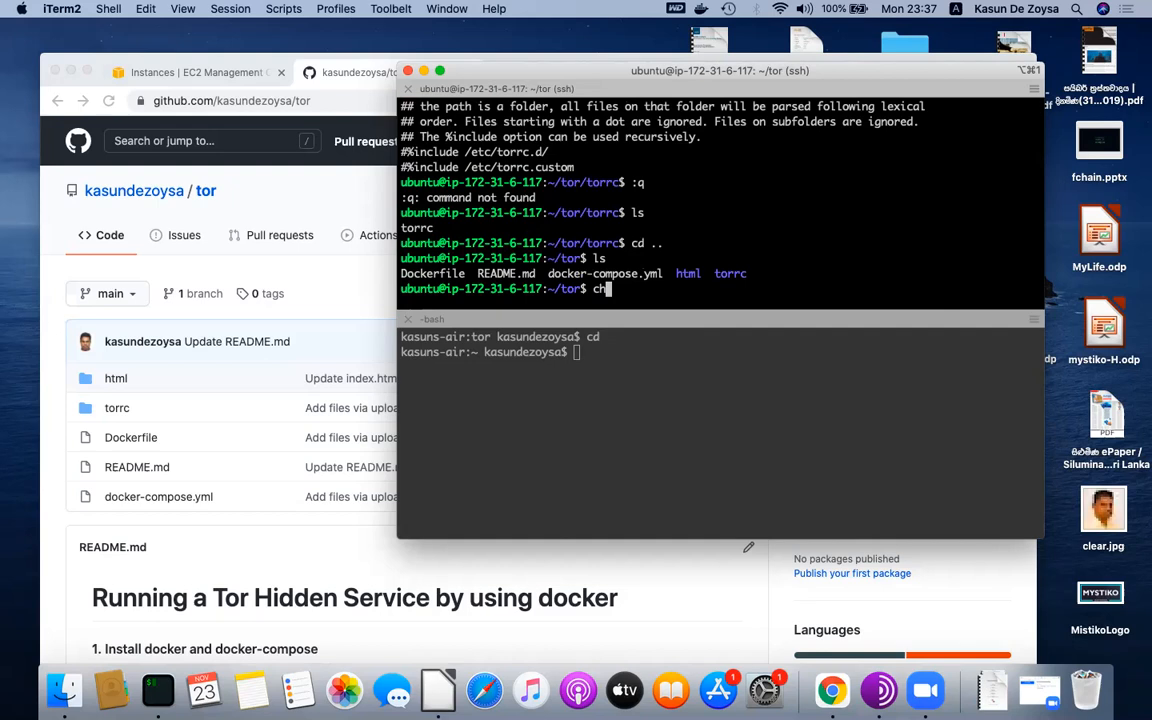
{"action": "type", "text": "mod"}
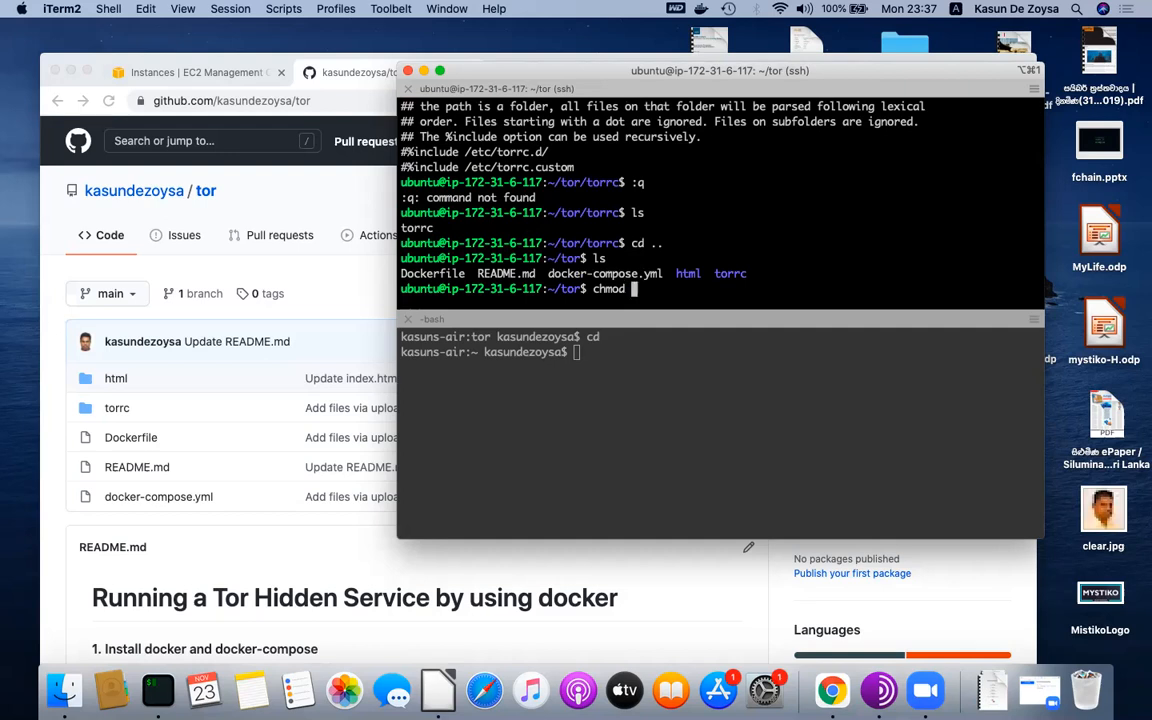
{"action": "type", "text": "7"}
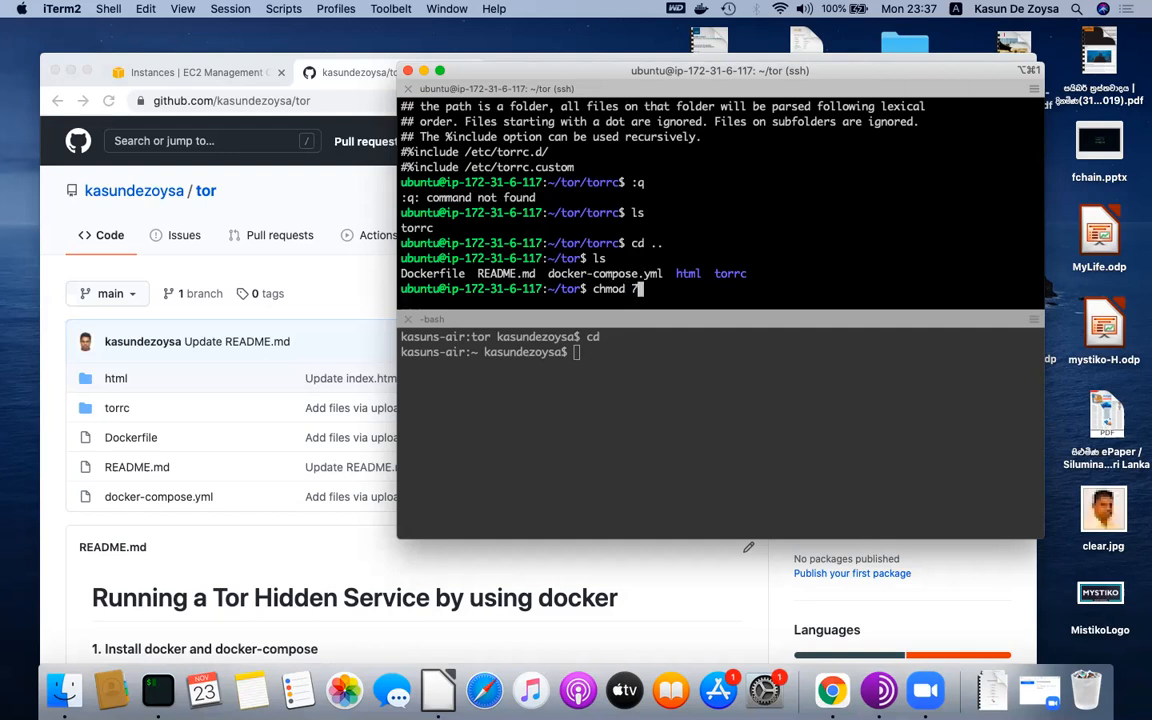
{"action": "type", "text": "000"}
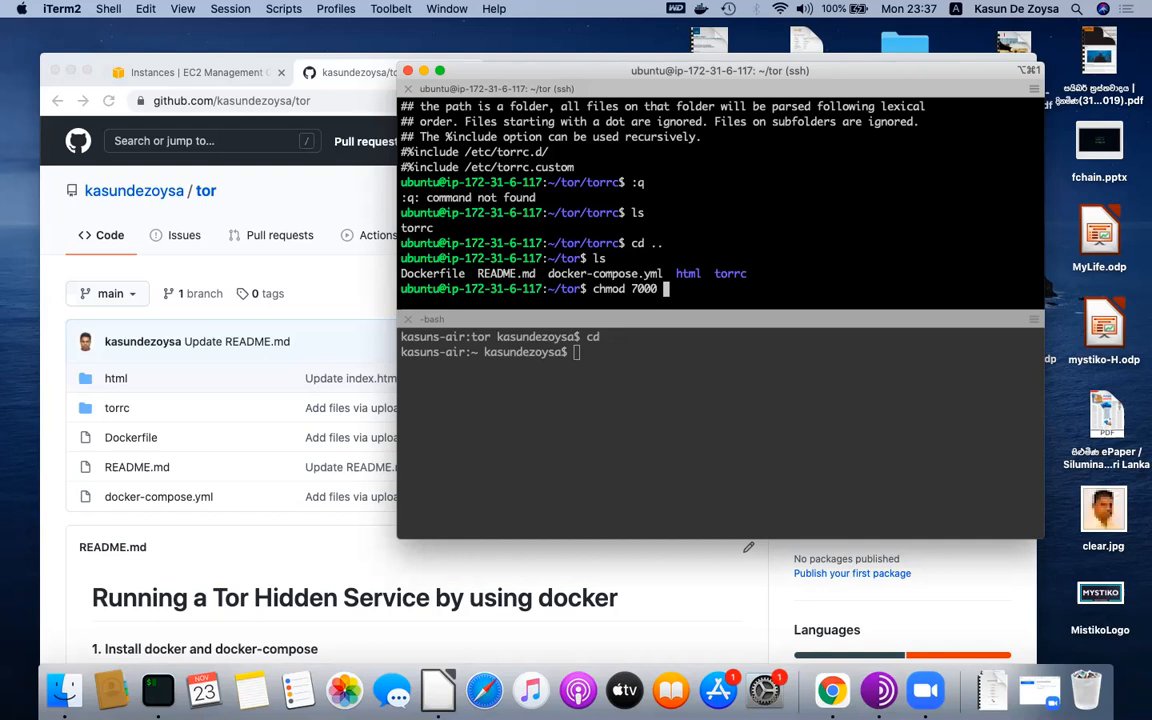
{"action": "key", "text": "Return"}
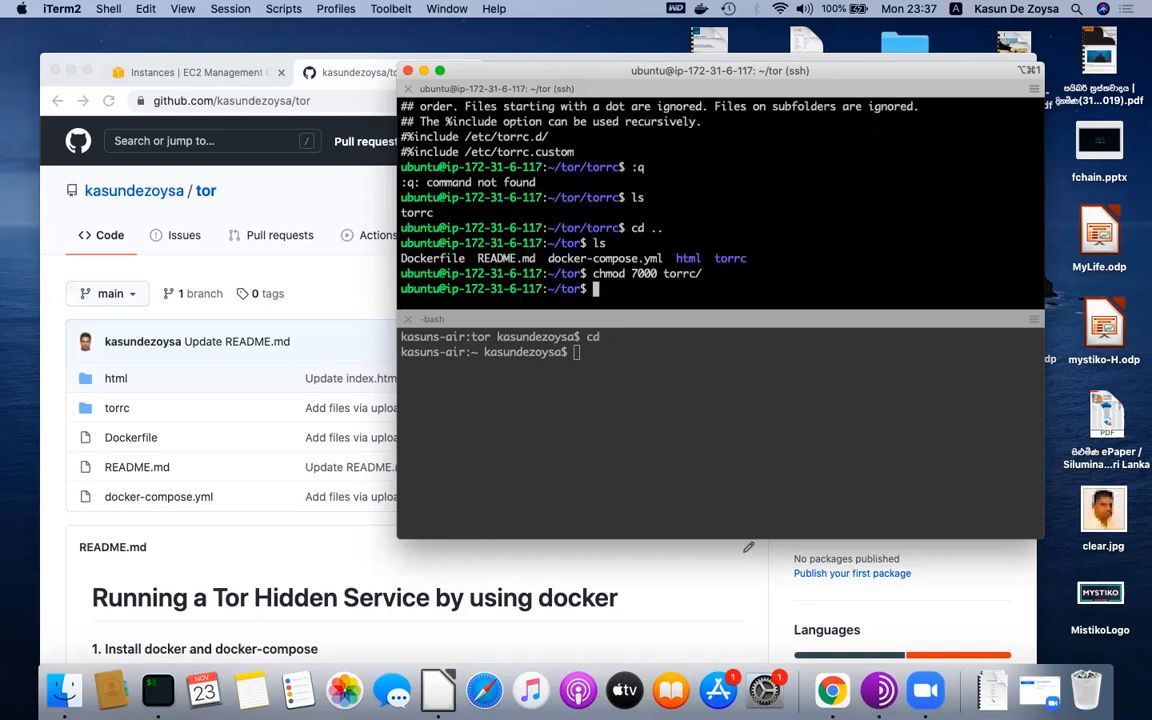
- Make root the owner of torrc, retrying with sudo after 'Operation not permitted'
{"action": "scroll", "scroll_direction": "down", "scroll_amount": 3}
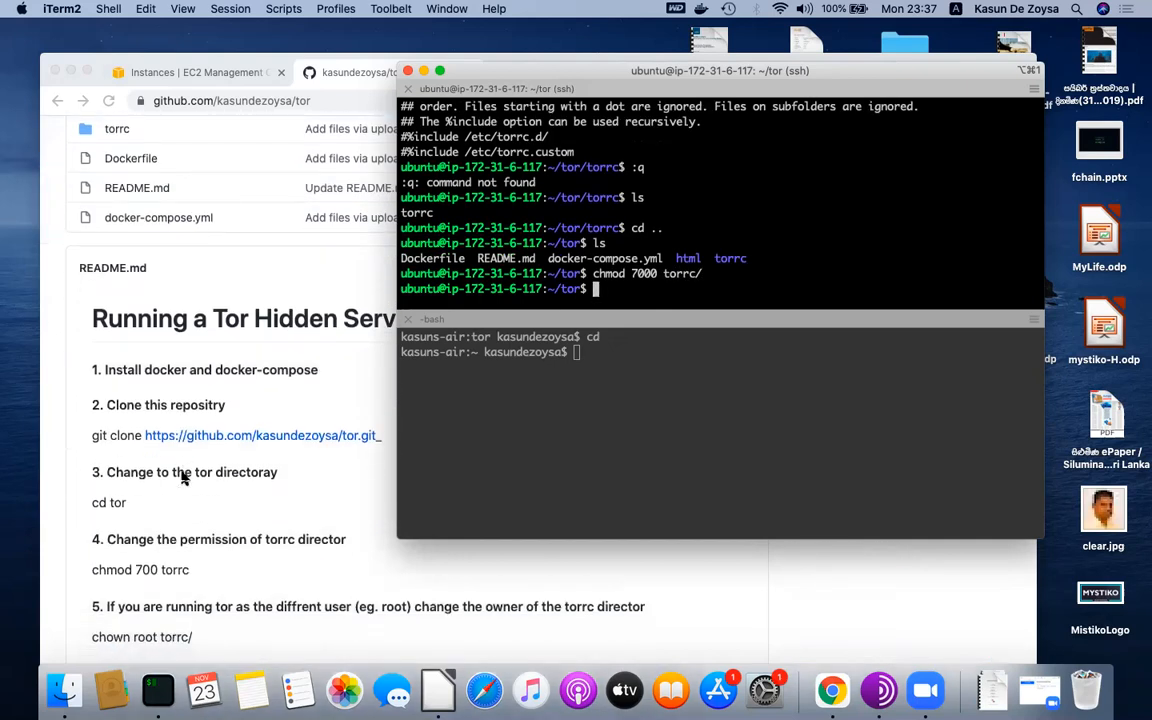
{"action": "scroll", "scroll_direction": "down", "scroll_amount": 3}
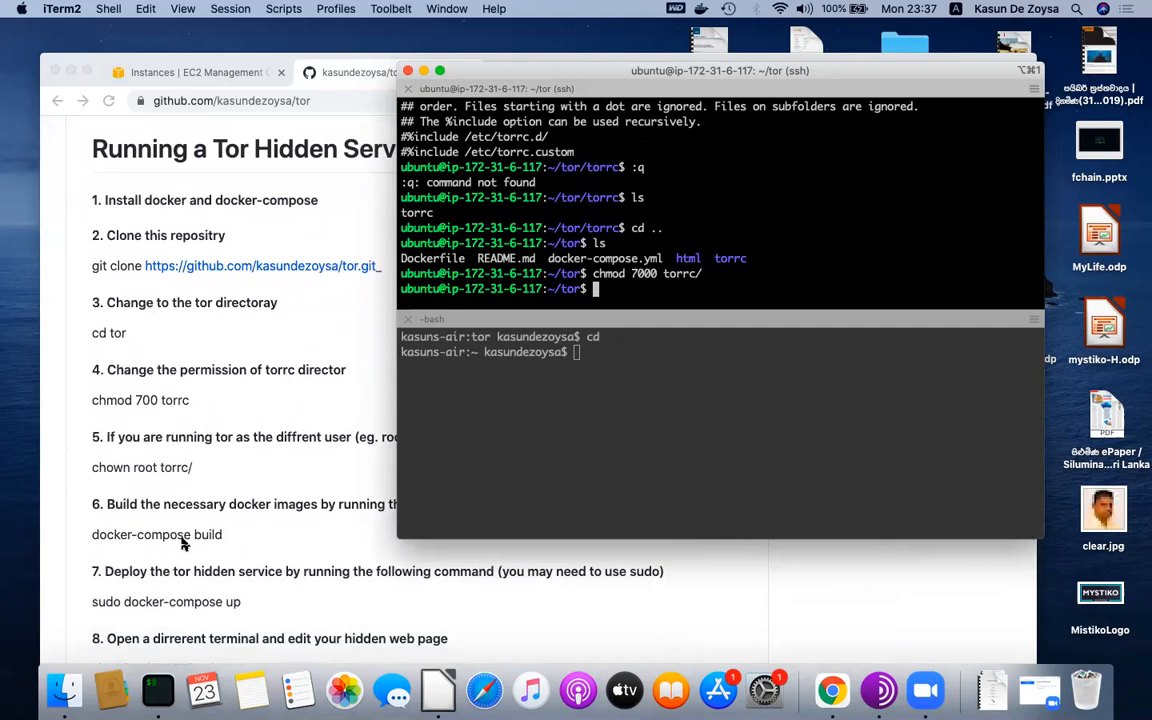
{"action": "scroll", "scroll_direction": "down", "scroll_amount": 3}
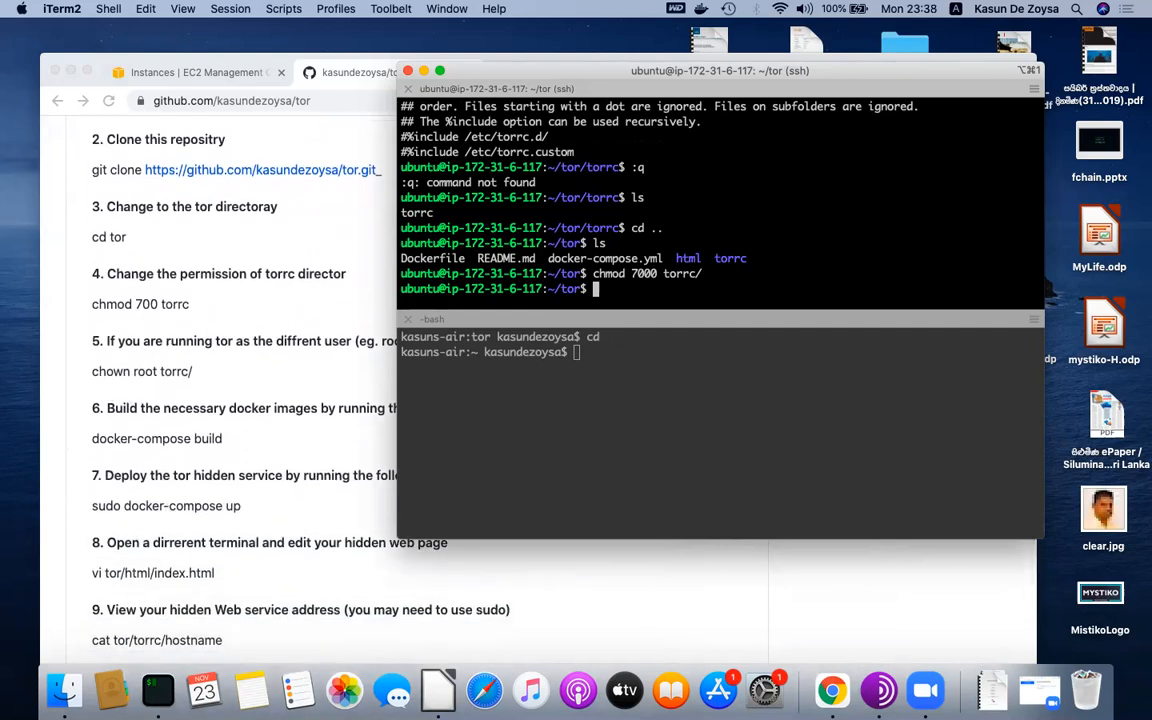
{"action": "type", "text": "chmor"}
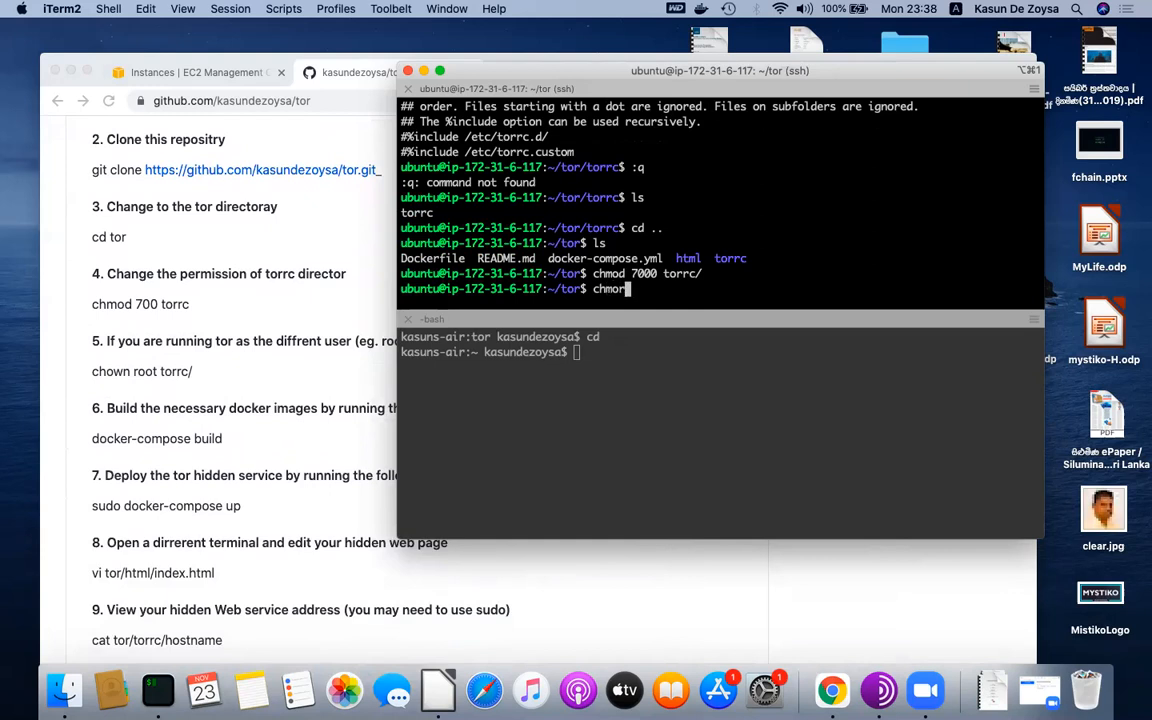
{"action": "key", "text": "BackSpace"}
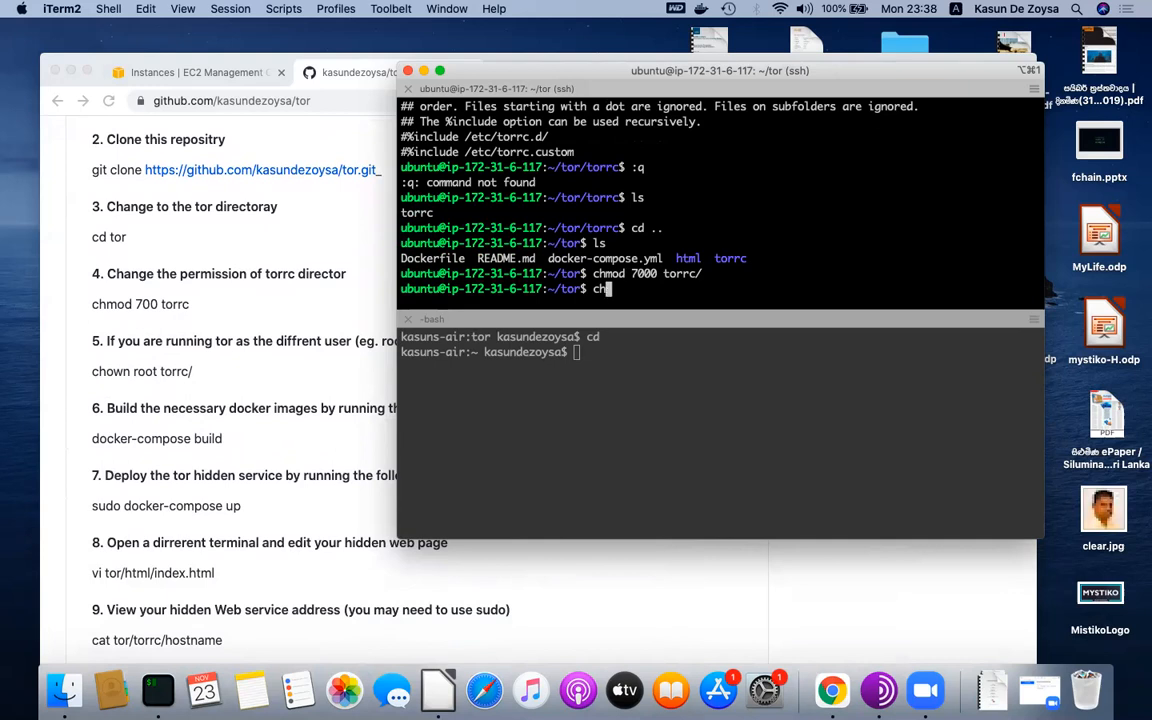
{"action": "type", "text": "own"}
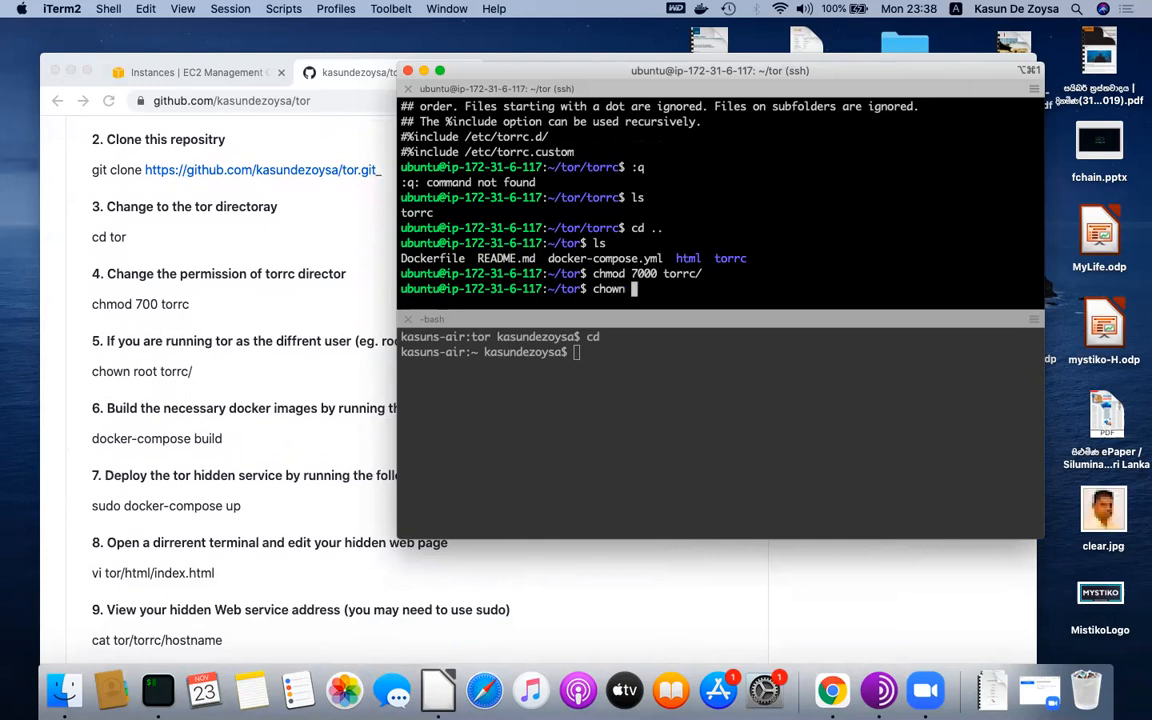
{"action": "type", "text": "root tor"}
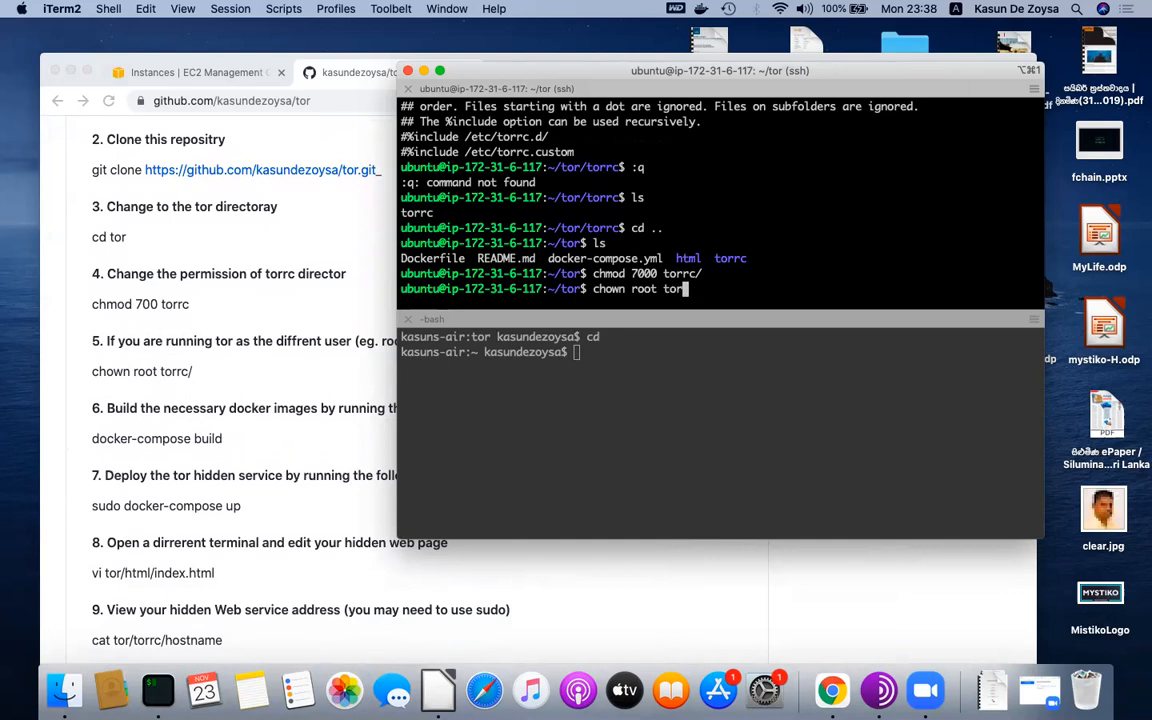
{"action": "key", "text": "enter"}
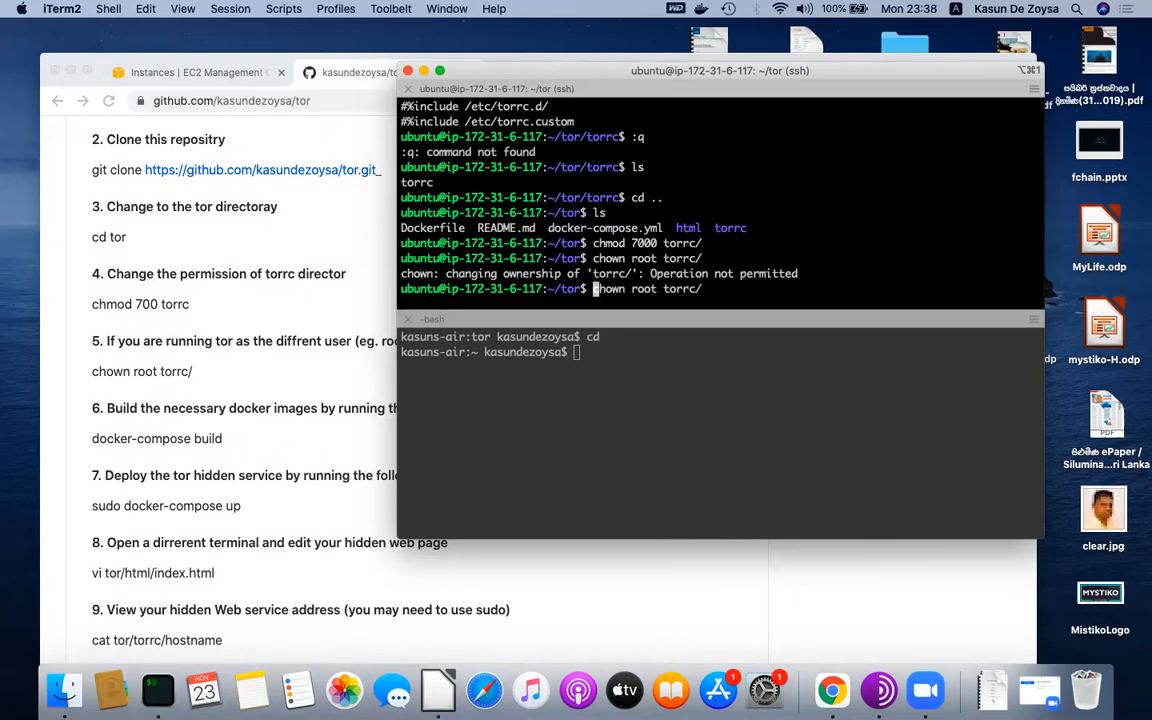
{"action": "type", "text": "sudo"}
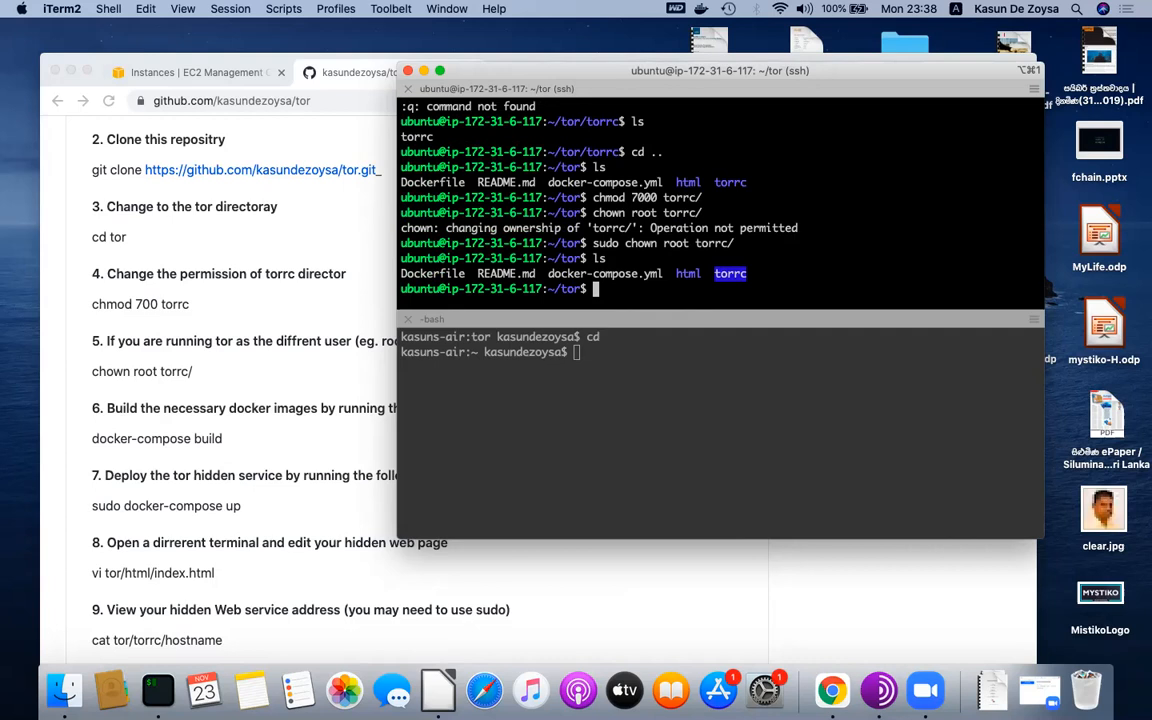
{"action": "type", "text": "c"}
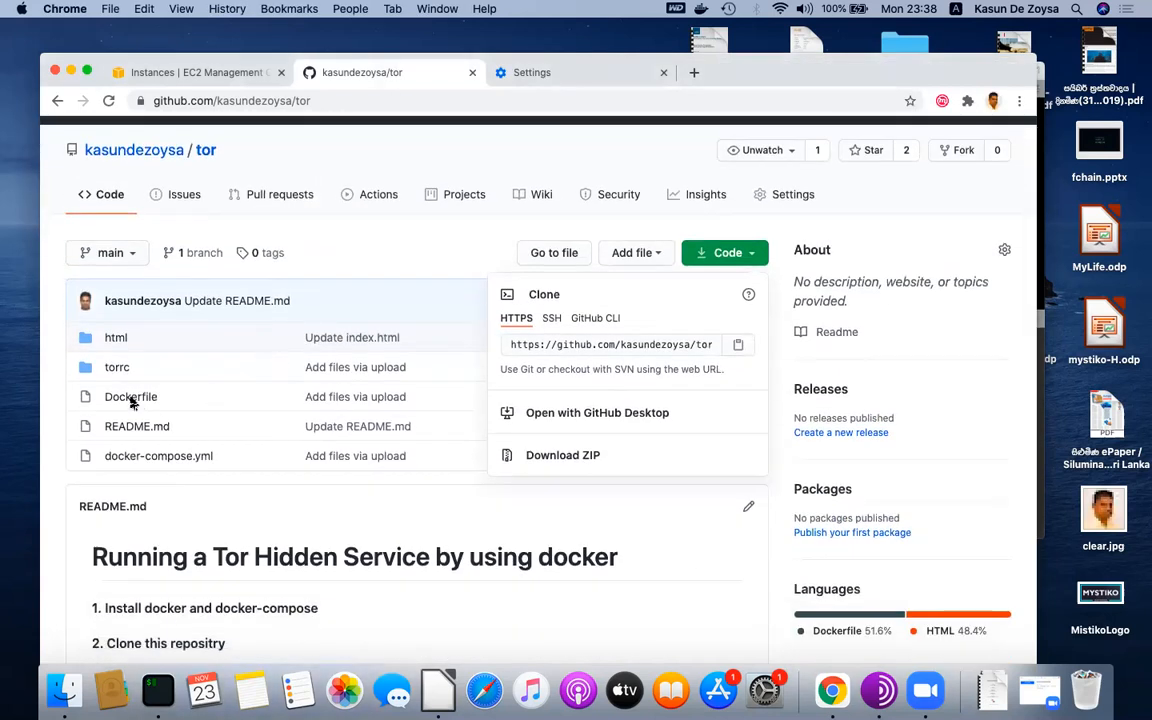
{"action": "left_click", "coordinate": [130, 396]}
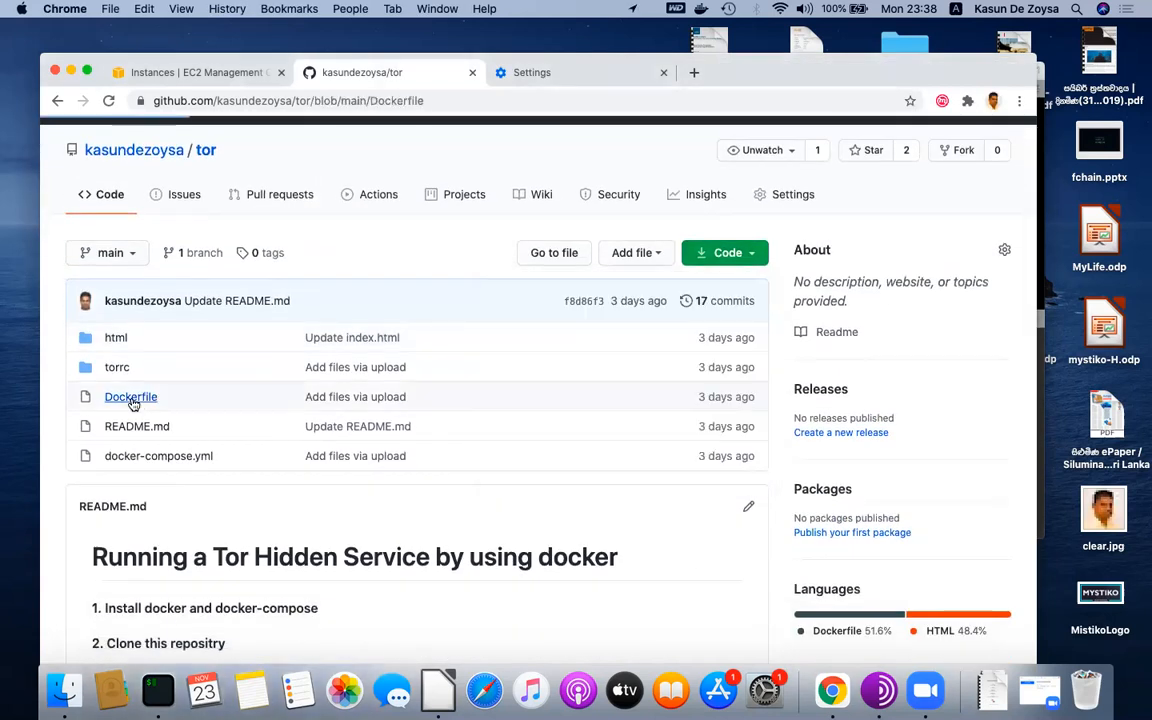
{"action": "left_click", "coordinate": [130, 397]}
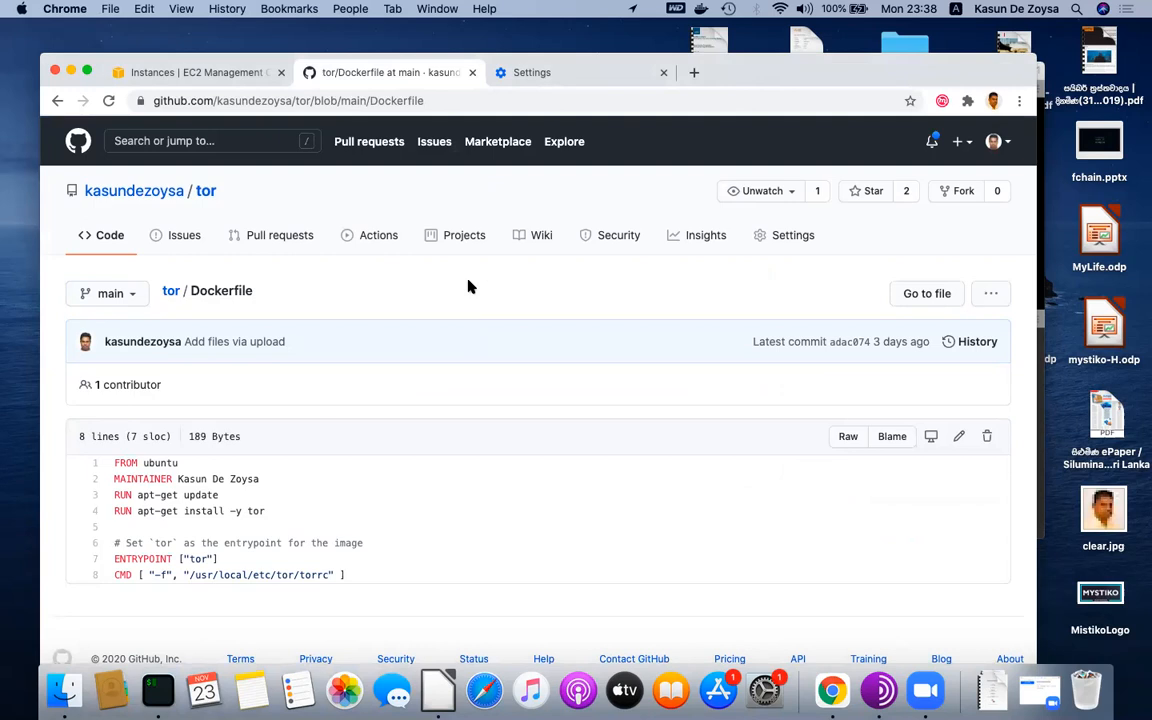
{"action": "scroll", "scroll_direction": "down", "scroll_amount": 3}
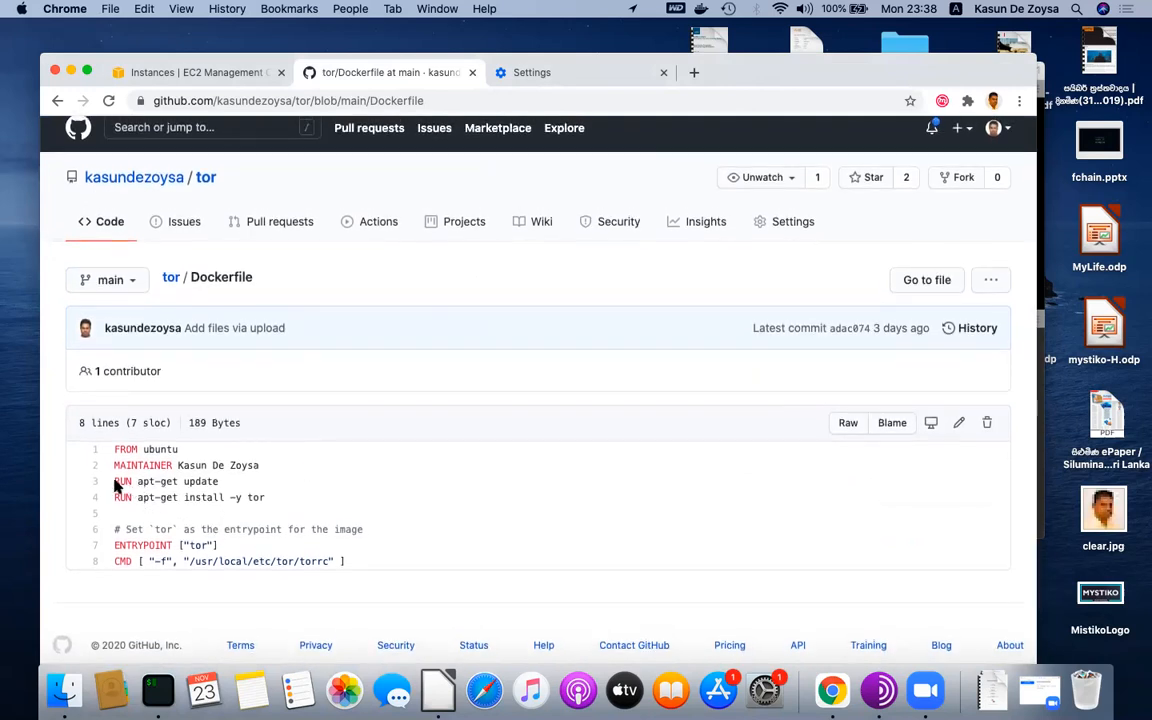
{"action": "double_click", "coordinate": [160, 449]}
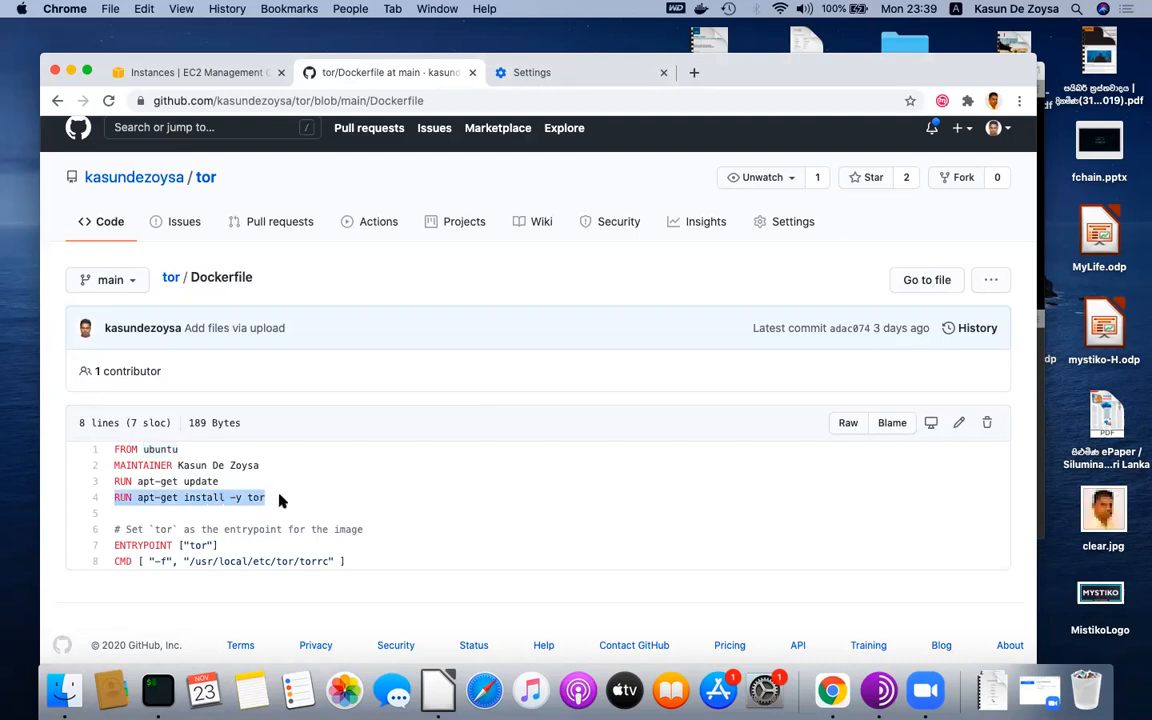
{"action": "mouse_move", "coordinate": [230, 538]}
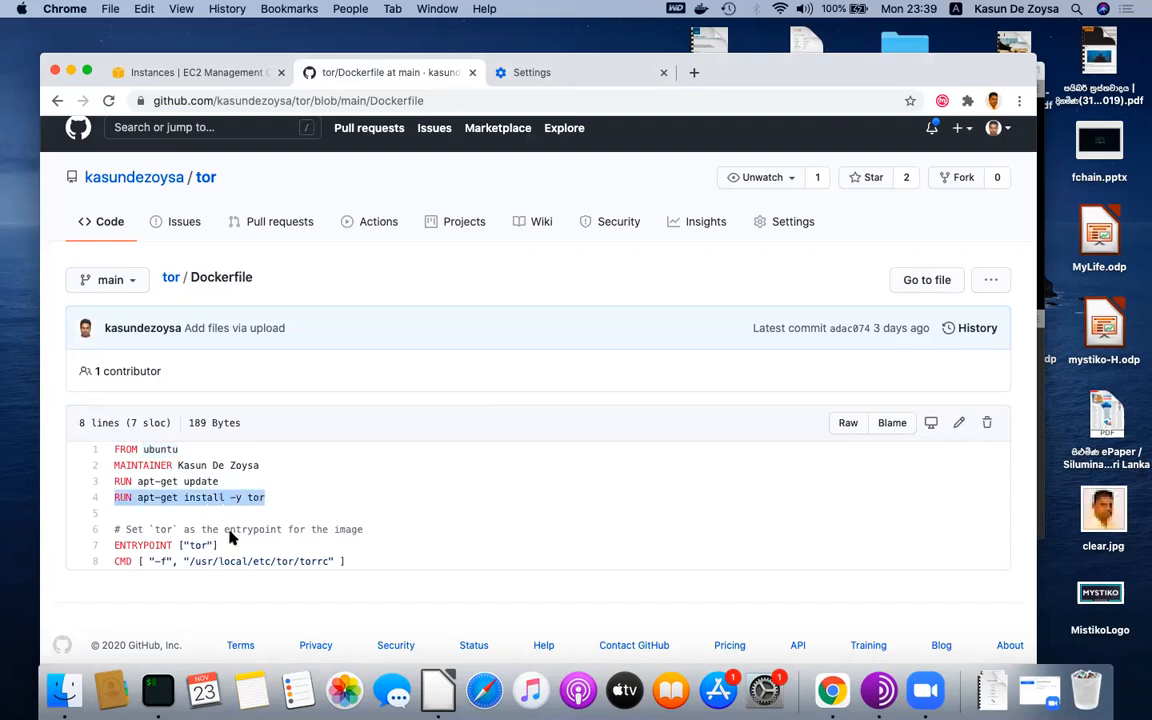
{"action": "mouse_move", "coordinate": [220, 240]}
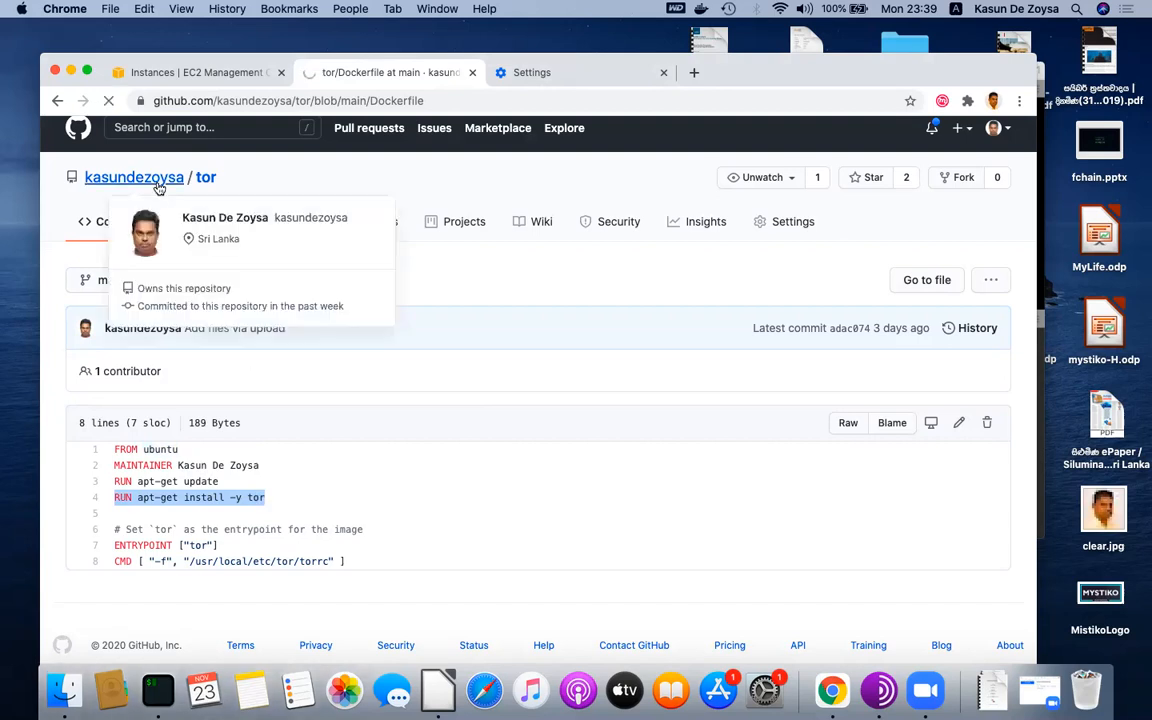
{"action": "left_click", "coordinate": [133, 177]}
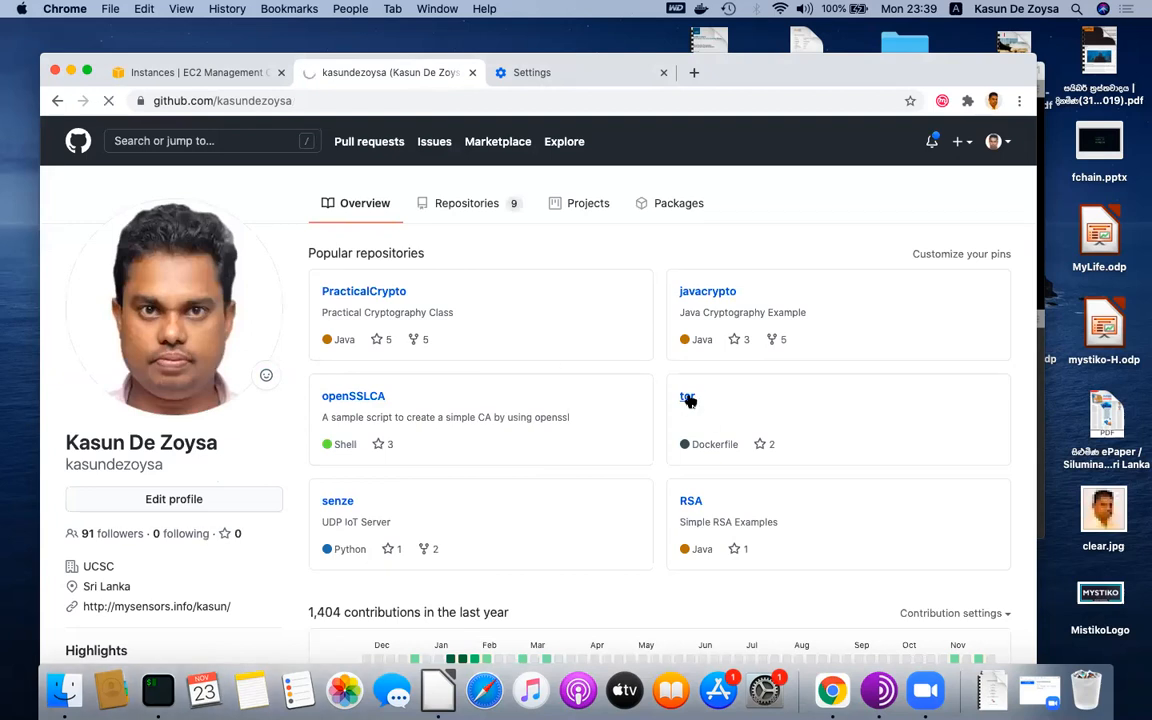
{"action": "left_click", "coordinate": [687, 397]}
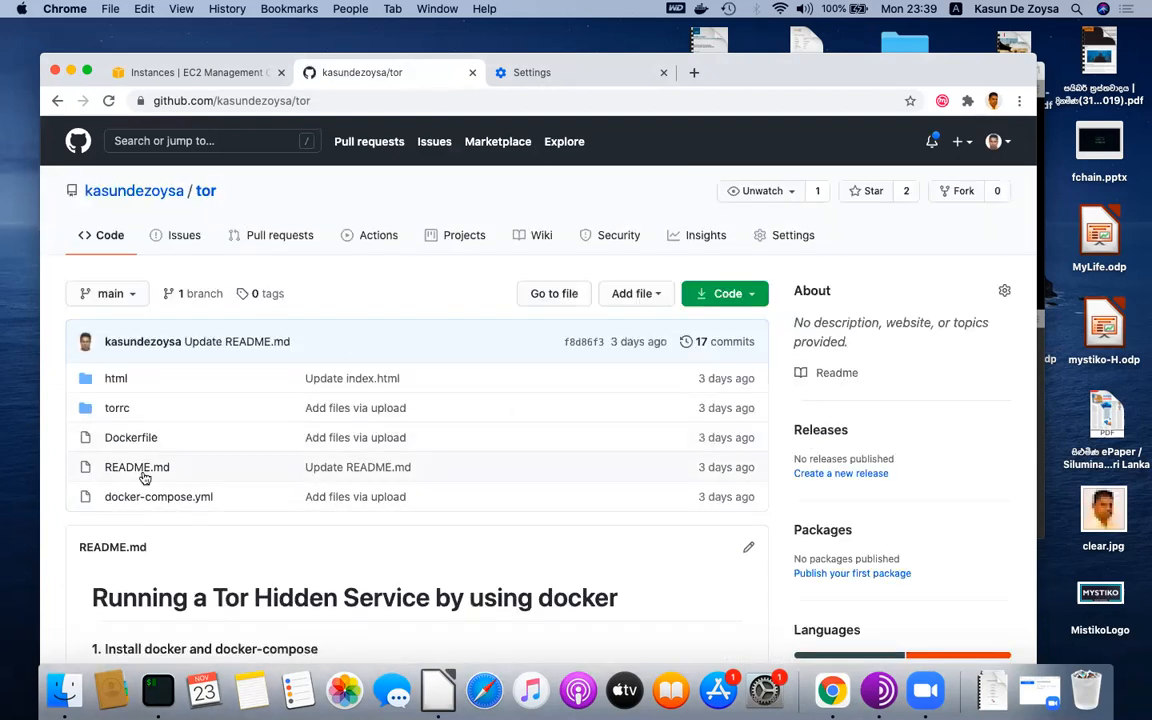
- Highlight docker-compose.yml's web service, Tor proxy service and 9050:9050 port mapping
{"action": "left_click", "coordinate": [158, 496]}
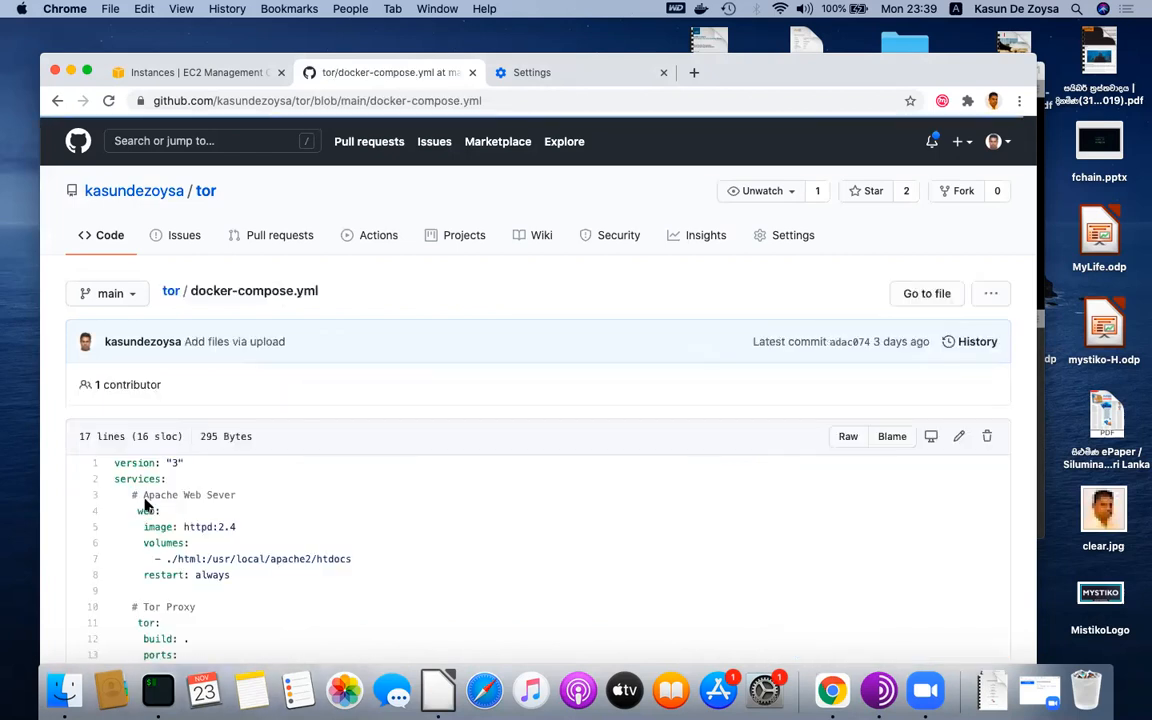
{"action": "scroll", "scroll_direction": "down", "scroll_amount": 3}
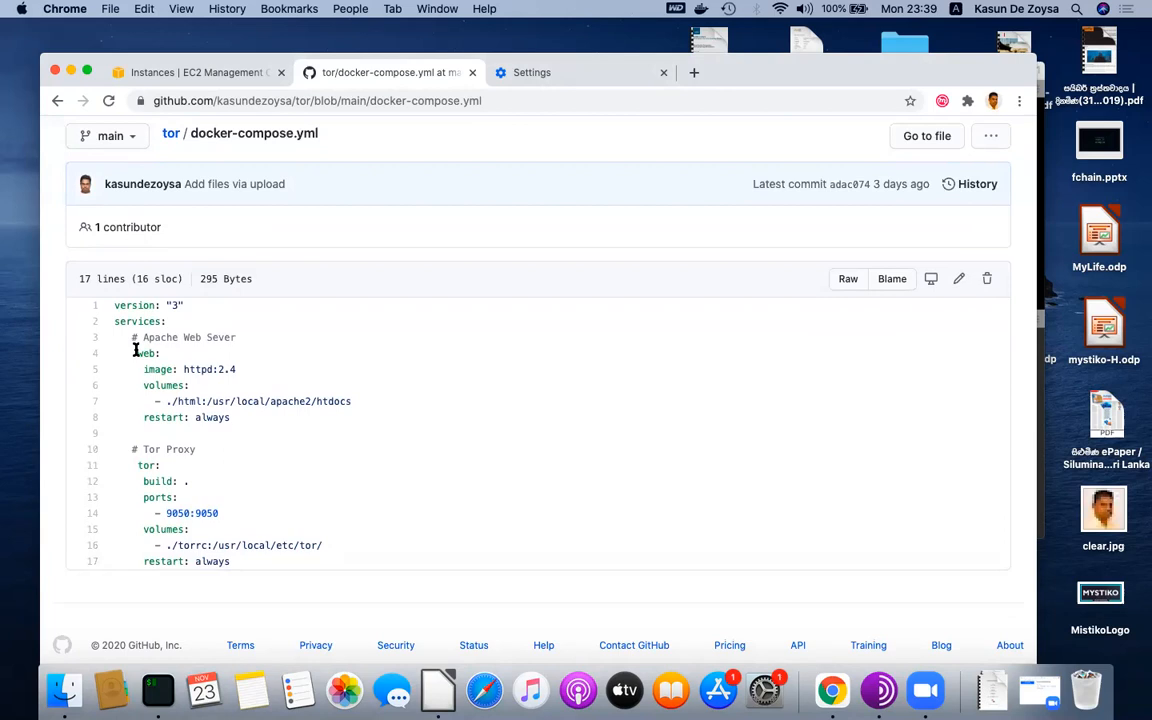
{"action": "left_click_drag", "start_coordinate": [138, 353], "coordinate": [260, 417]}
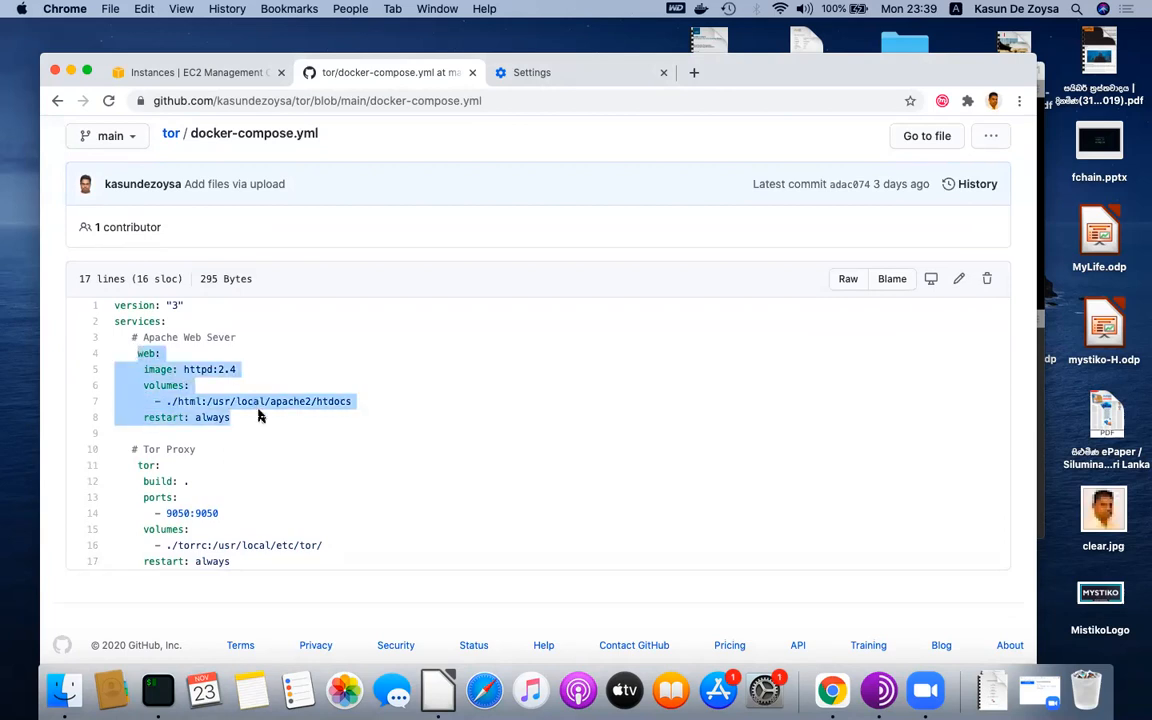
{"action": "mouse_move", "coordinate": [248, 370]}
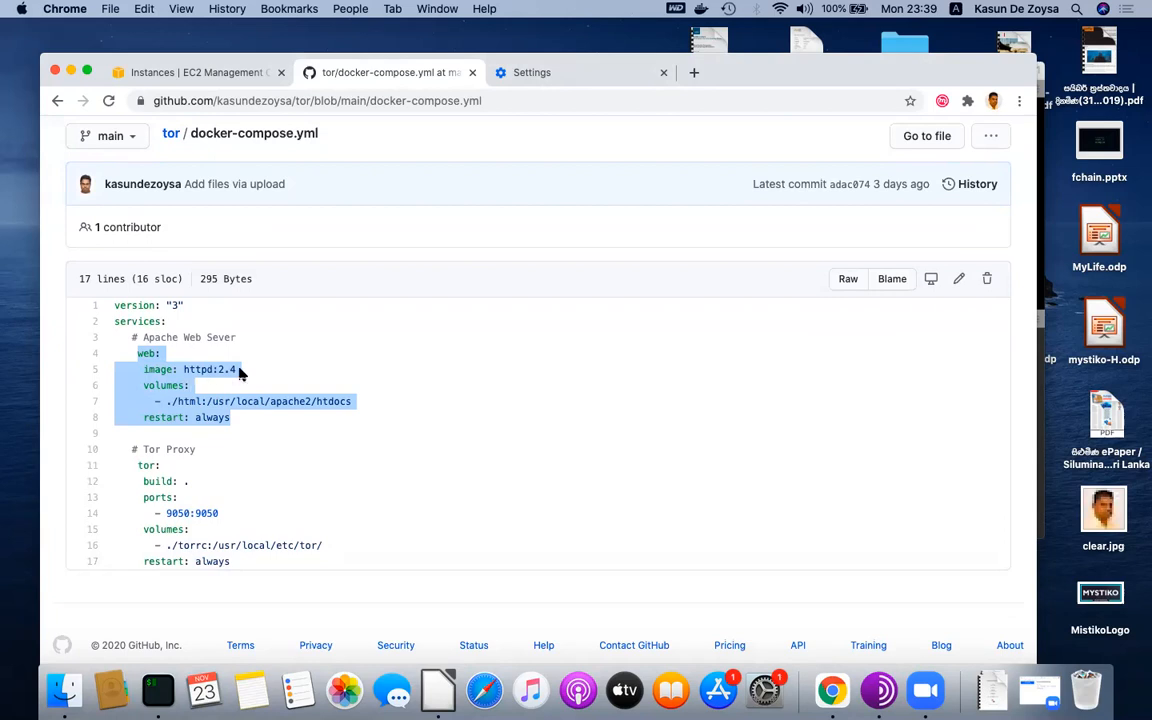
{"action": "mouse_move", "coordinate": [210, 401]}
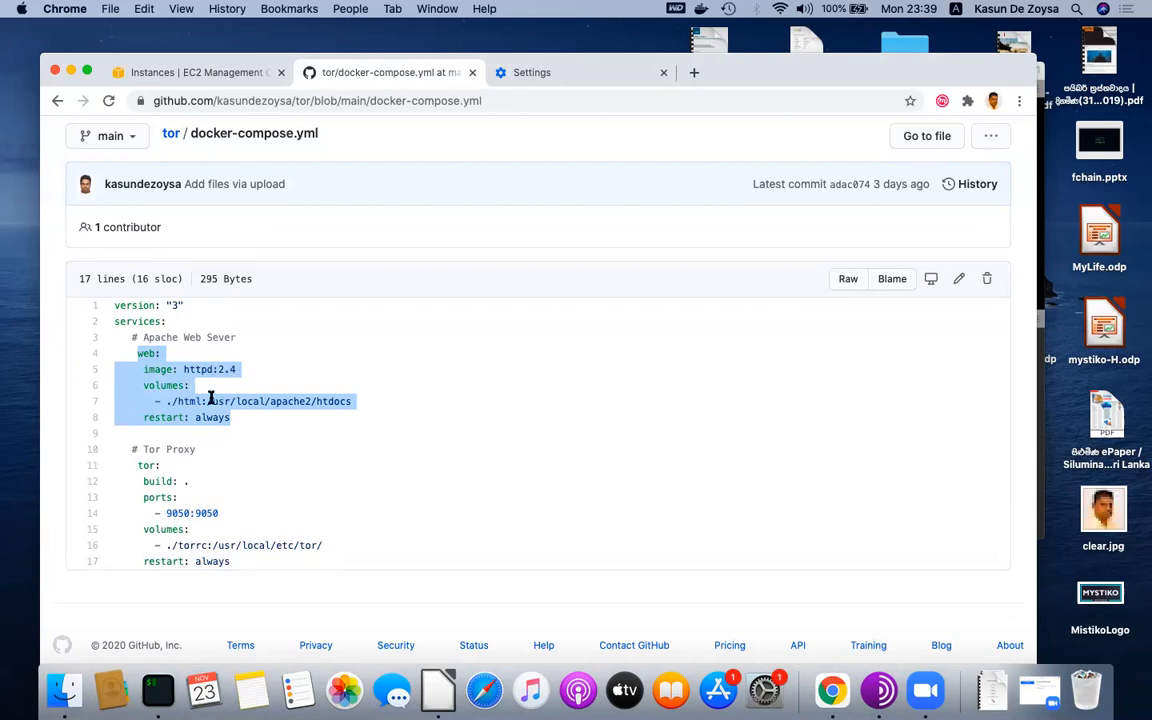
{"action": "left_click", "coordinate": [175, 385]}
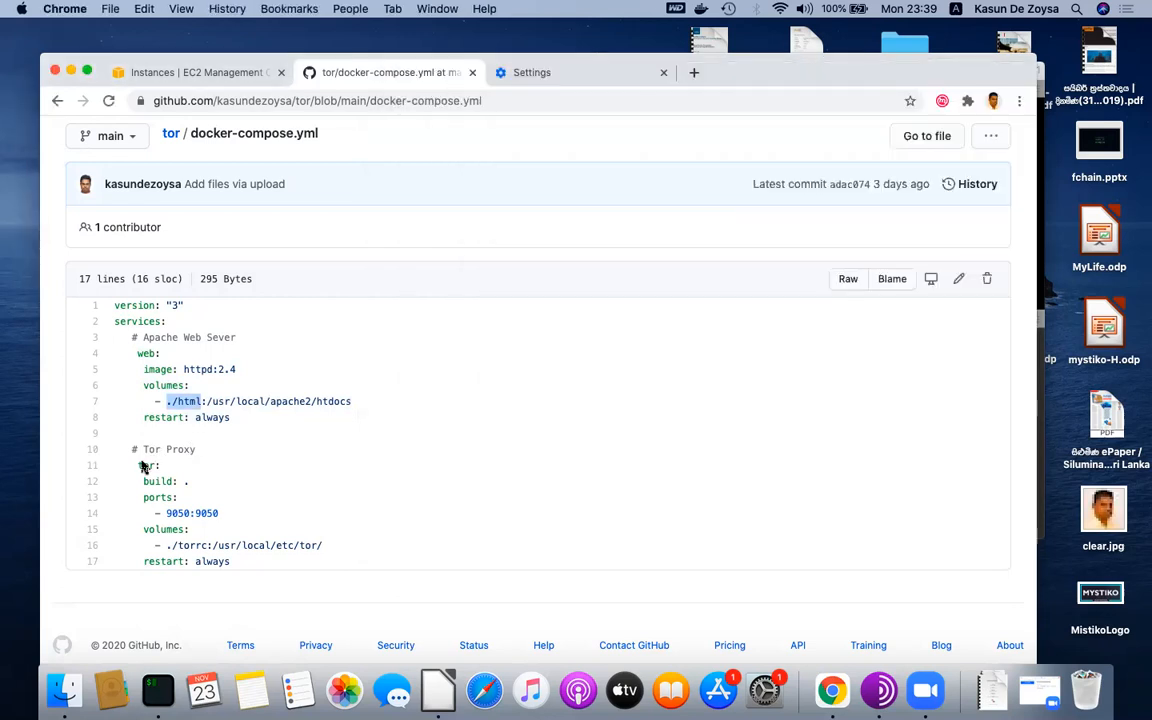
{"action": "left_click_drag", "start_coordinate": [140, 465], "coordinate": [240, 561]}
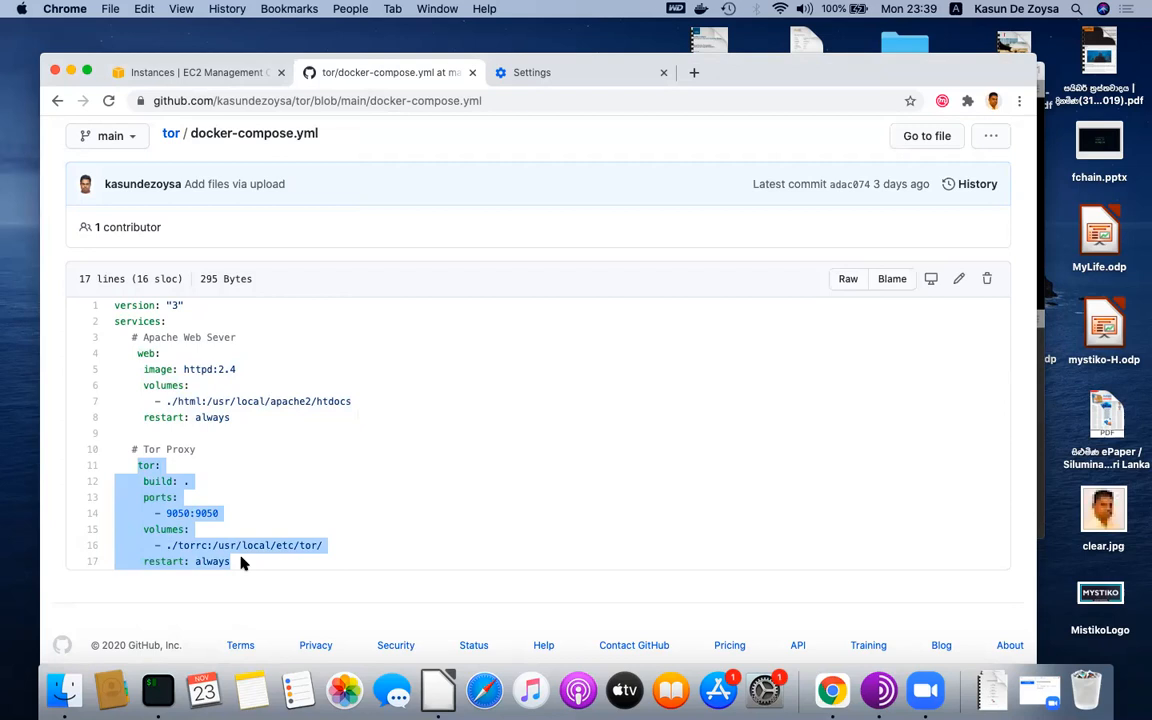
{"action": "left_click", "coordinate": [195, 490]}
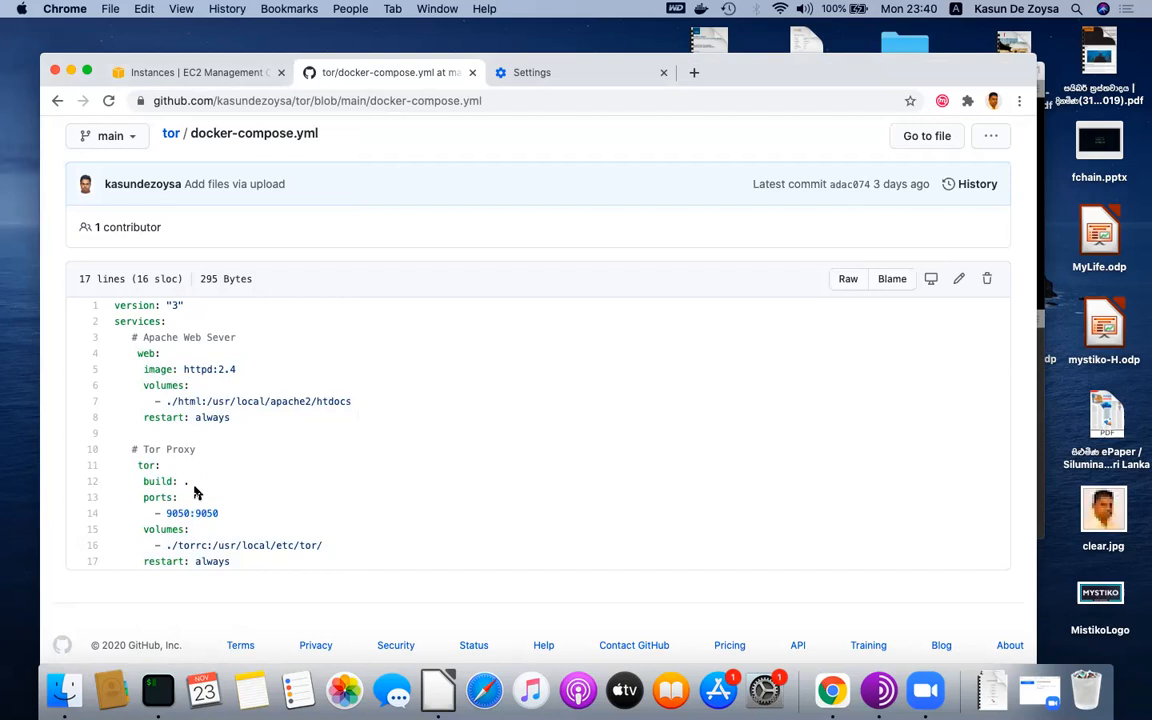
{"action": "mouse_move", "coordinate": [188, 528]}
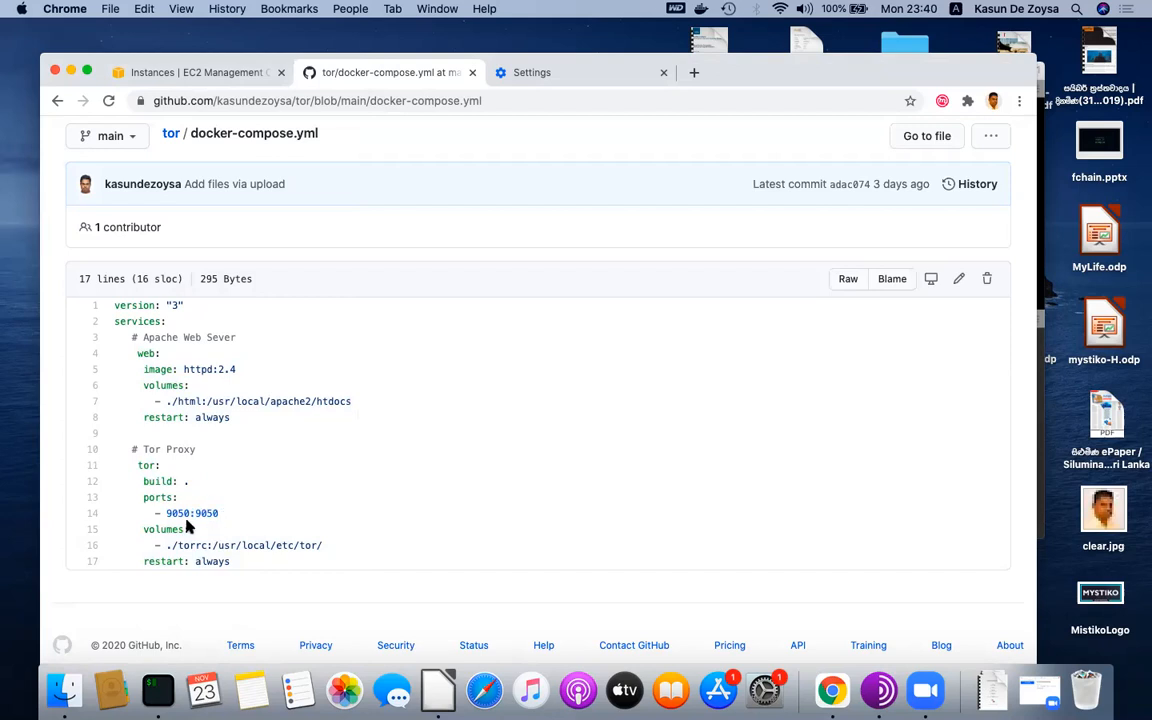
{"action": "double_click", "coordinate": [190, 513]}
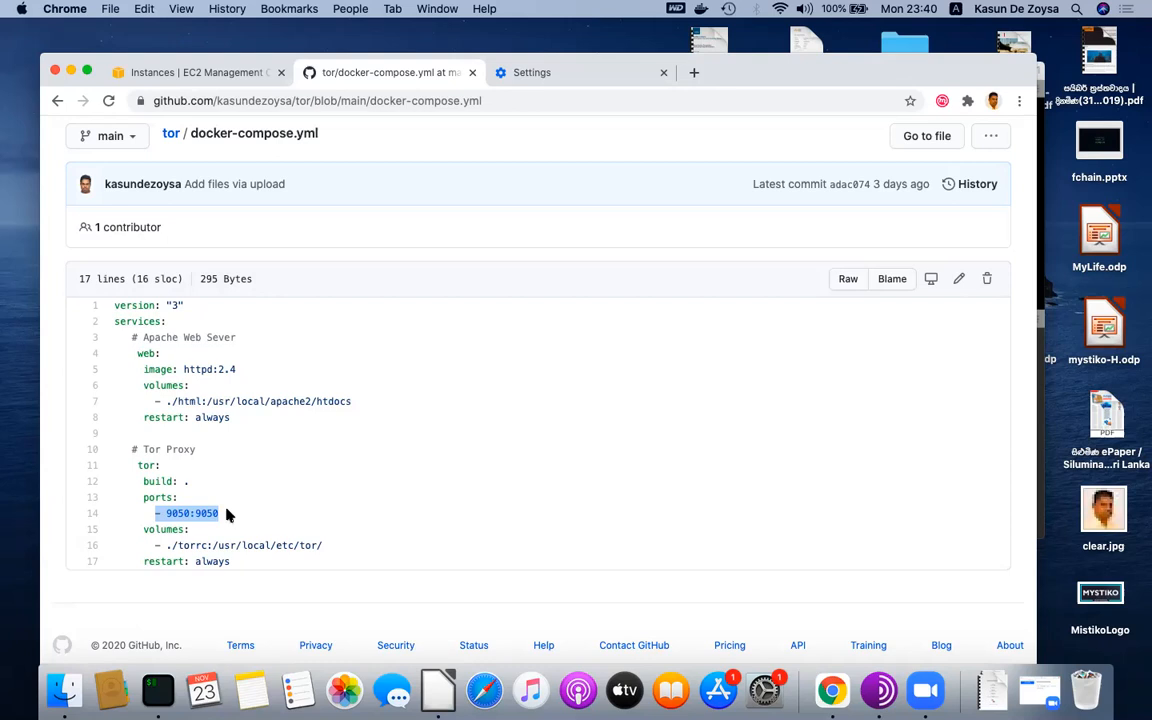
{"action": "mouse_move", "coordinate": [157, 541]}
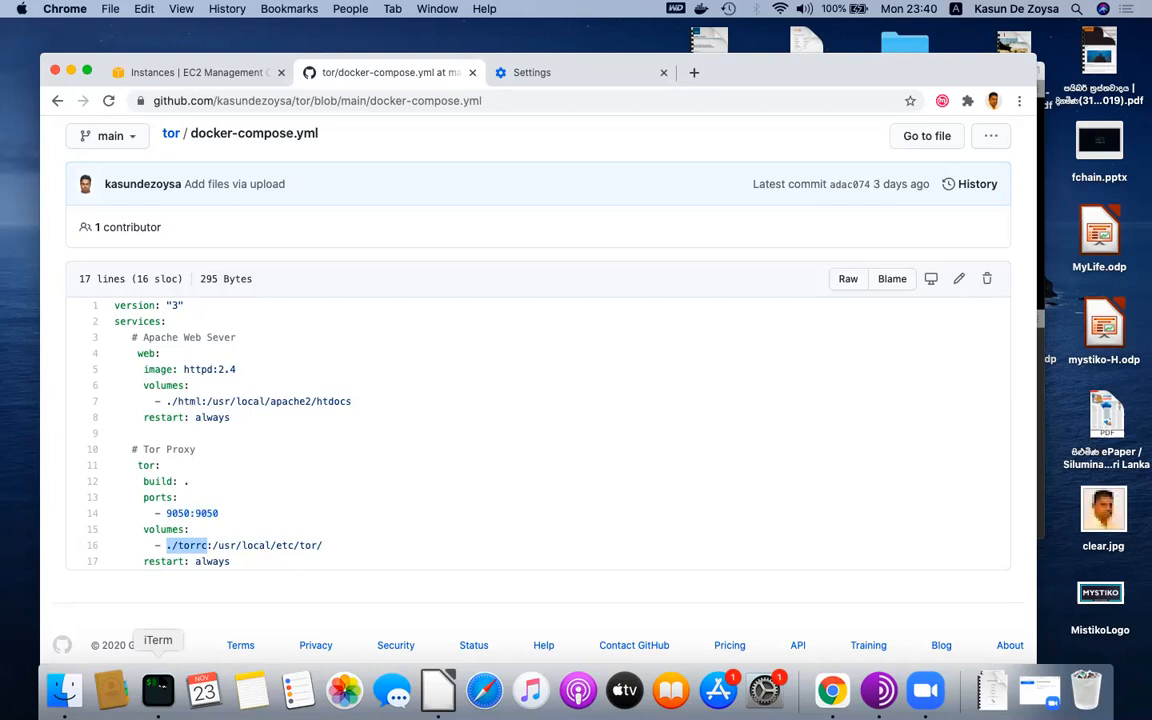
{"action": "mouse_move", "coordinate": [372, 610]}
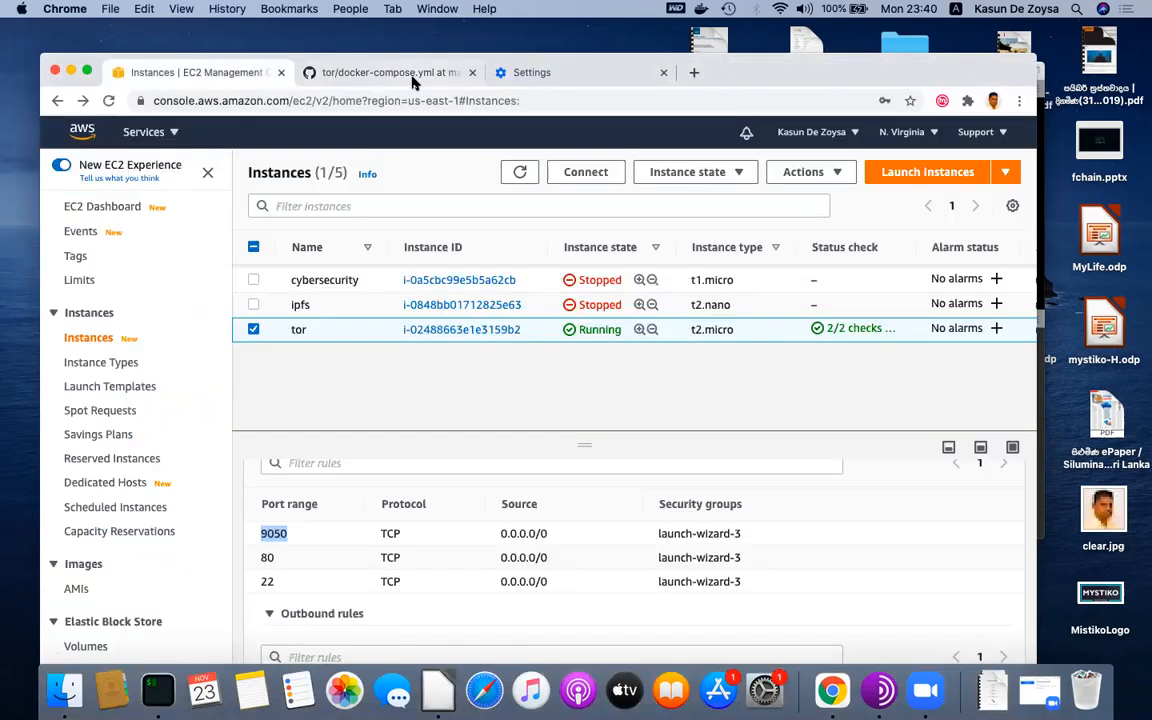
- Return to the tor repository main page and scroll the README to steps 6–10
{"action": "left_click", "coordinate": [385, 72]}
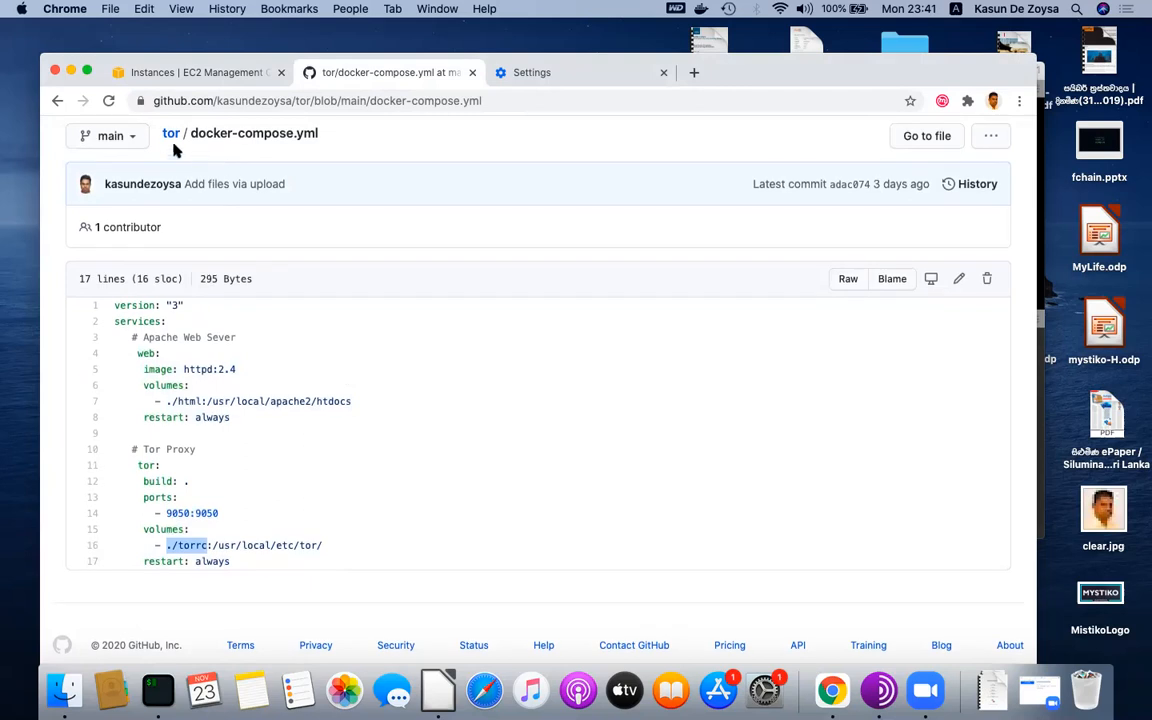
{"action": "left_click", "coordinate": [170, 132]}
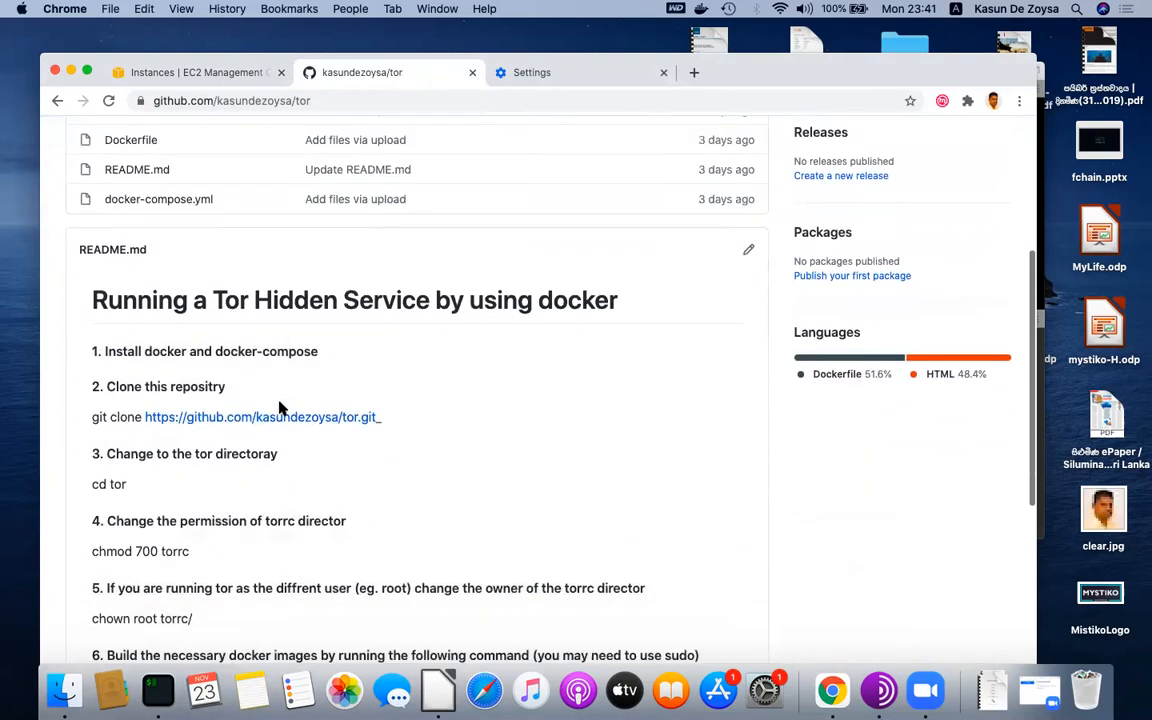
{"action": "scroll", "scroll_direction": "down", "scroll_amount": 3}
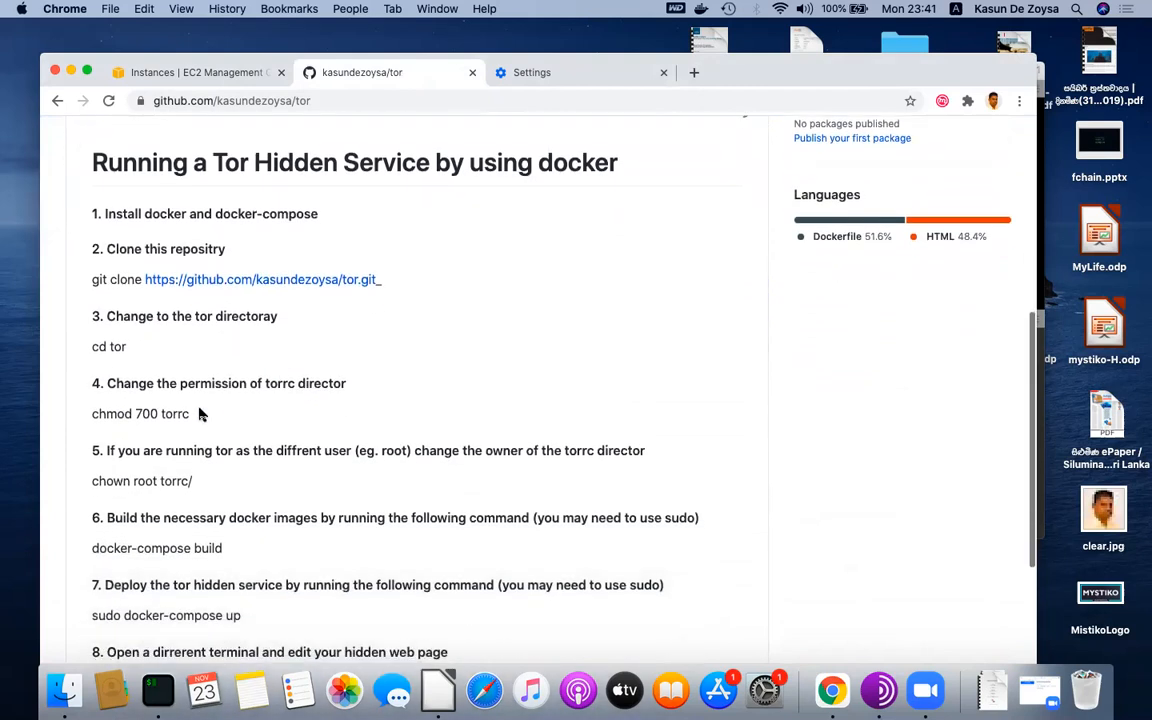
{"action": "scroll", "scroll_direction": "down", "scroll_amount": 3}
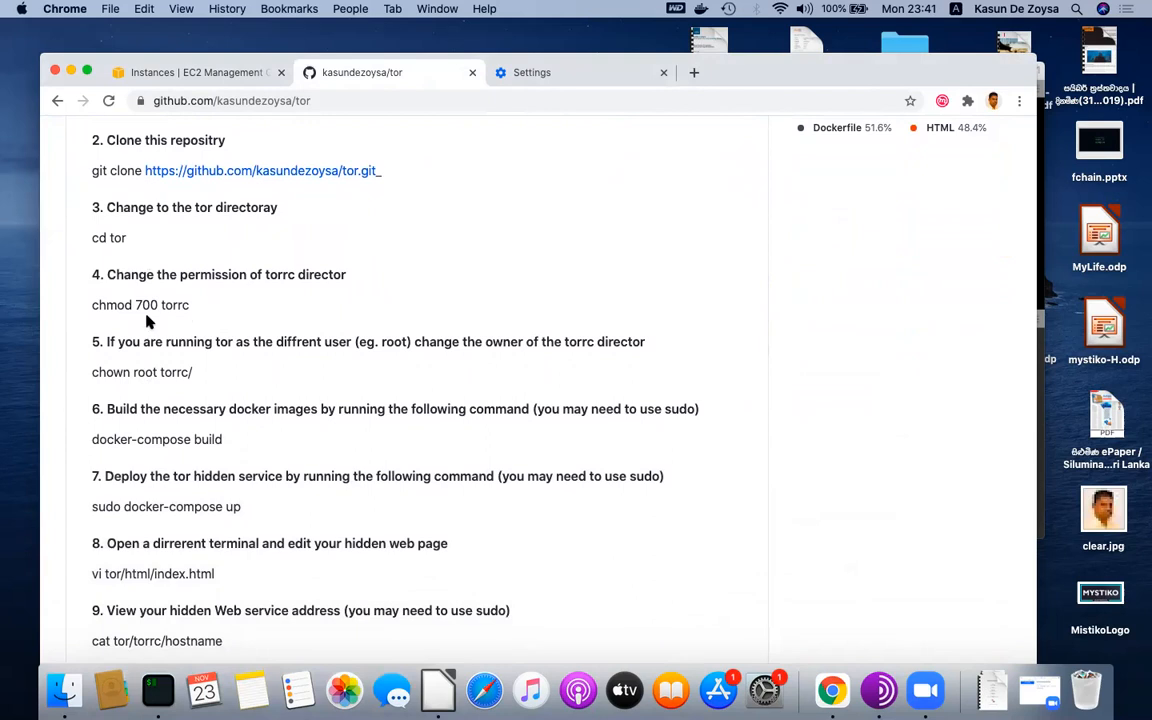
{"action": "mouse_move", "coordinate": [190, 386]}
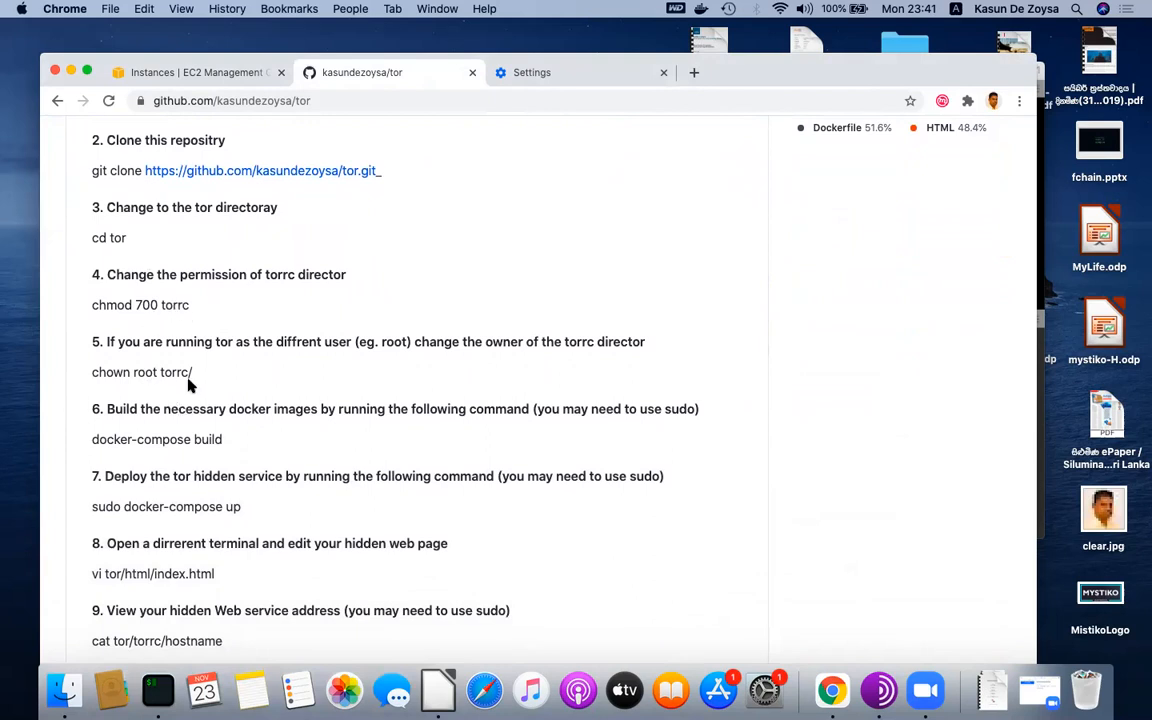
{"action": "scroll", "scroll_direction": "down", "scroll_amount": 3}
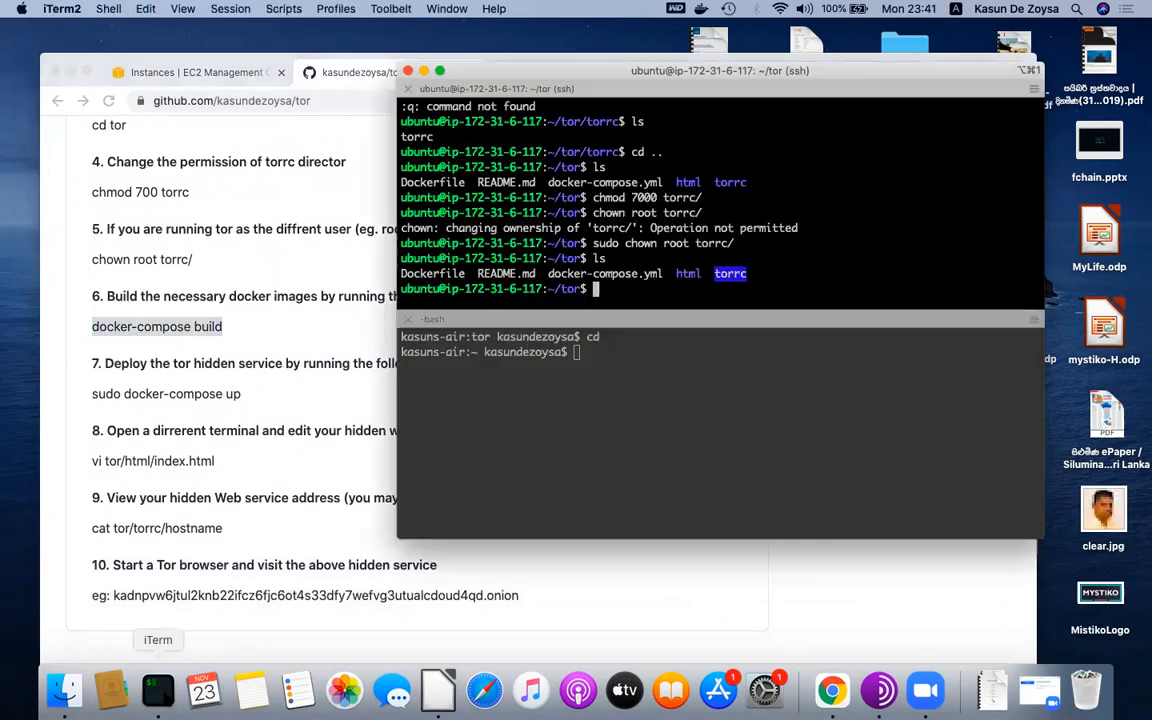
- Build the images with sudo docker-compose build, tagging tor_tor:latest, and type sudo docker-compose up
{"action": "type", "text": "docker-compose build"}
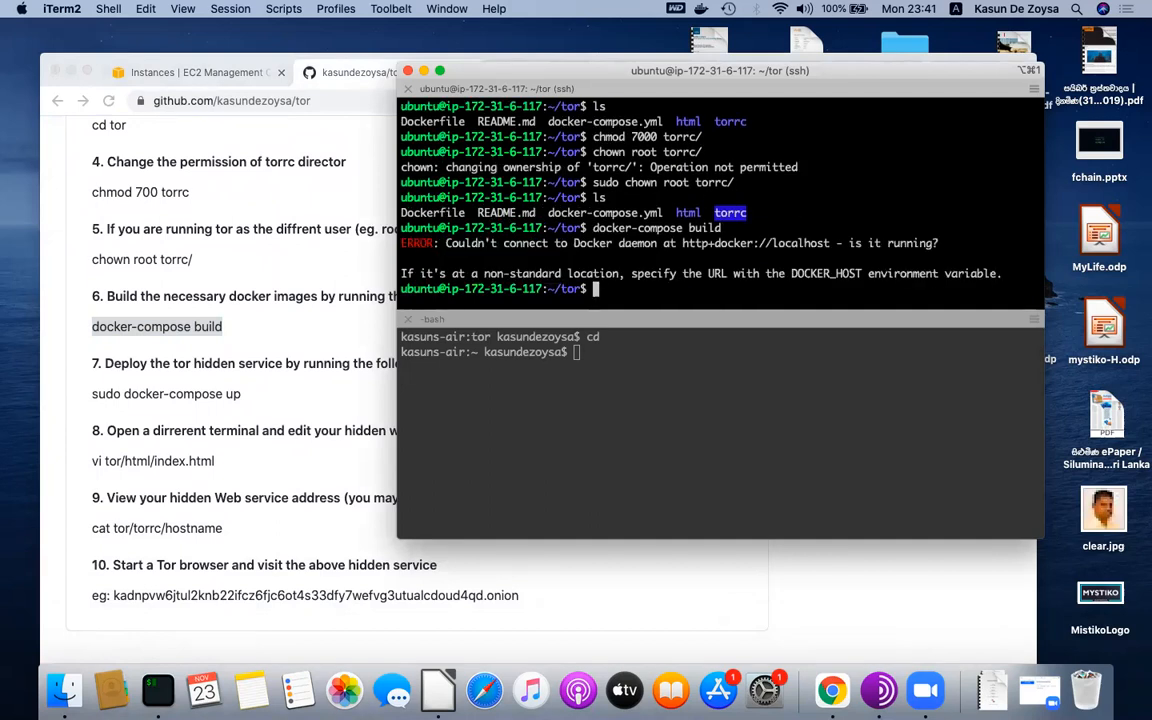
{"action": "type", "text": "docker-compose build"}
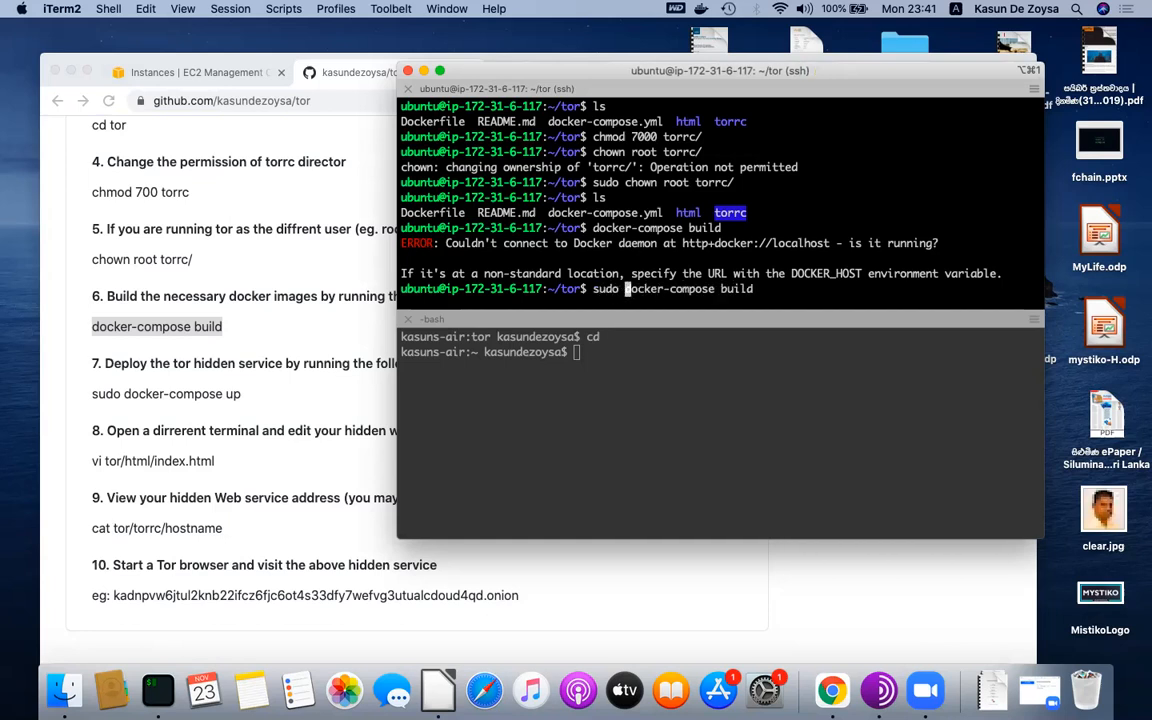
{"action": "key", "text": "Return"}
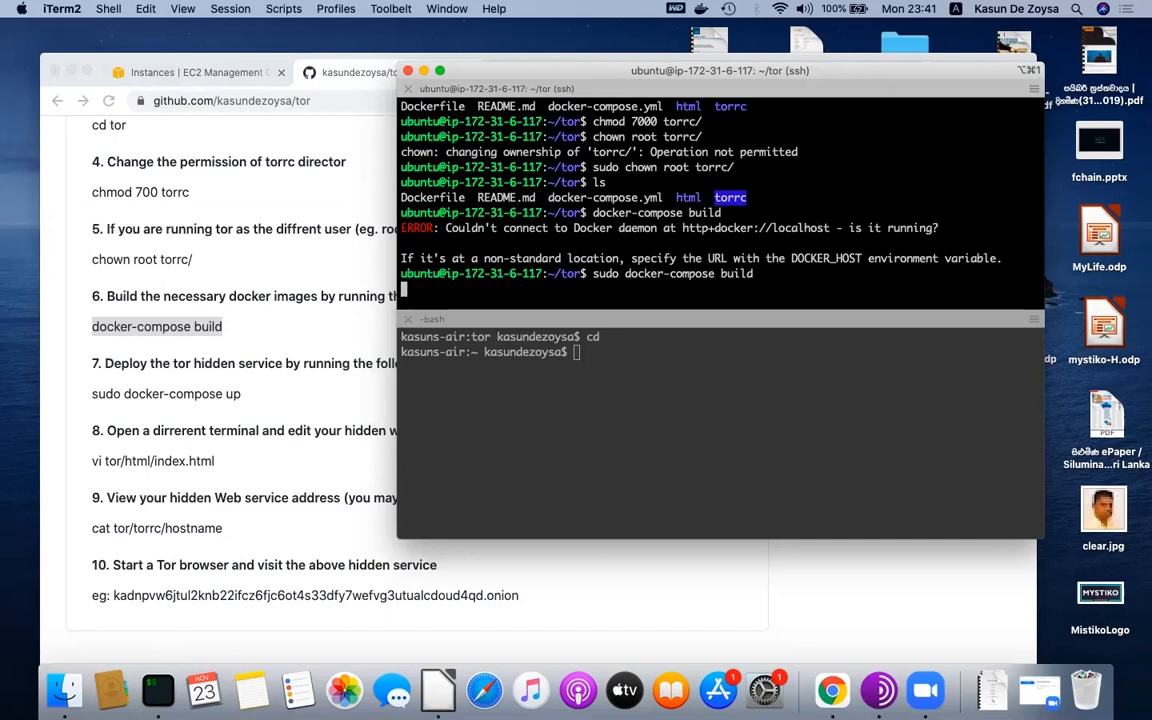
{"action": "key", "text": "Return"}
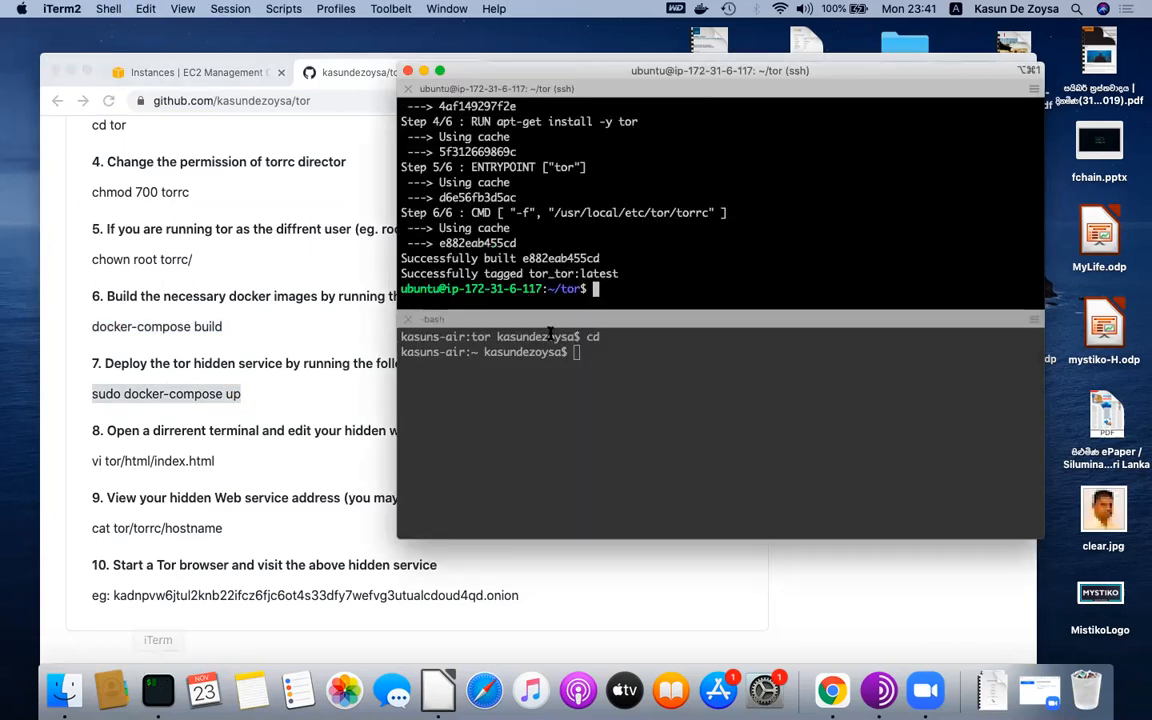
{"action": "type", "text": "sudo docker-compose up"}
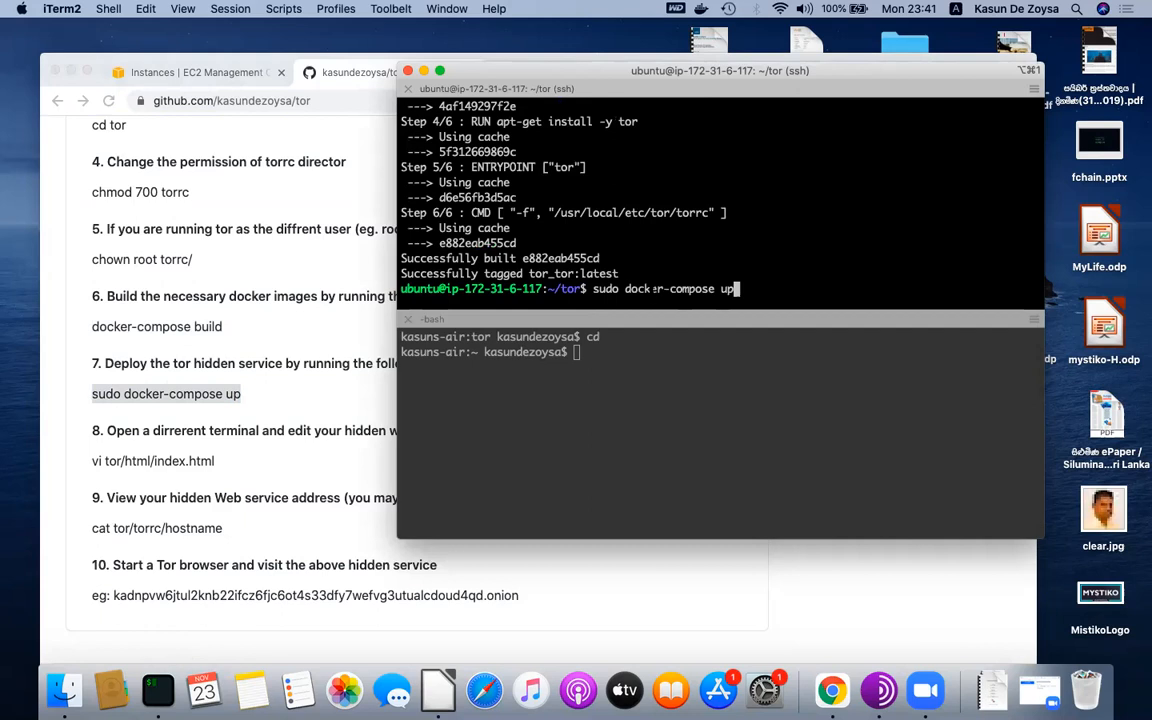
- Start the Tor containers with sudo docker-compose up, then run ./logindamso in the lower pane
{"action": "key", "text": "Return"}
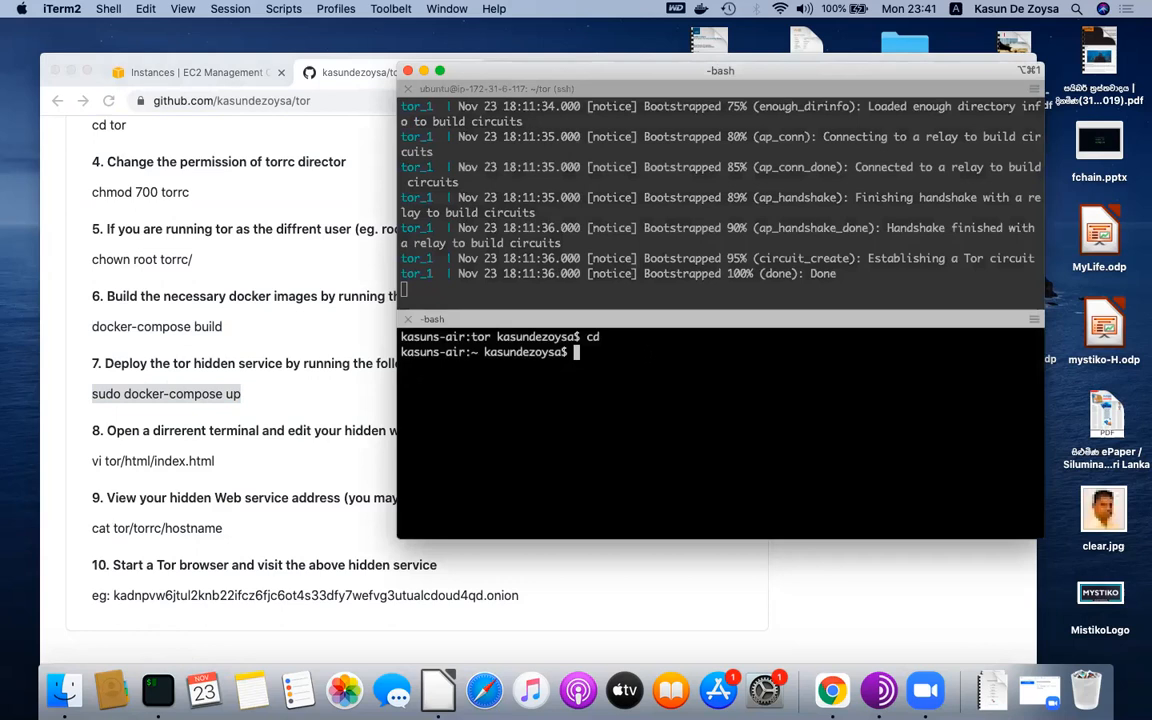
{"action": "type", "text": "./logind"}
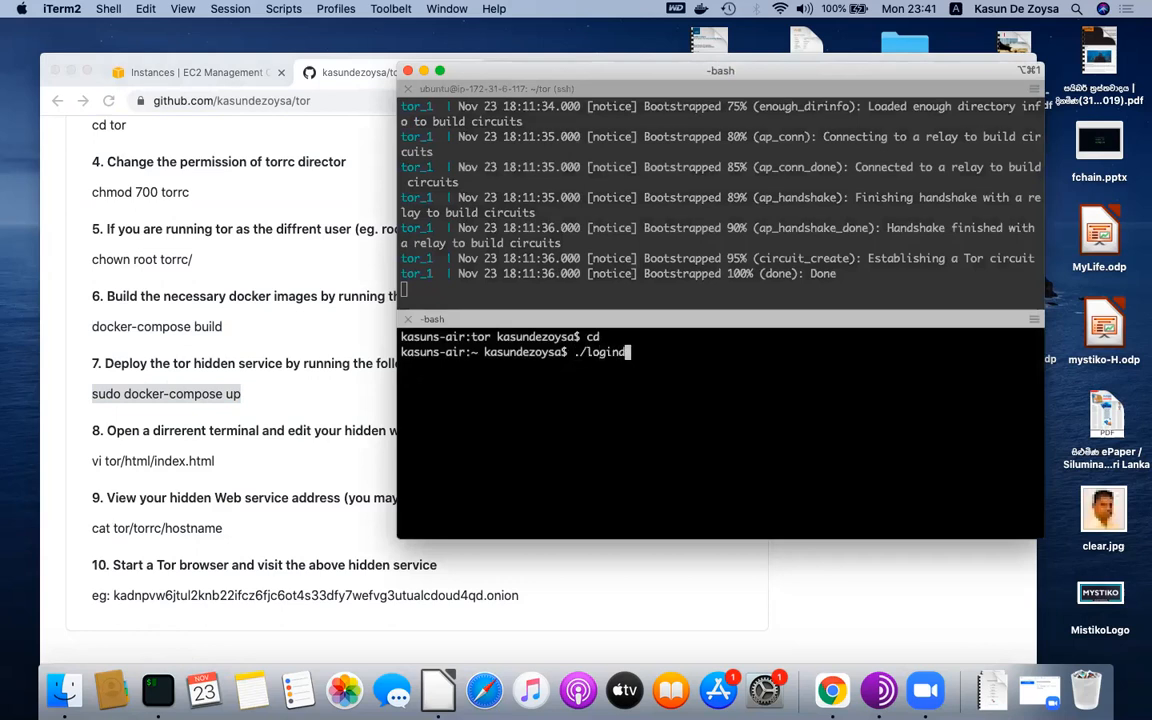
{"action": "type", "text": "amso"}
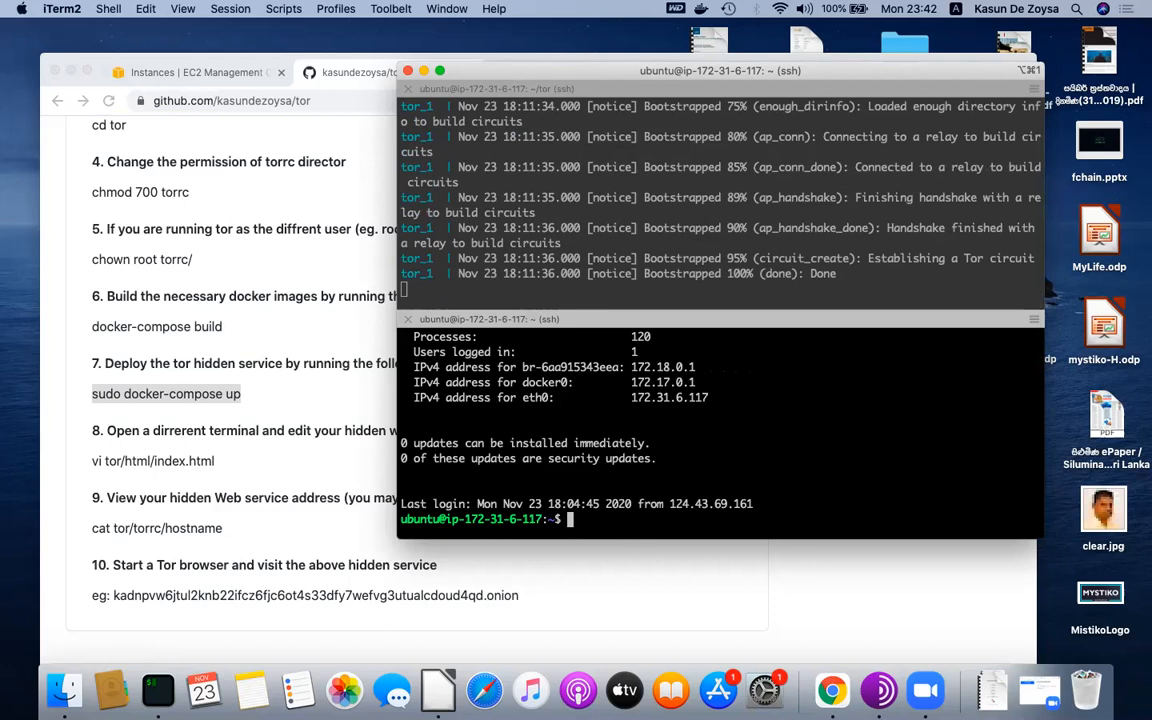
- Enter the tor folder, become root with sudo bash, and list the torrc folder
{"action": "type", "text": "ls"}
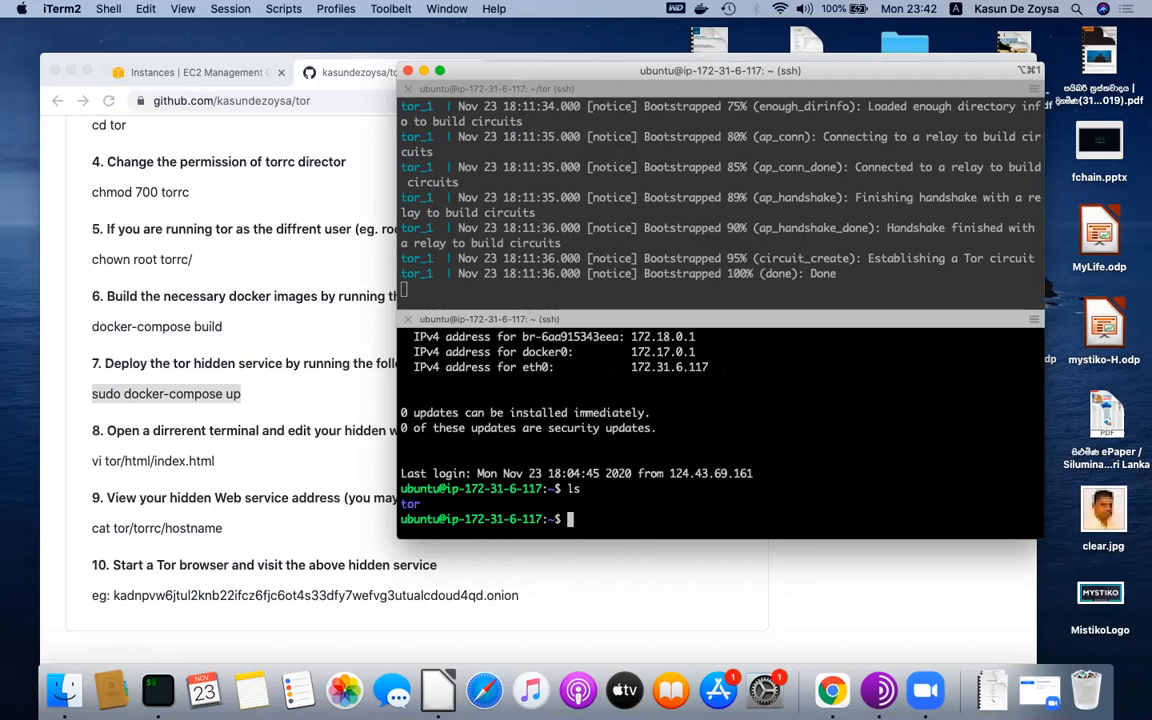
{"action": "type", "text": "c"}
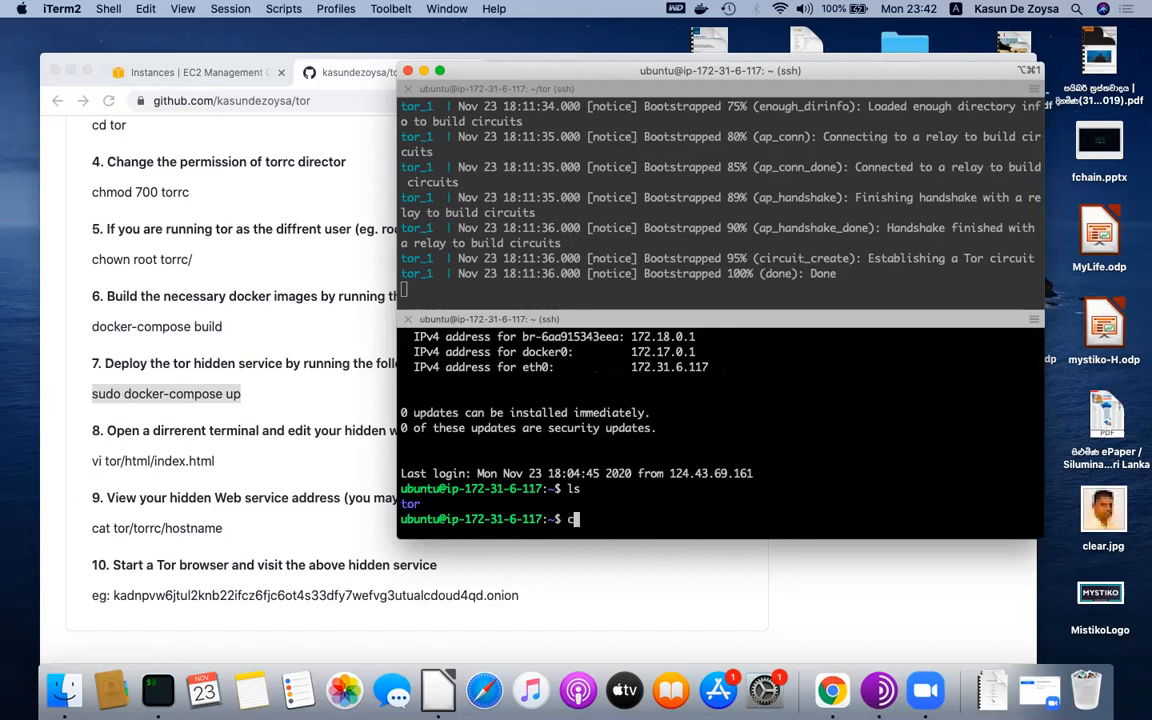
{"action": "type", "text": "cd tor/"}
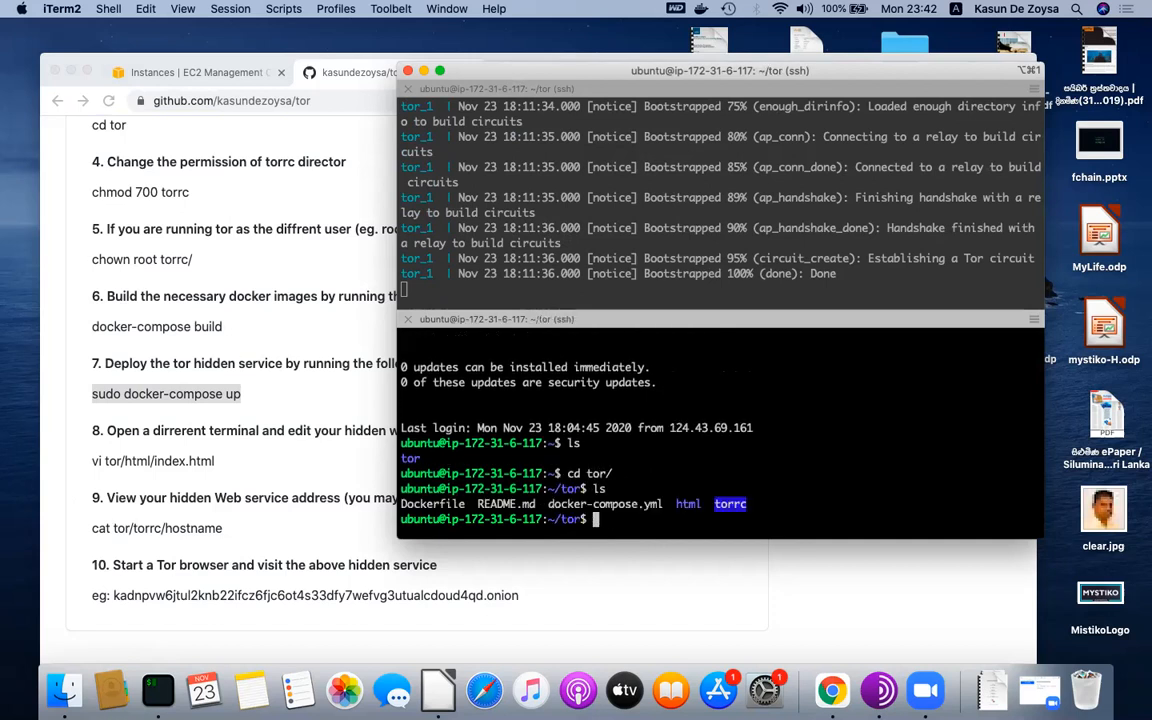
{"action": "type", "text": "cd torrc/"}
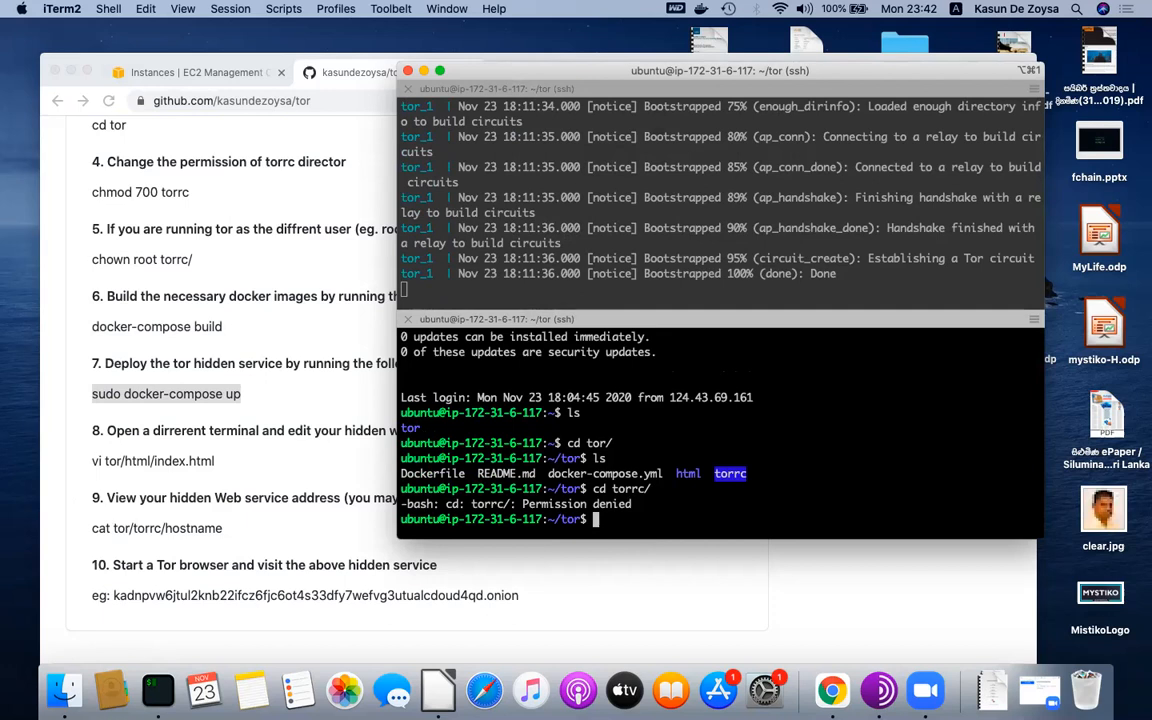
{"action": "type", "text": "sudo"}
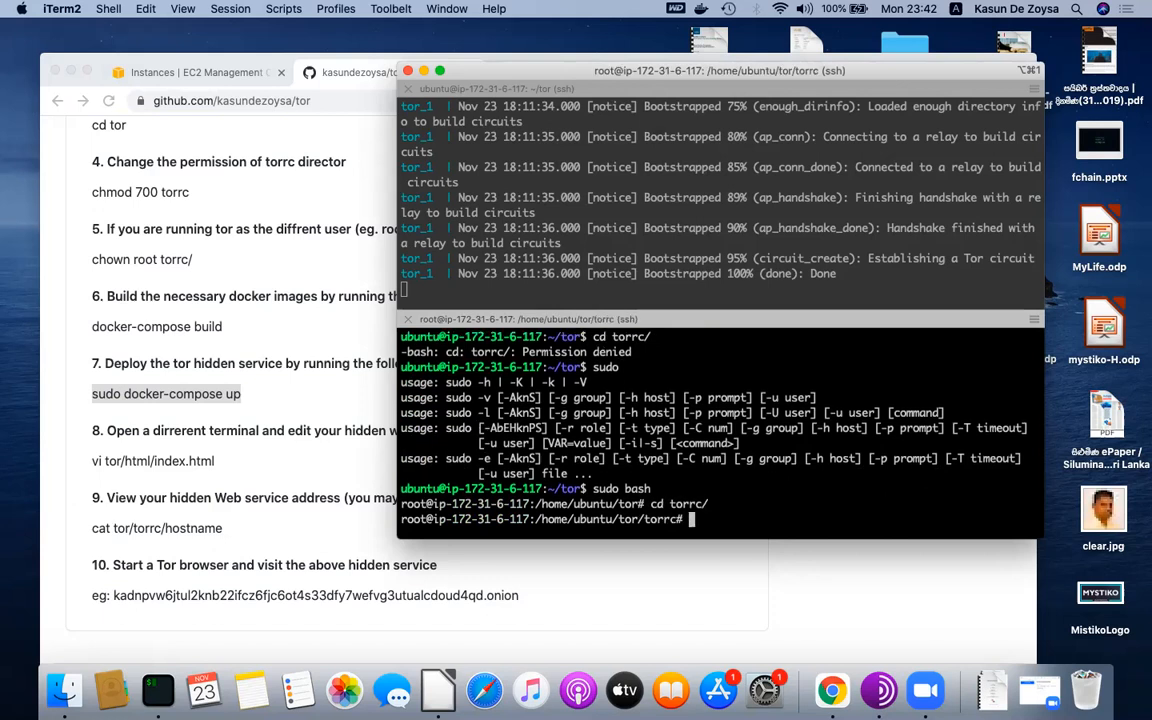
{"action": "type", "text": "ls"}
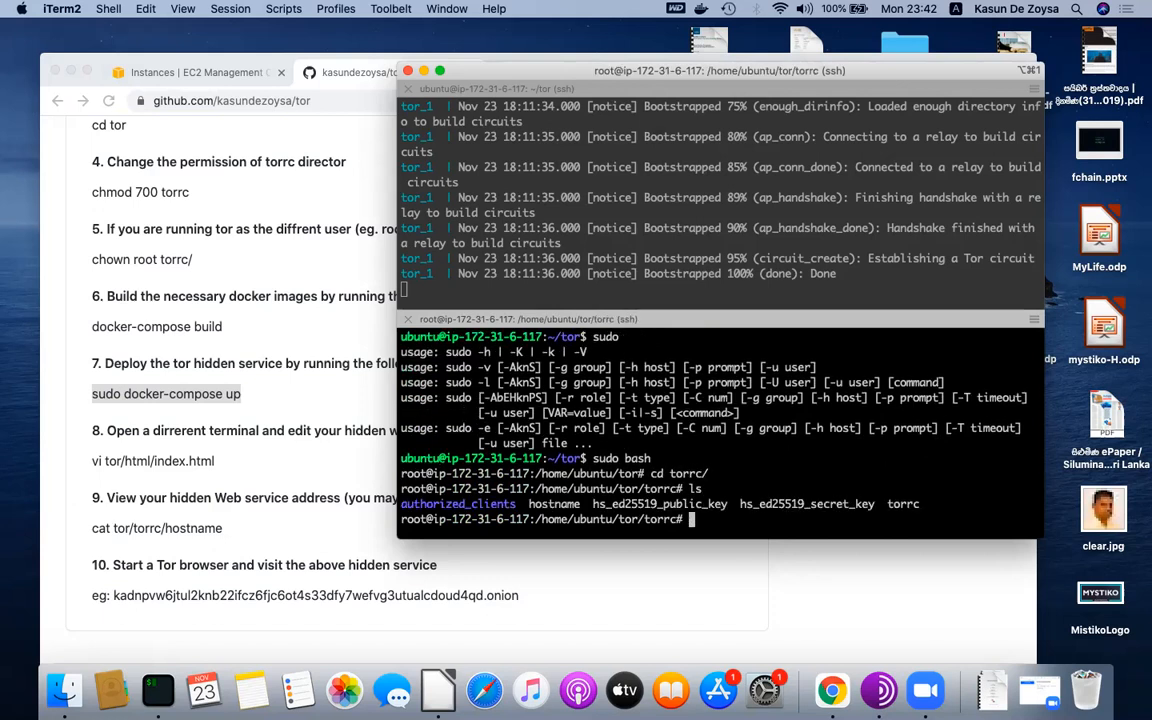
- Highlight the hostname and hs_ed25519 key file names, clear the screen, and start cat hs
{"action": "double_click", "coordinate": [458, 503]}
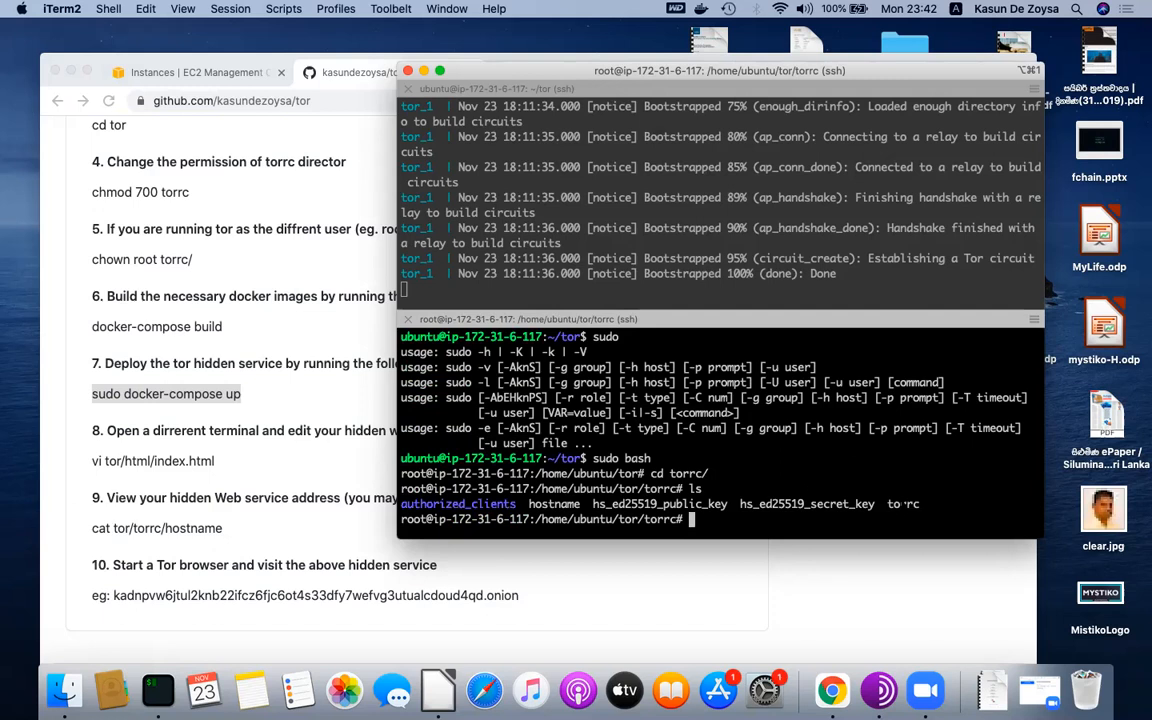
{"action": "double_click", "coordinate": [902, 504]}
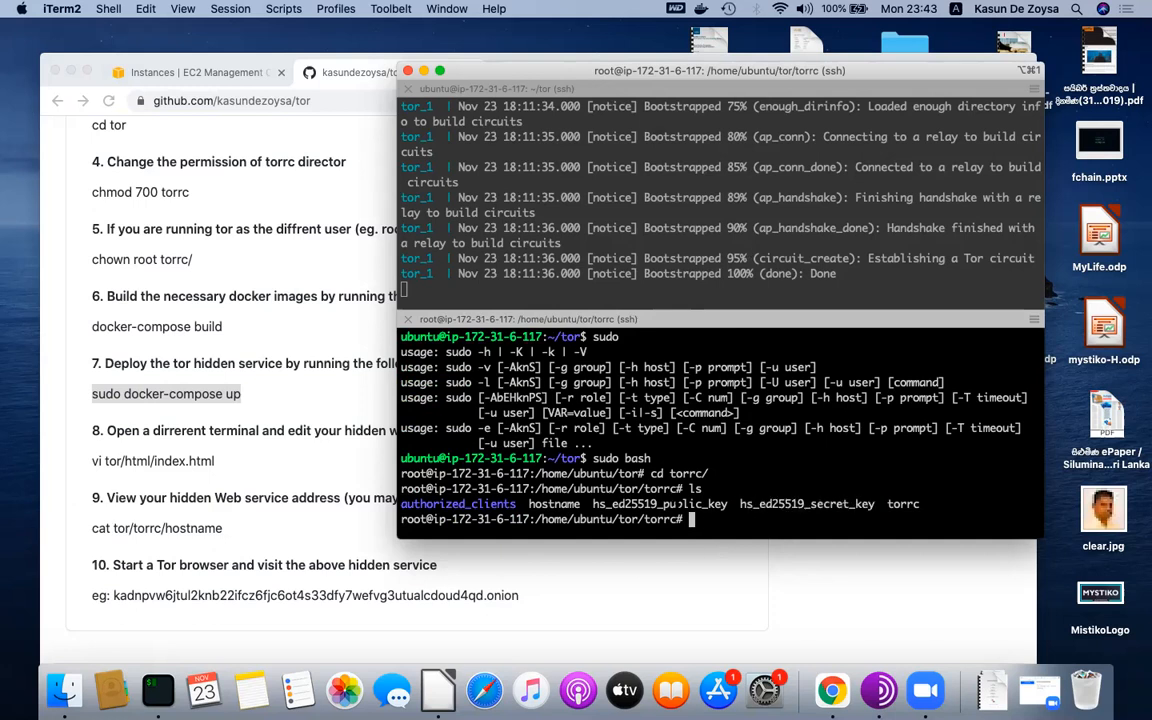
{"action": "double_click", "coordinate": [659, 503]}
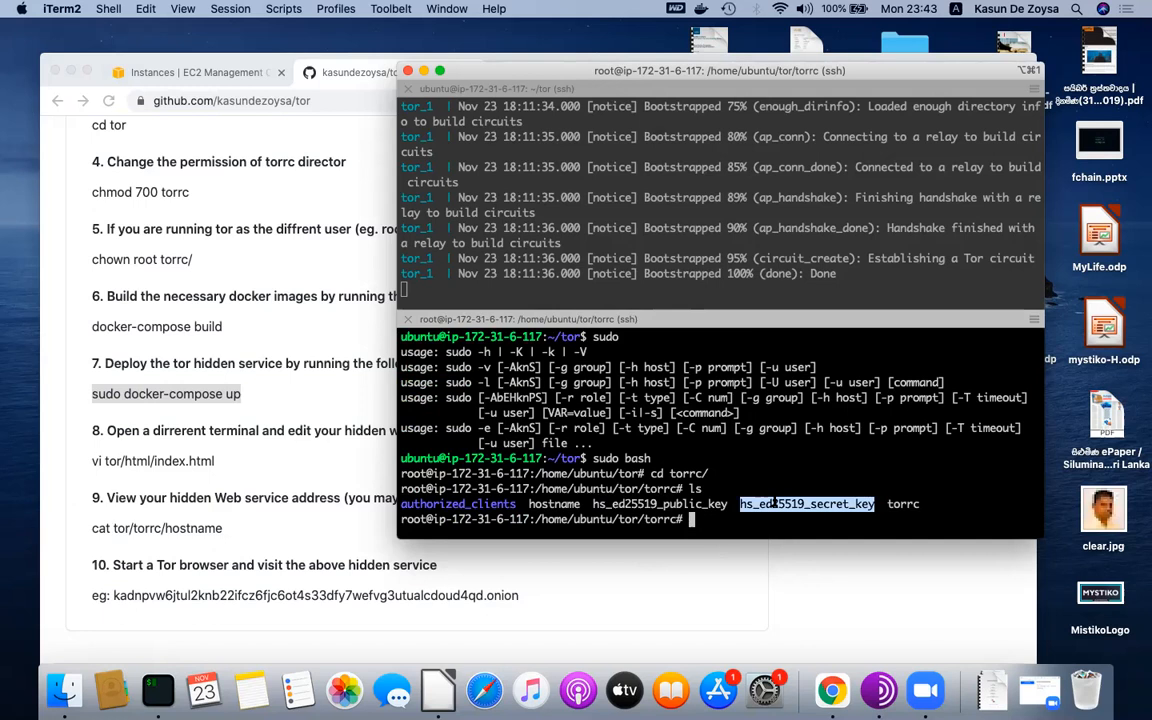
{"action": "type", "text": "c"}
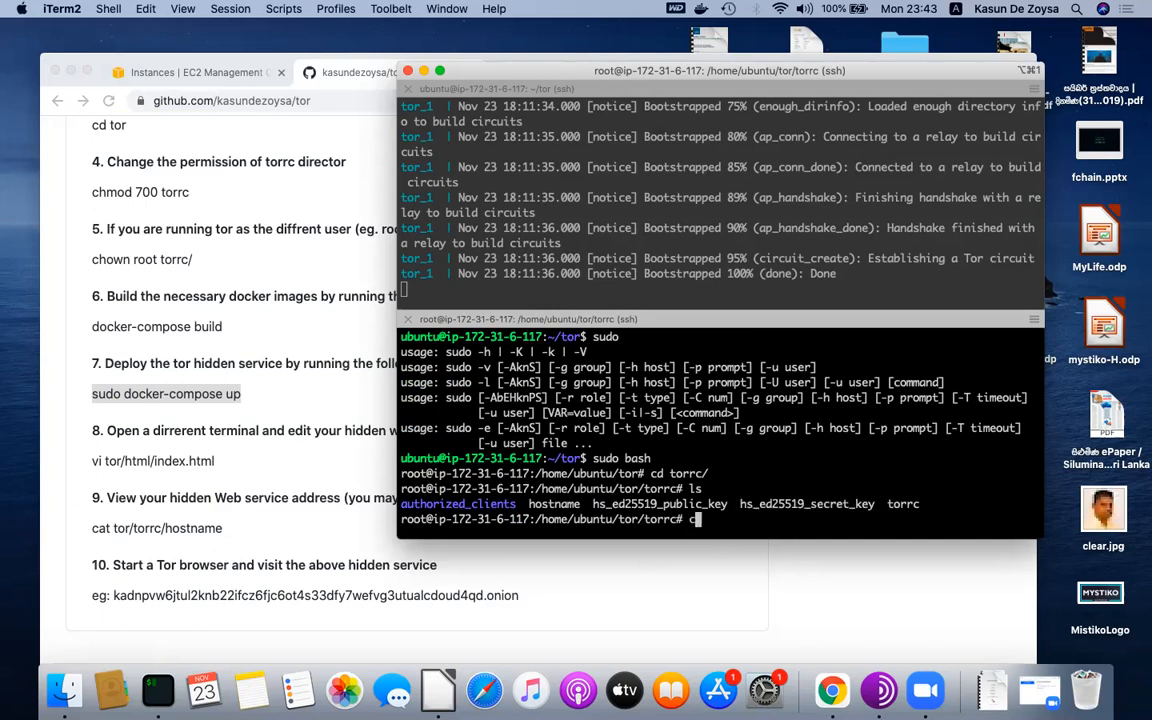
{"action": "type", "text": "cat hs"}
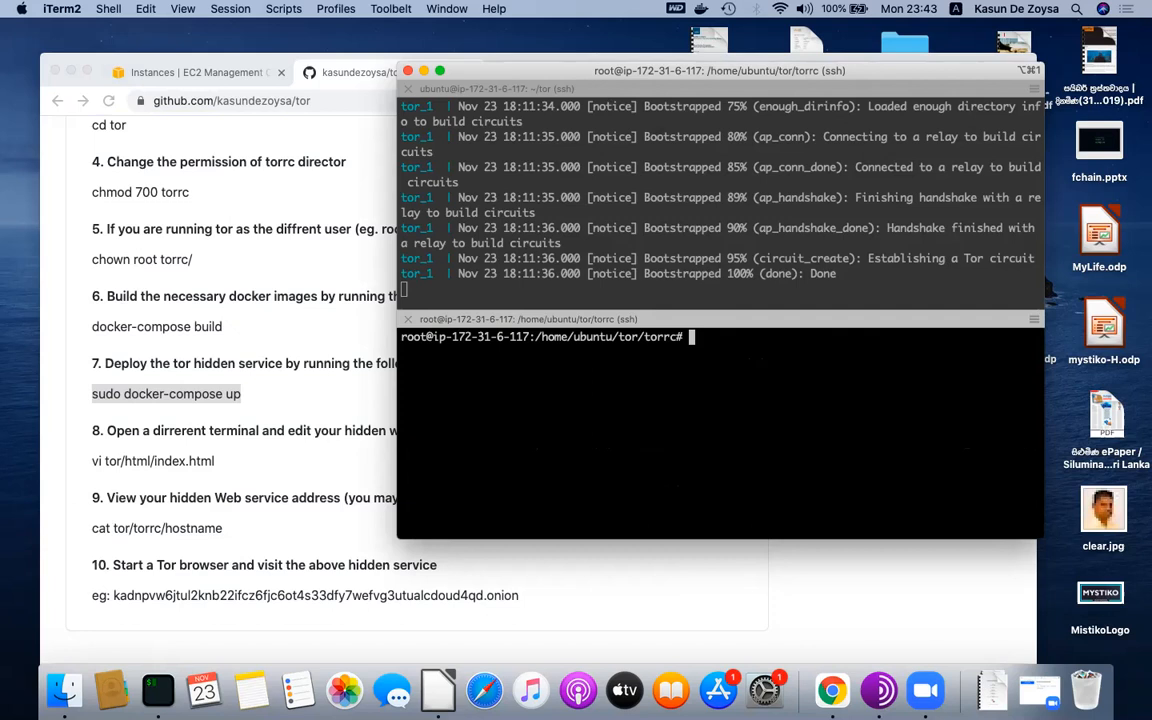
- Print the hostname file with cat hostname and copy the .onion address
{"action": "type", "text": "ls"}
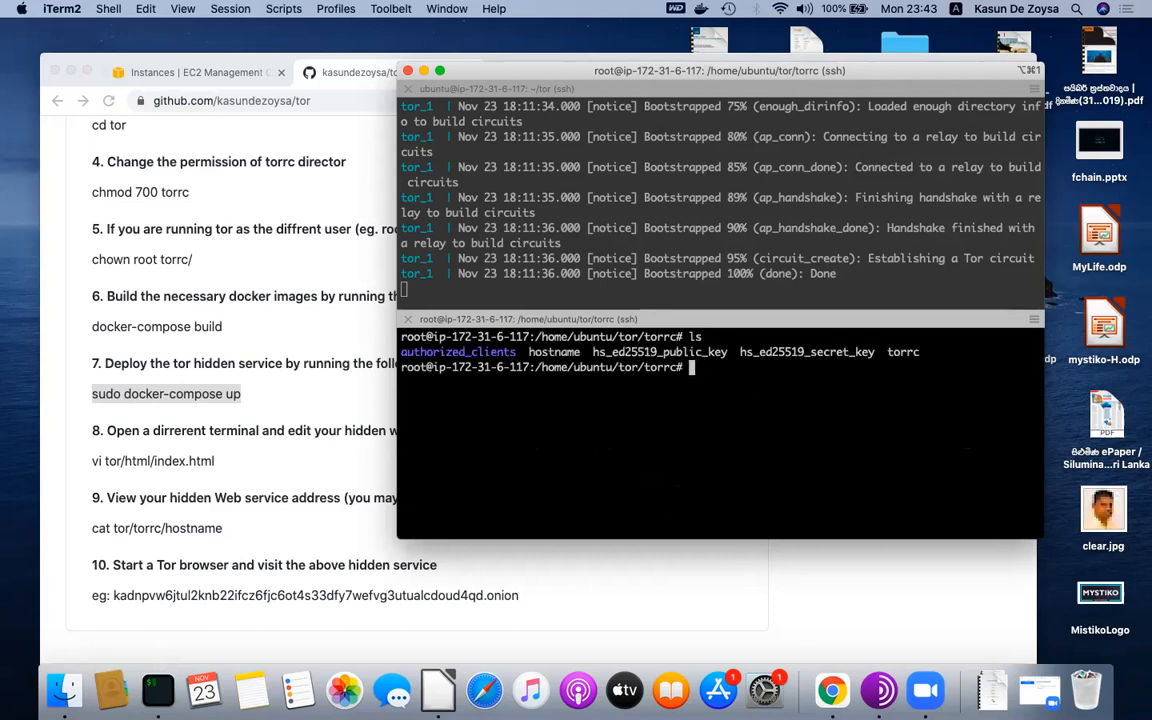
{"action": "type", "text": "cat h"}
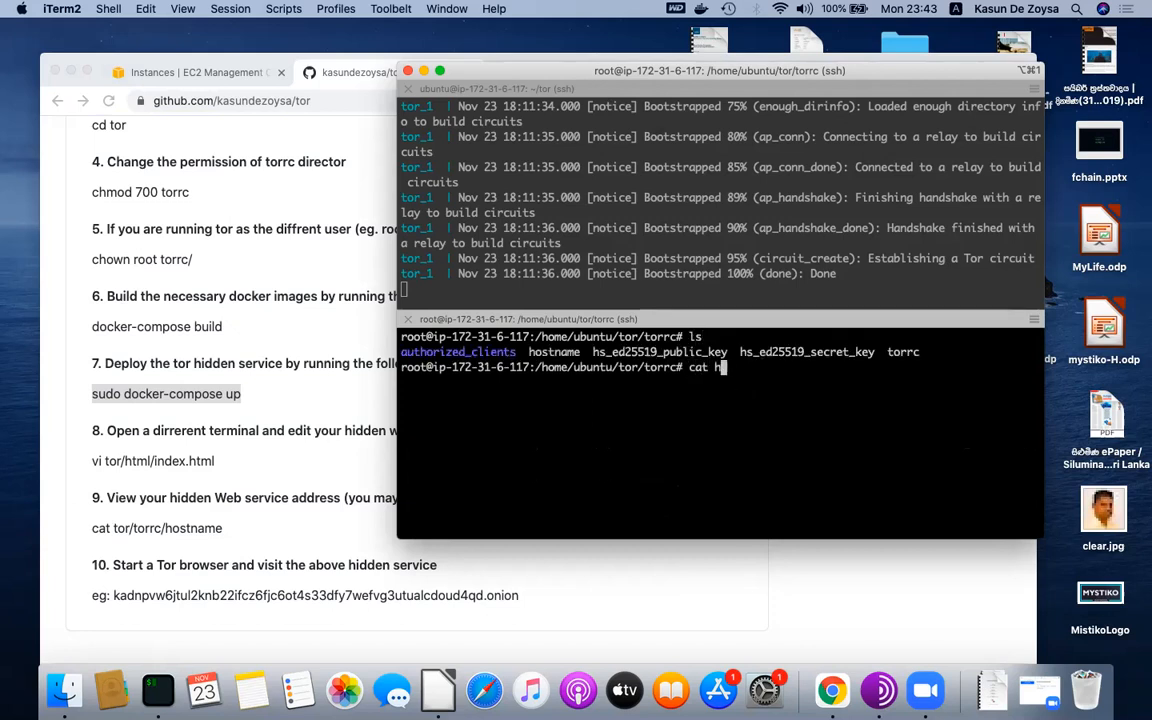
{"action": "type", "text": "ostname"}
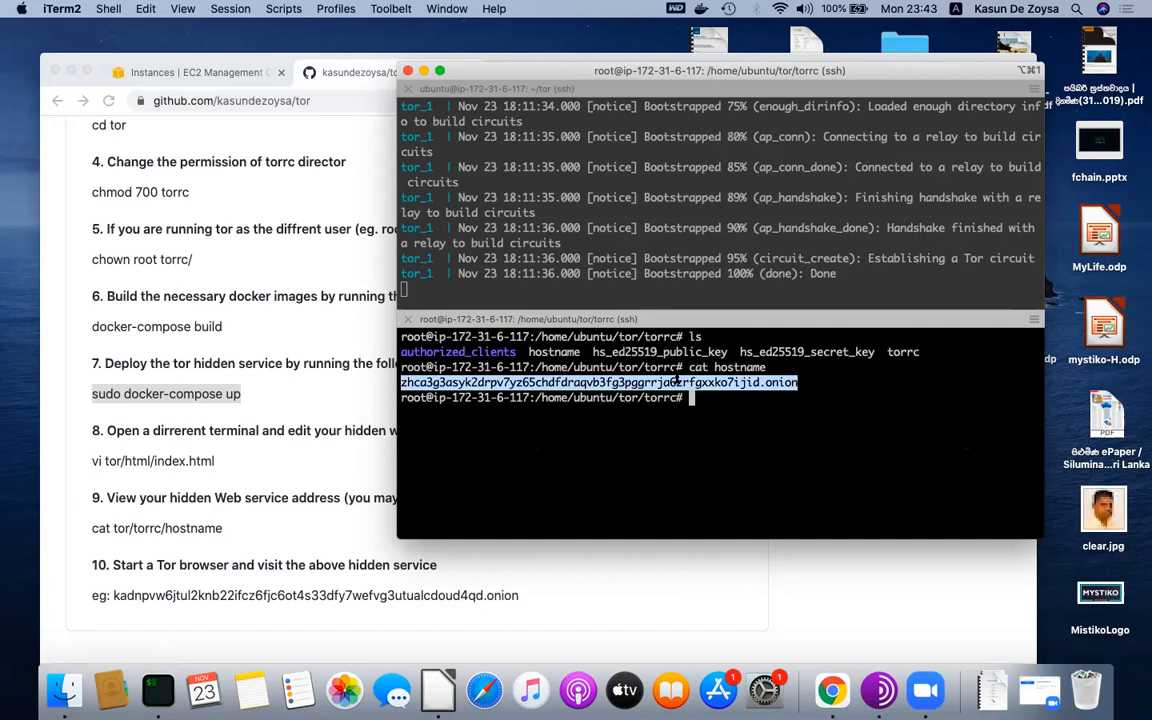
{"action": "right_click", "coordinate": [680, 382]}
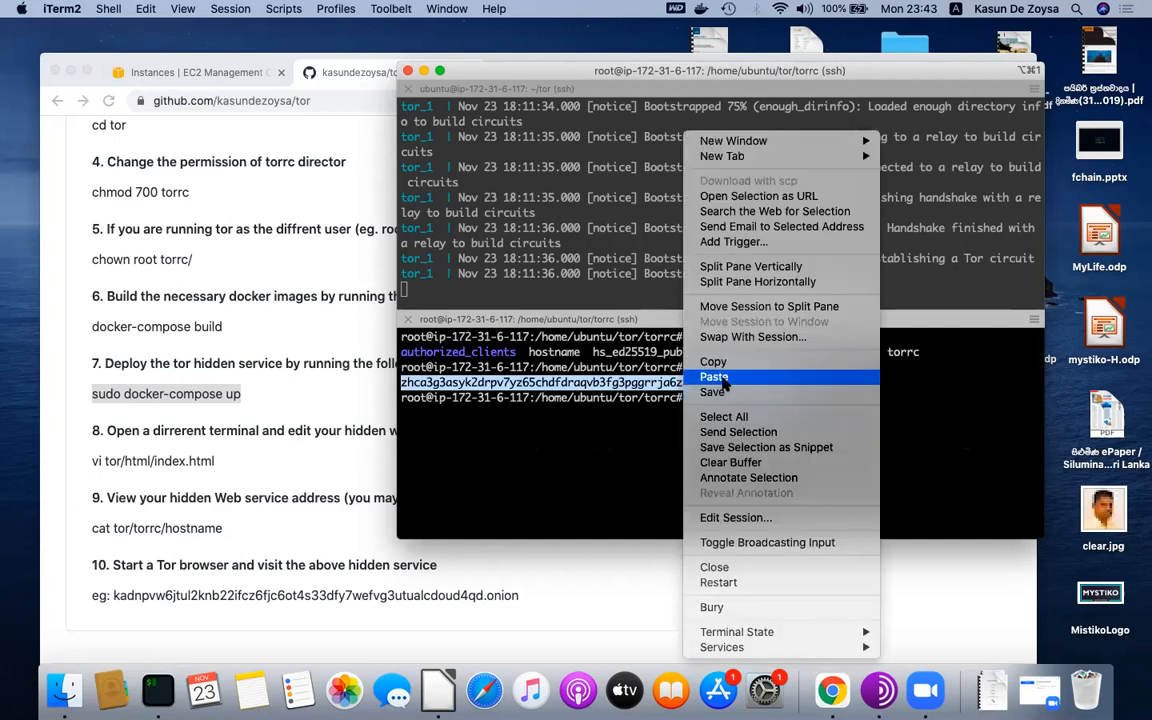
{"action": "left_click", "coordinate": [713, 377]}
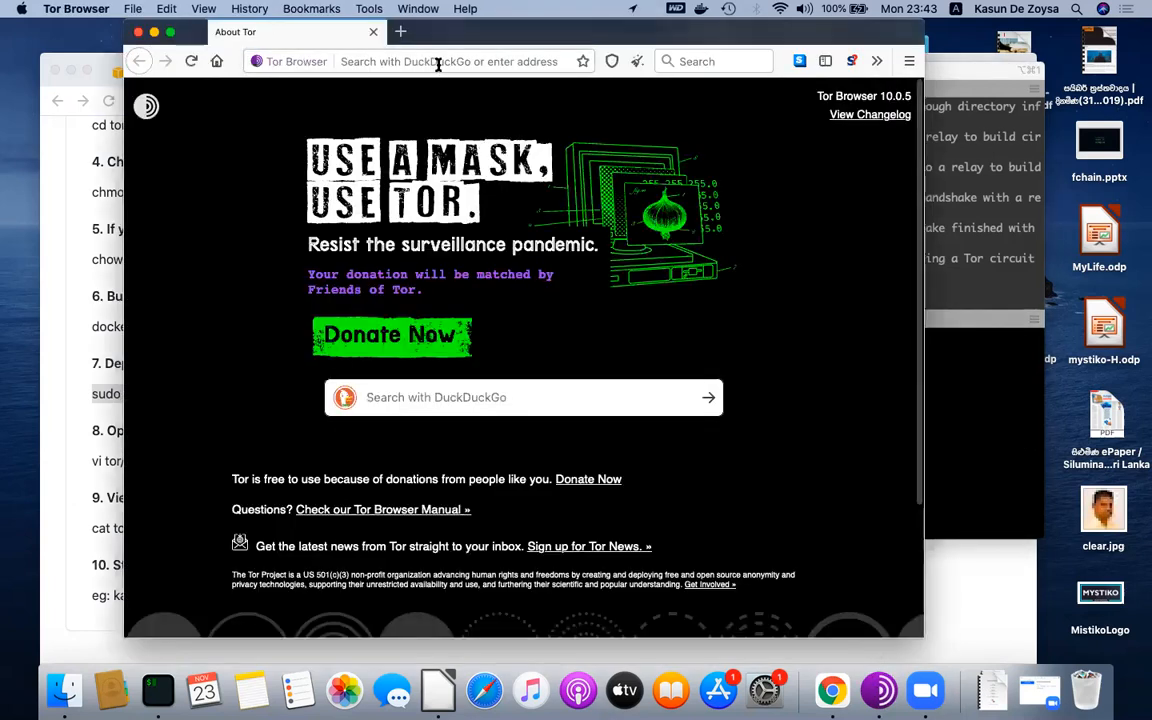
- Paste the copied .onion address into Tor Browser's address bar and load the Welcome page
{"action": "left_click", "coordinate": [450, 61]}
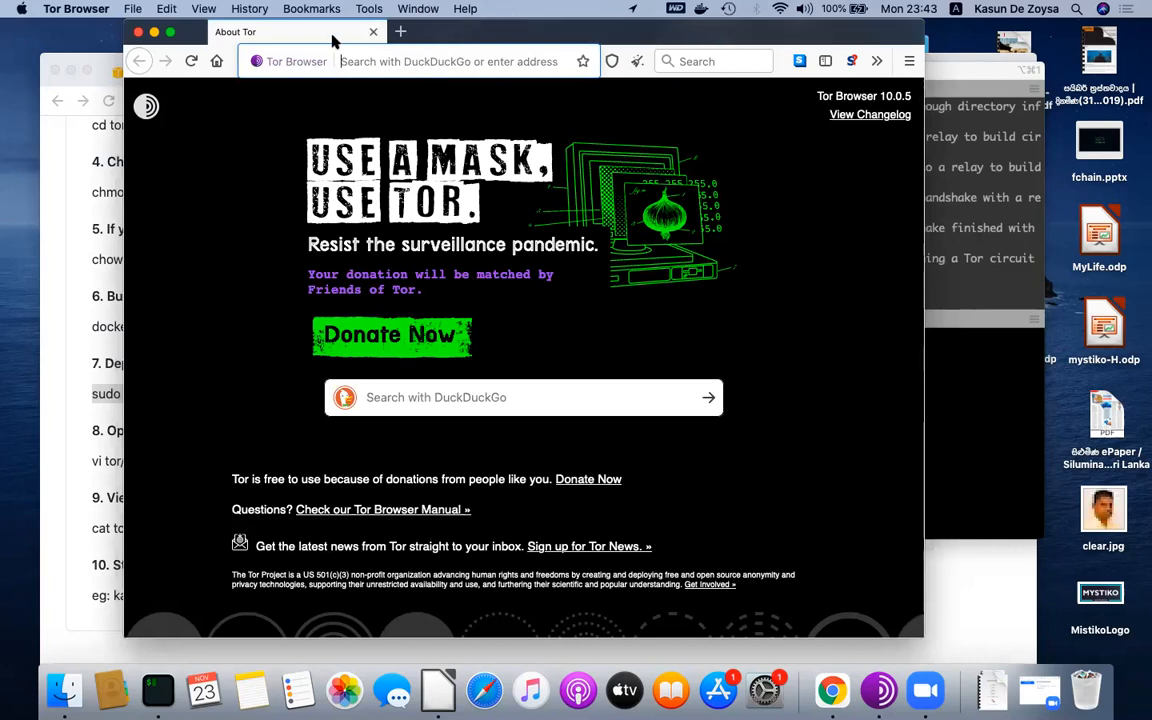
{"action": "mouse_move", "coordinate": [822, 37]}
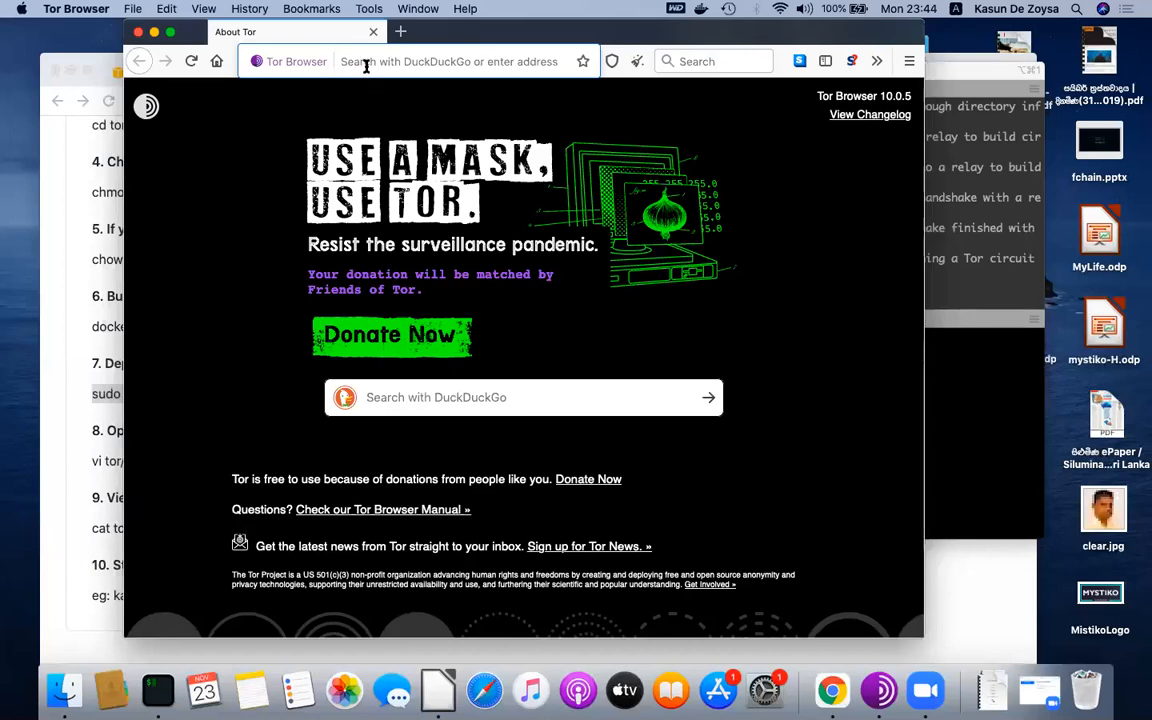
{"action": "left_click", "coordinate": [448, 61]}
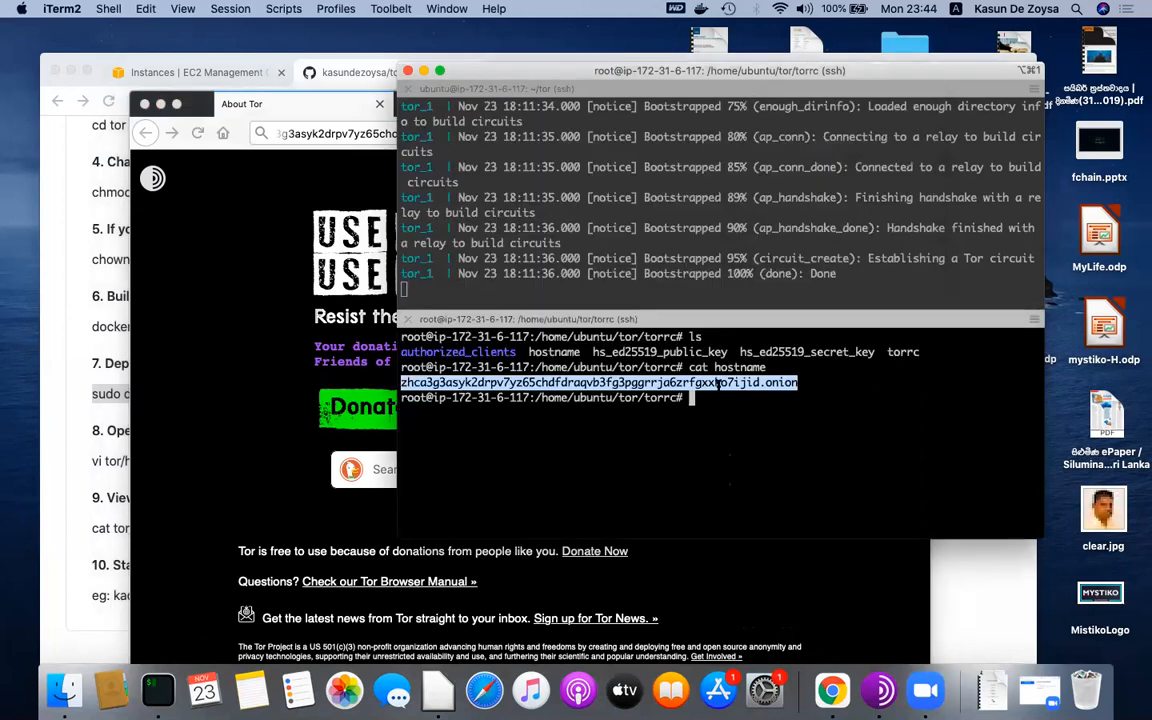
{"action": "right_click", "coordinate": [715, 382]}
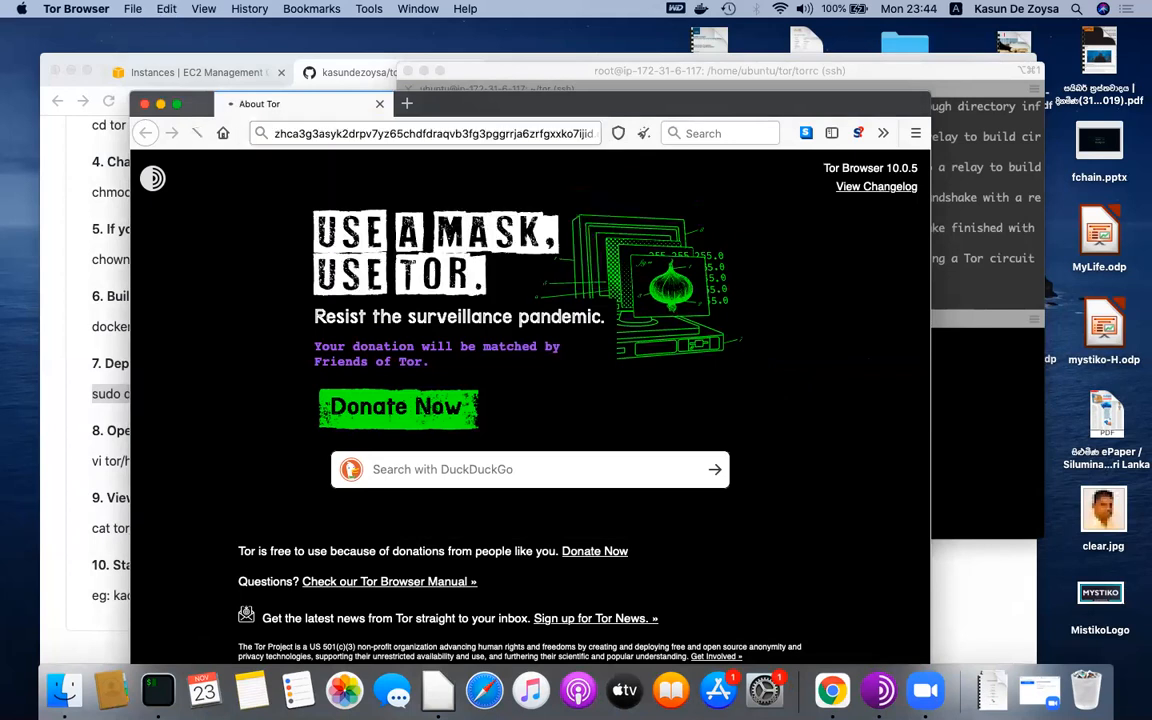
{"action": "left_click", "coordinate": [197, 133]}
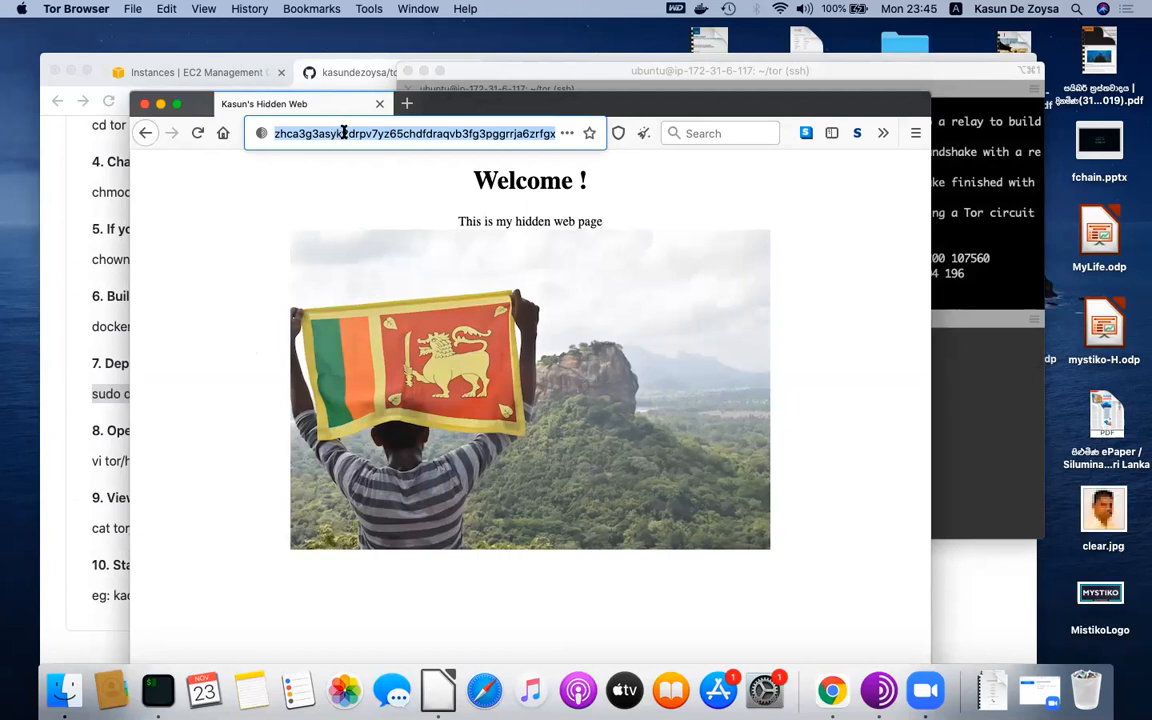
- Show the onion site's information and its Tor circuit through Sweden and Germany relays
{"action": "left_click", "coordinate": [410, 133]}
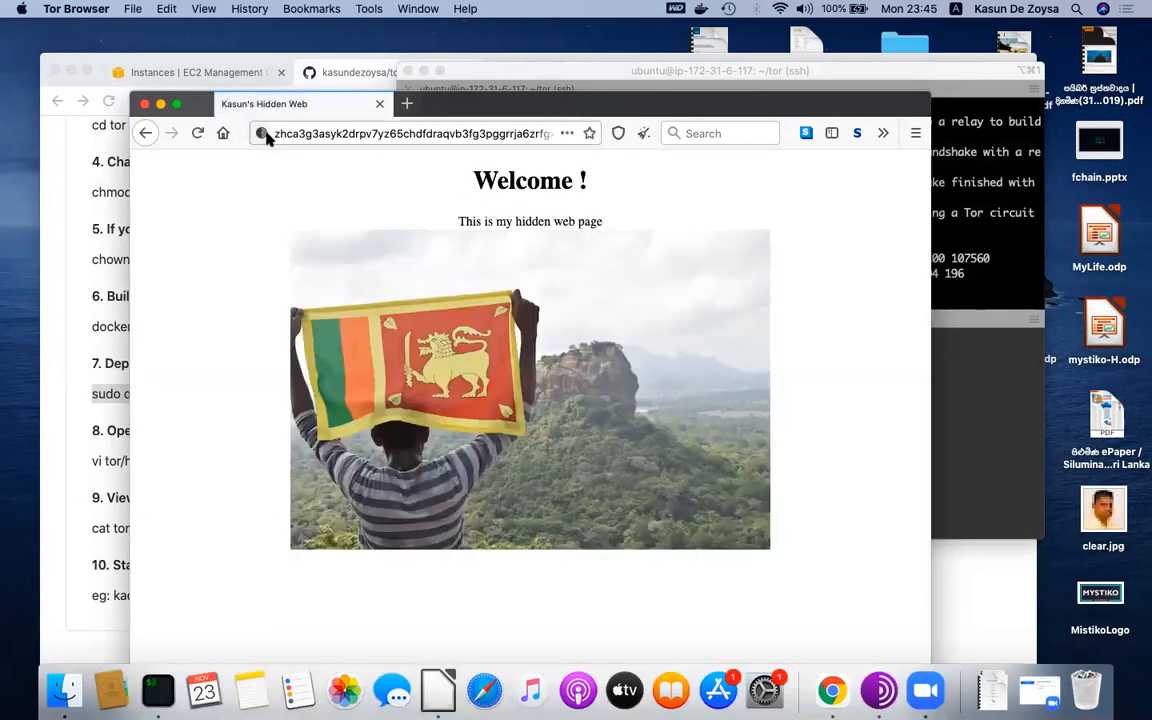
{"action": "left_click", "coordinate": [263, 133]}
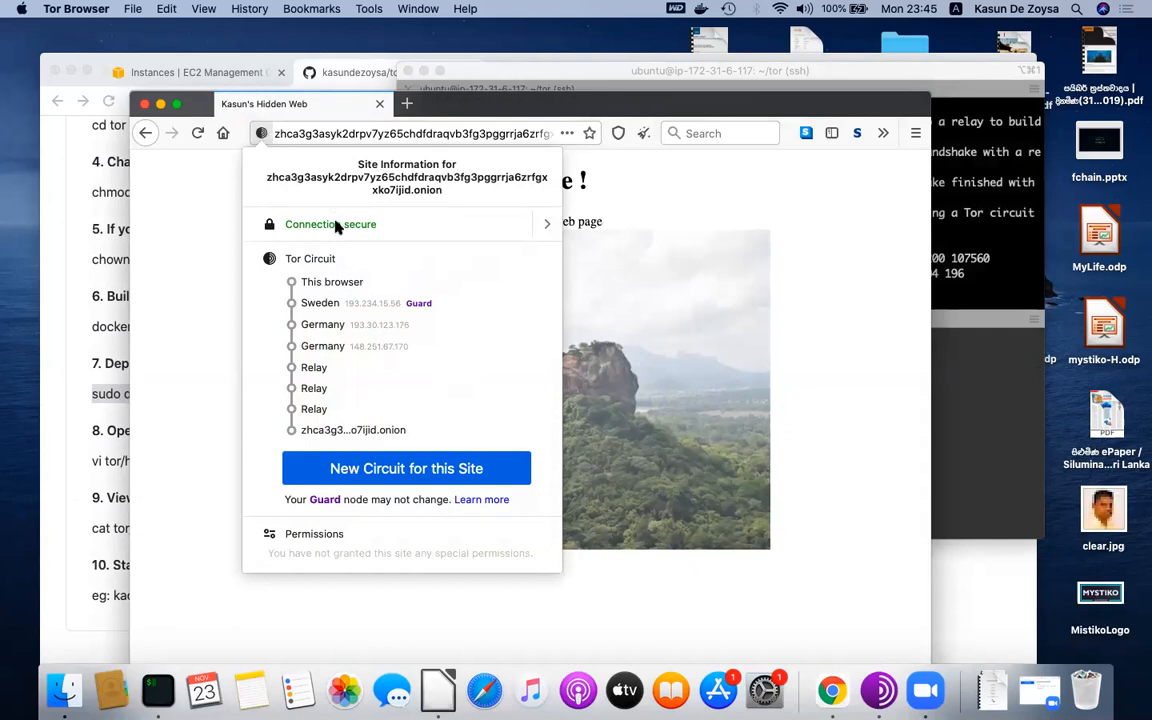
{"action": "mouse_move", "coordinate": [330, 347]}
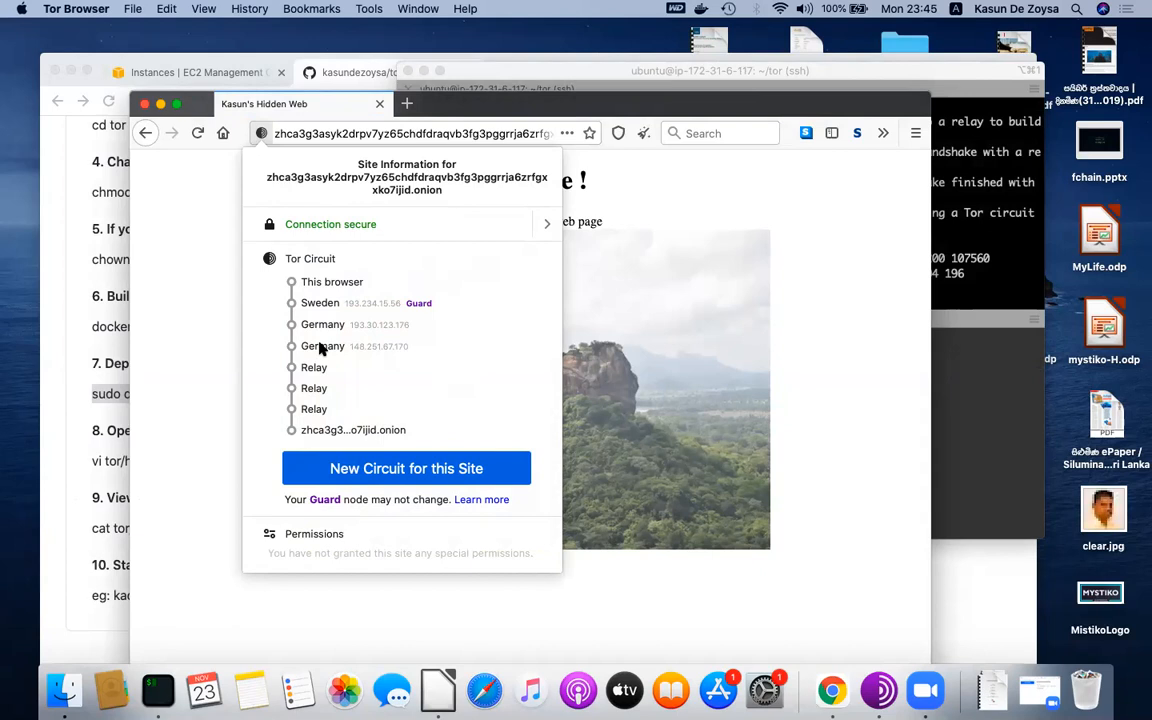
{"action": "mouse_move", "coordinate": [318, 435]}
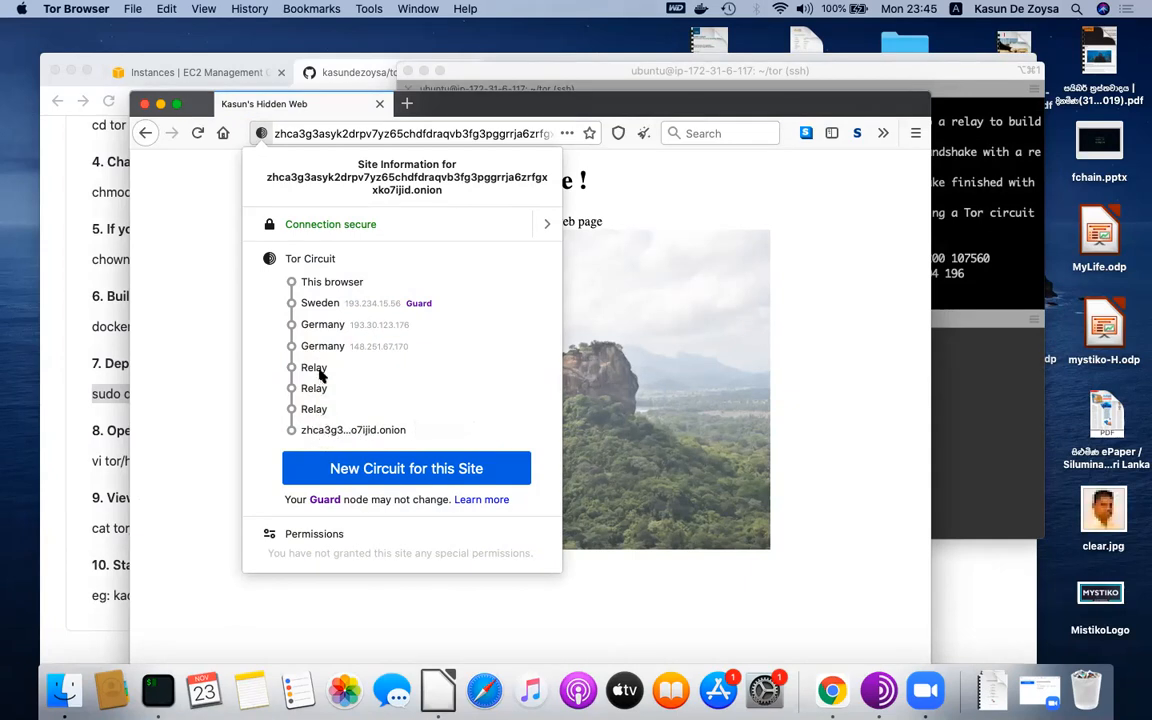
{"action": "mouse_move", "coordinate": [317, 414]}
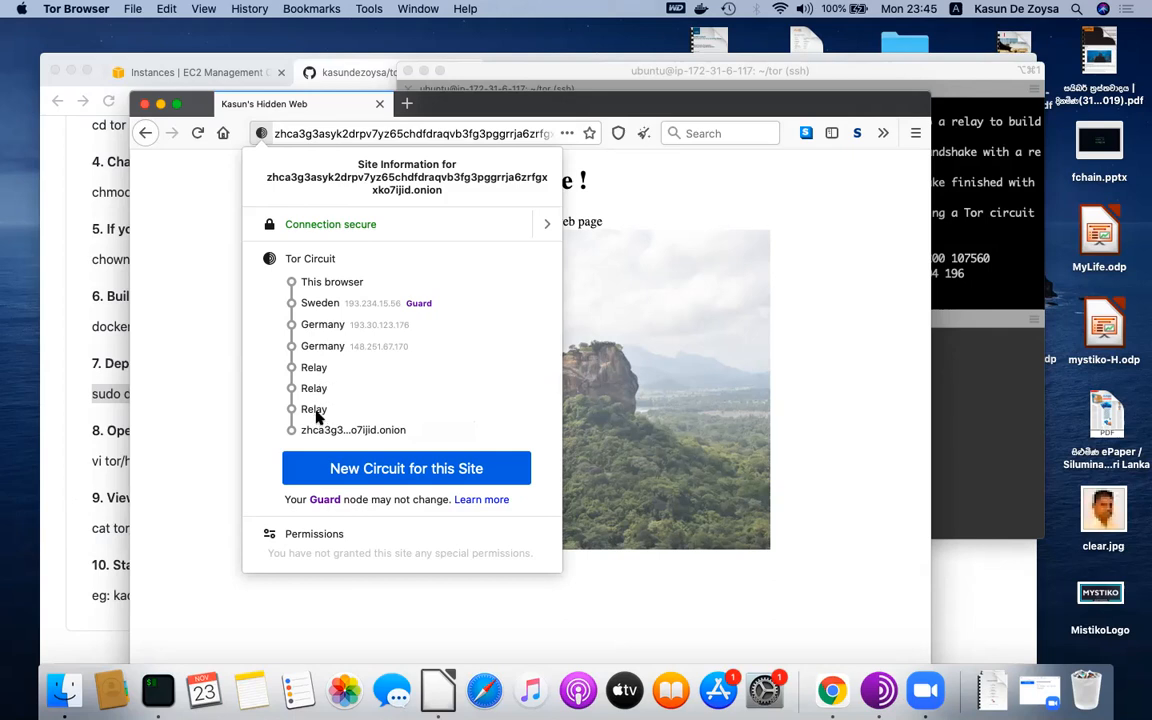
{"action": "mouse_move", "coordinate": [331, 367]}
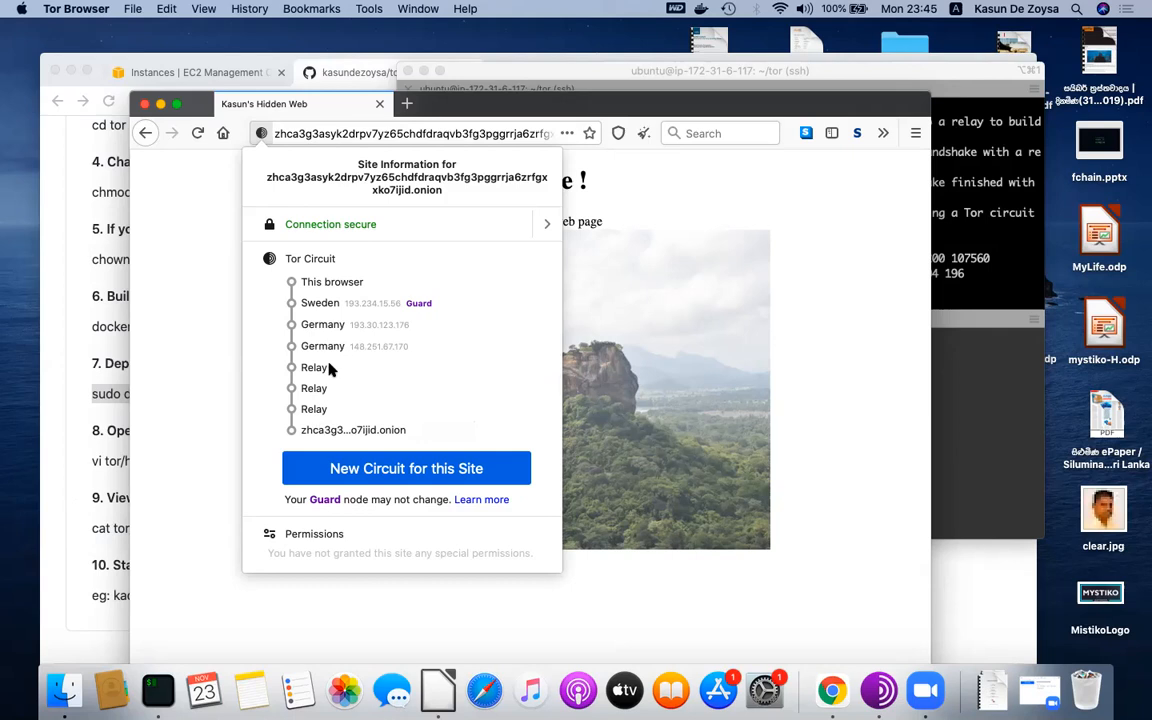
{"action": "mouse_move", "coordinate": [331, 369]}
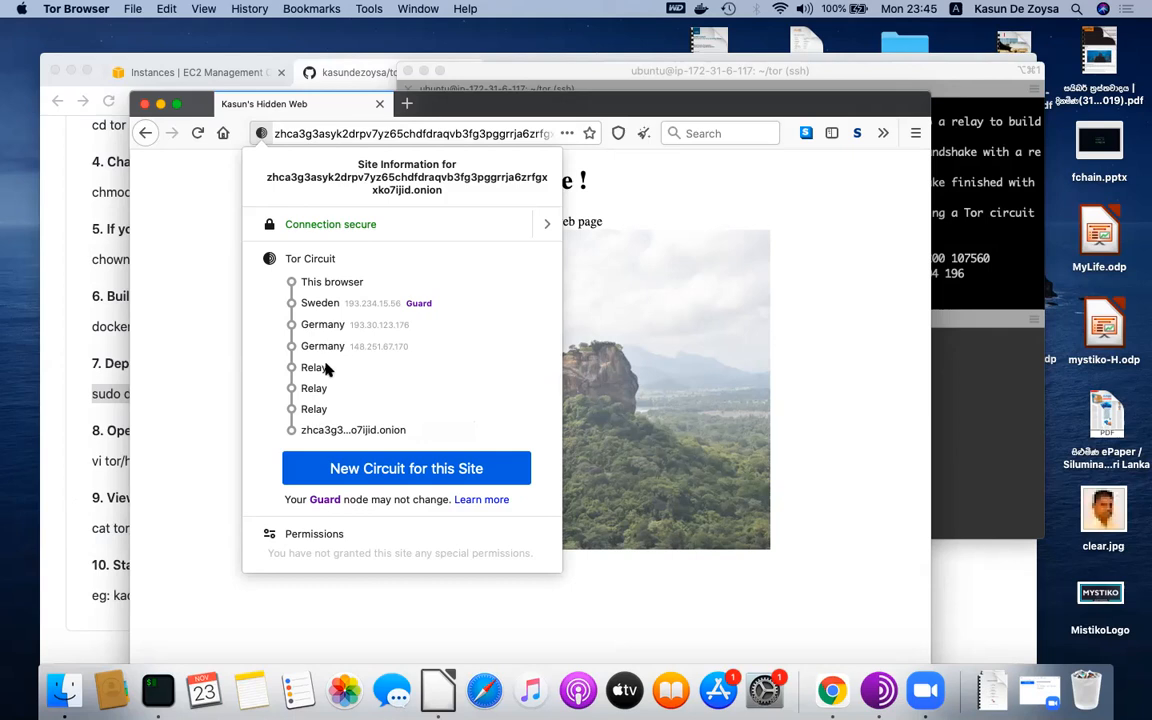
{"action": "mouse_move", "coordinate": [307, 357]}
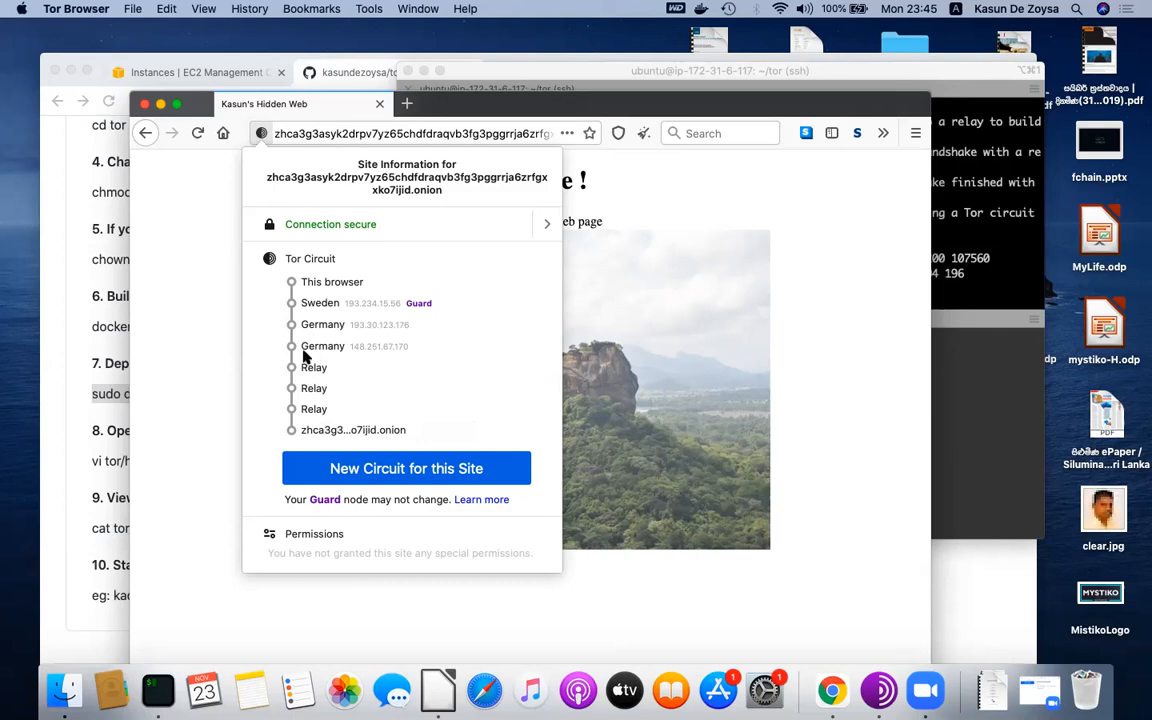
{"action": "mouse_move", "coordinate": [308, 388]}
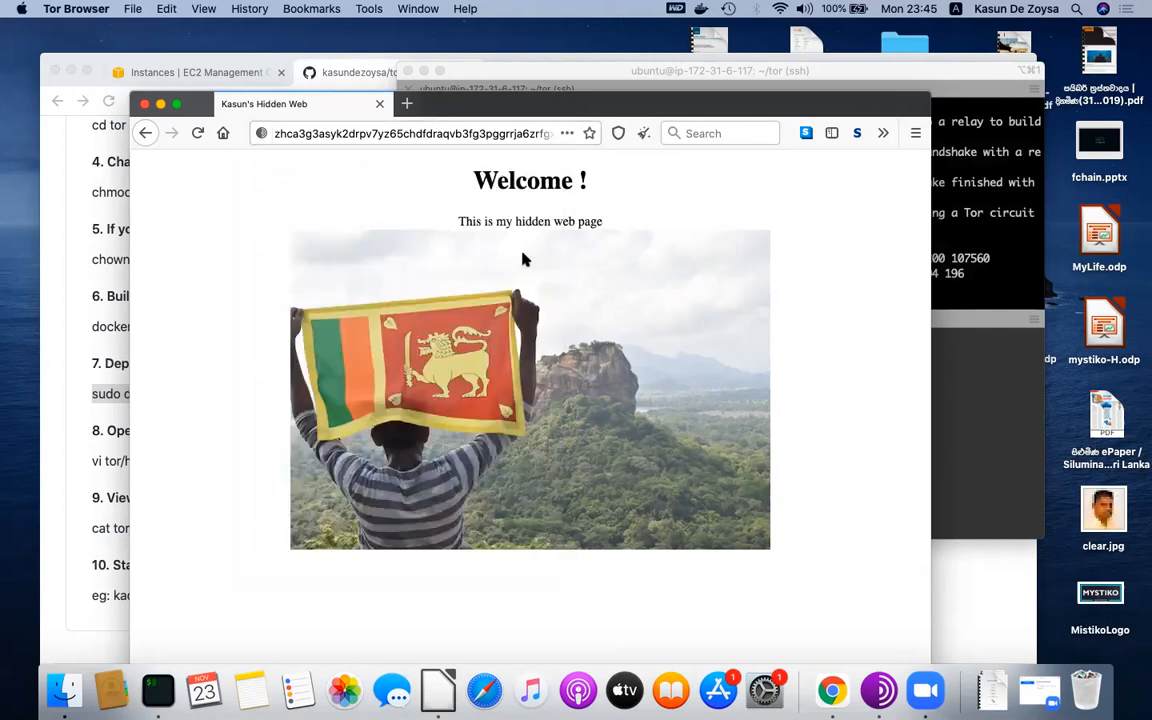
{"action": "mouse_move", "coordinate": [1037, 465]}
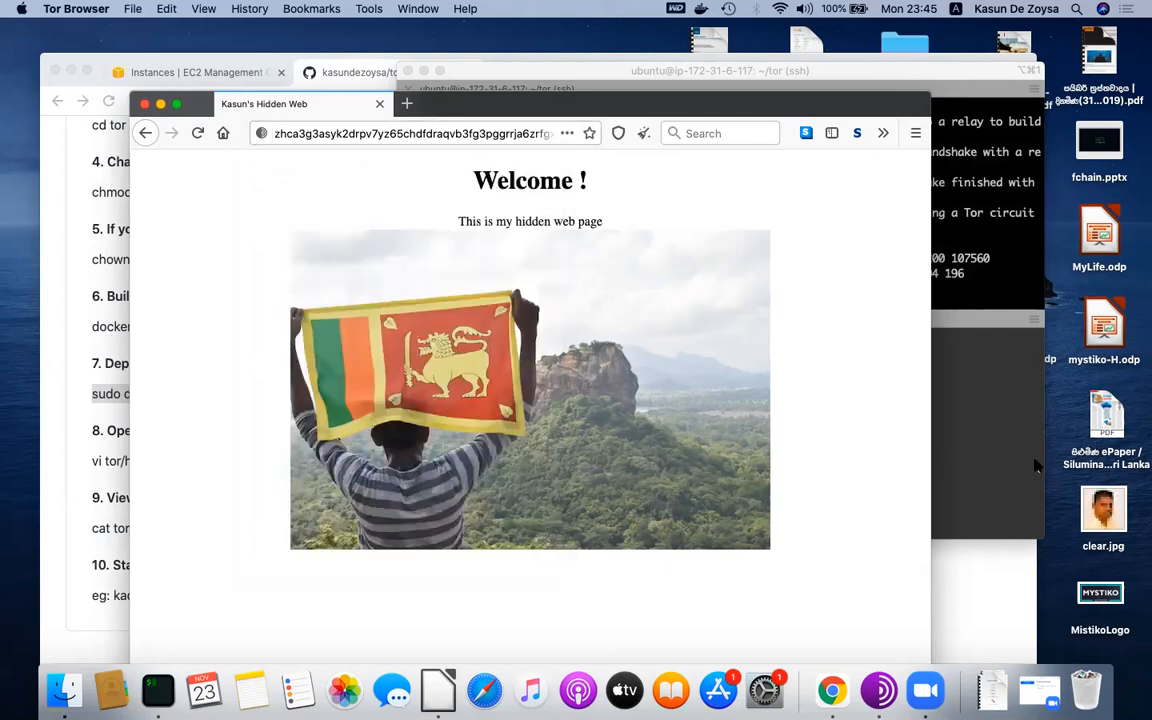
{"action": "mouse_move", "coordinate": [1020, 468]}
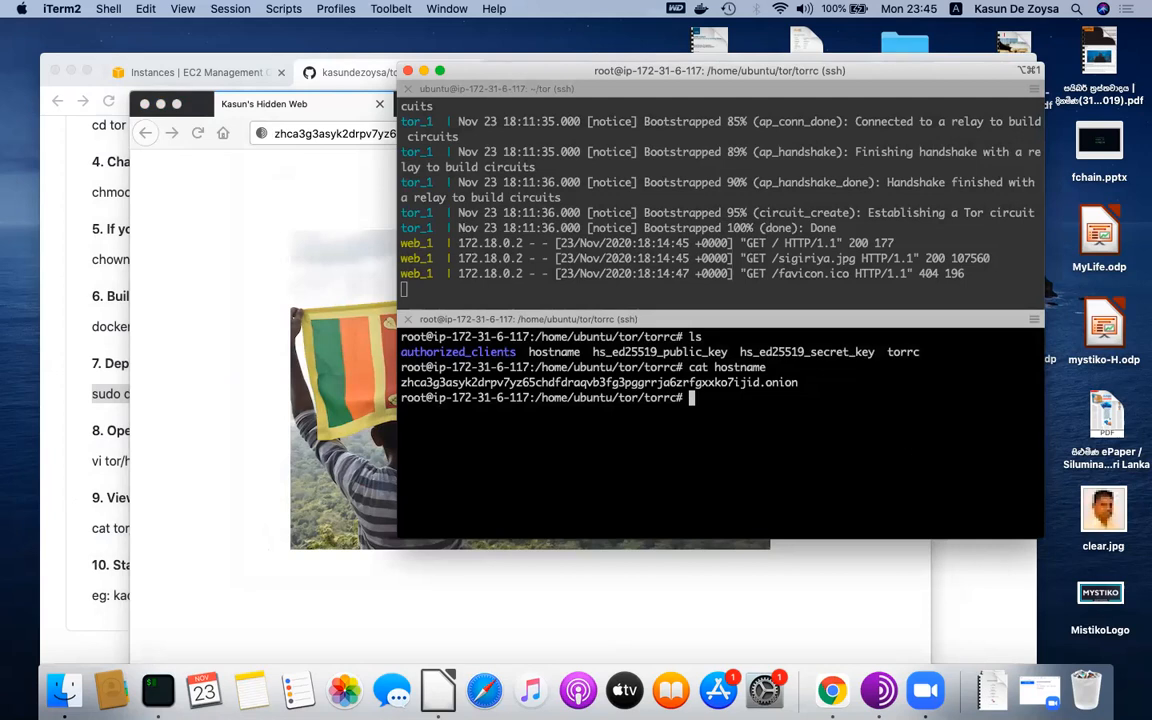
- List the html folder (index.html, instructions.pdf, sigiriya.jpg) and select instructions.pdf
{"action": "type", "text": "cd .."}
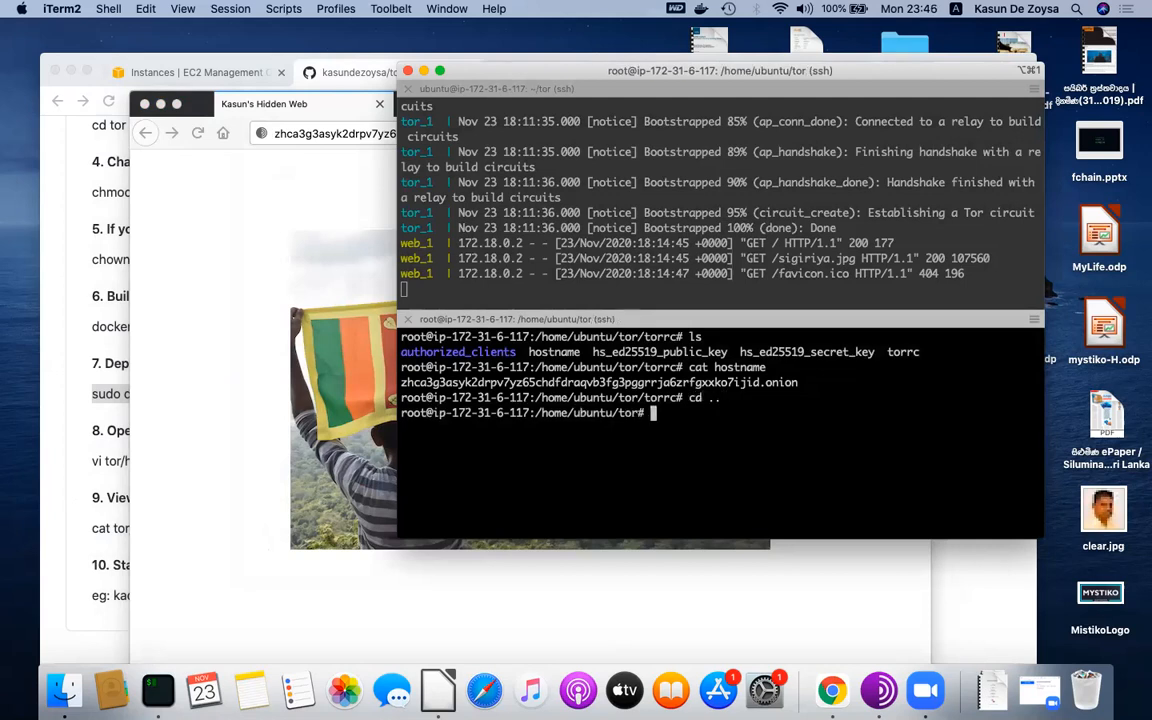
{"action": "type", "text": "ls"}
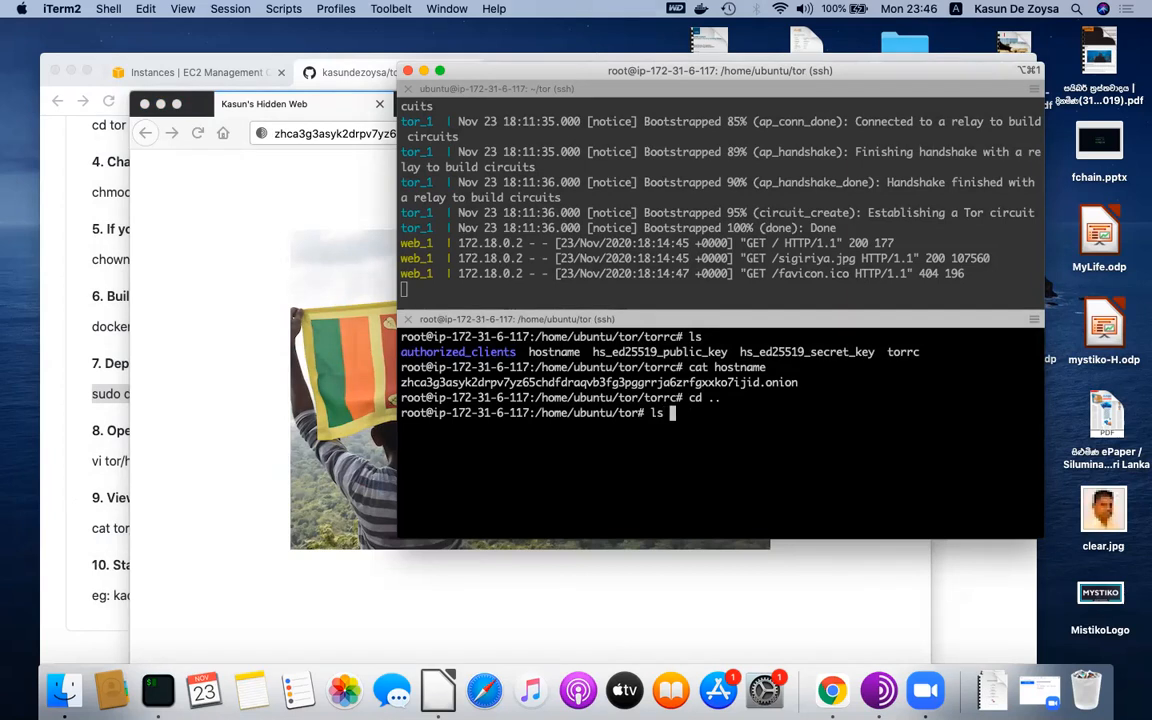
{"action": "type", "text": "html/"}
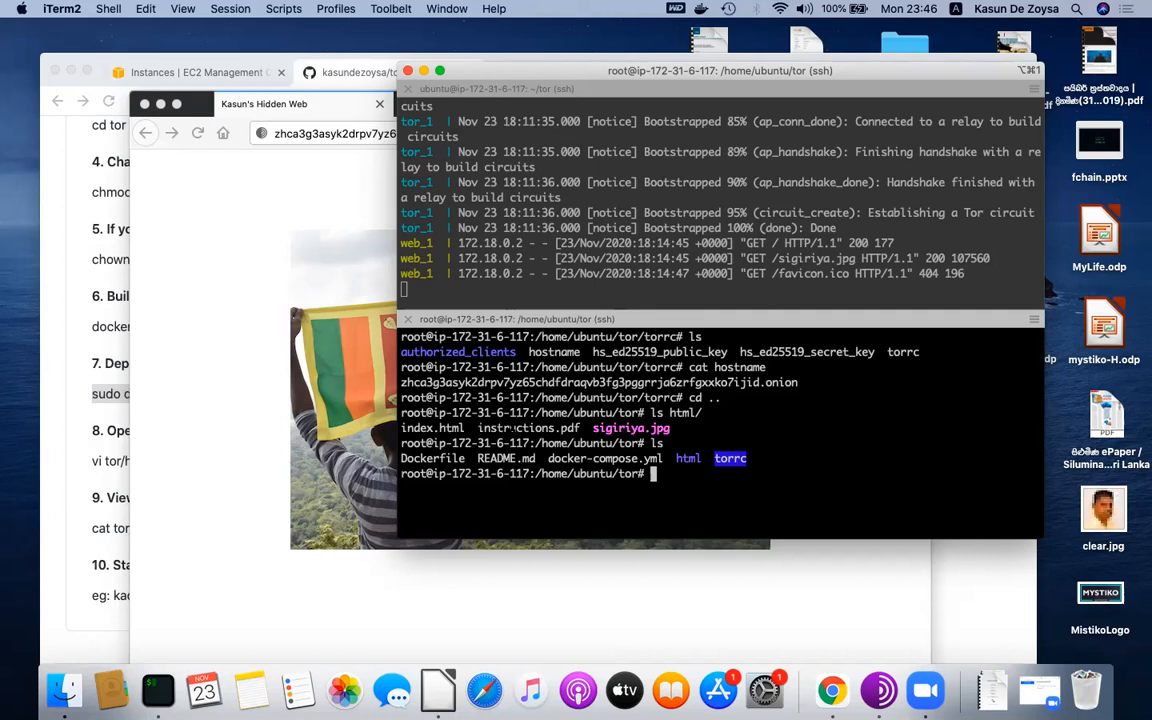
{"action": "double_click", "coordinate": [520, 428]}
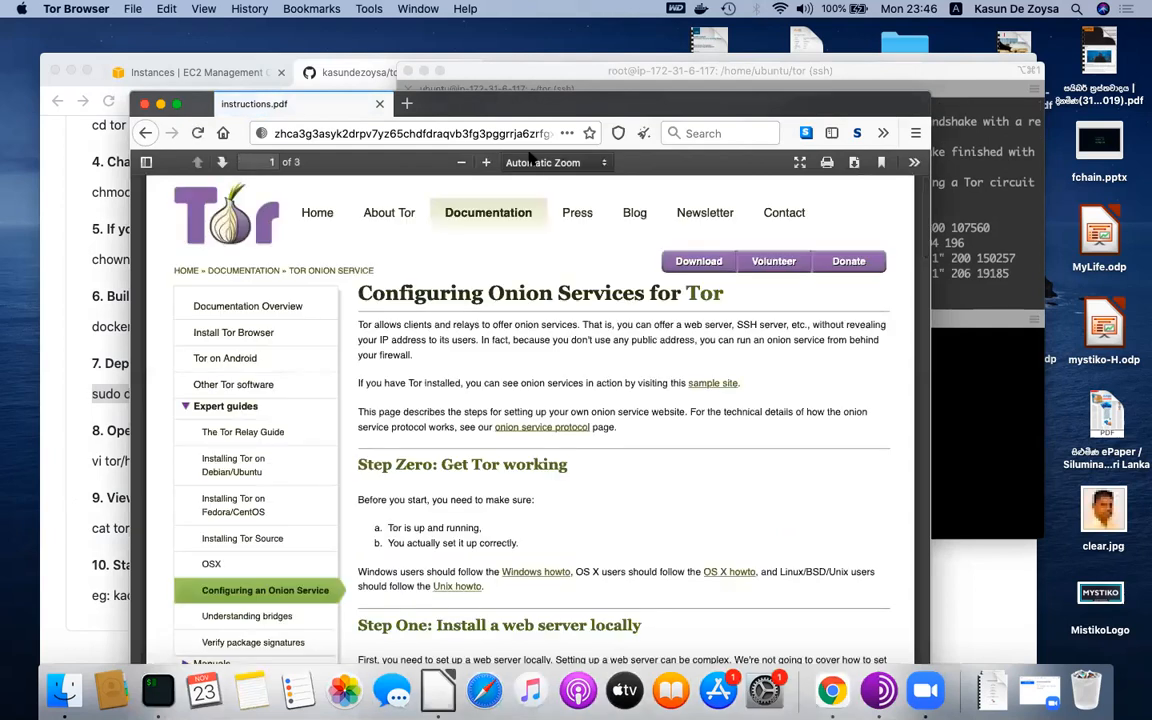
- Reveal the full .onion URL of instructions.pdf in Tor Browser's address bar
{"action": "left_click", "coordinate": [415, 133]}
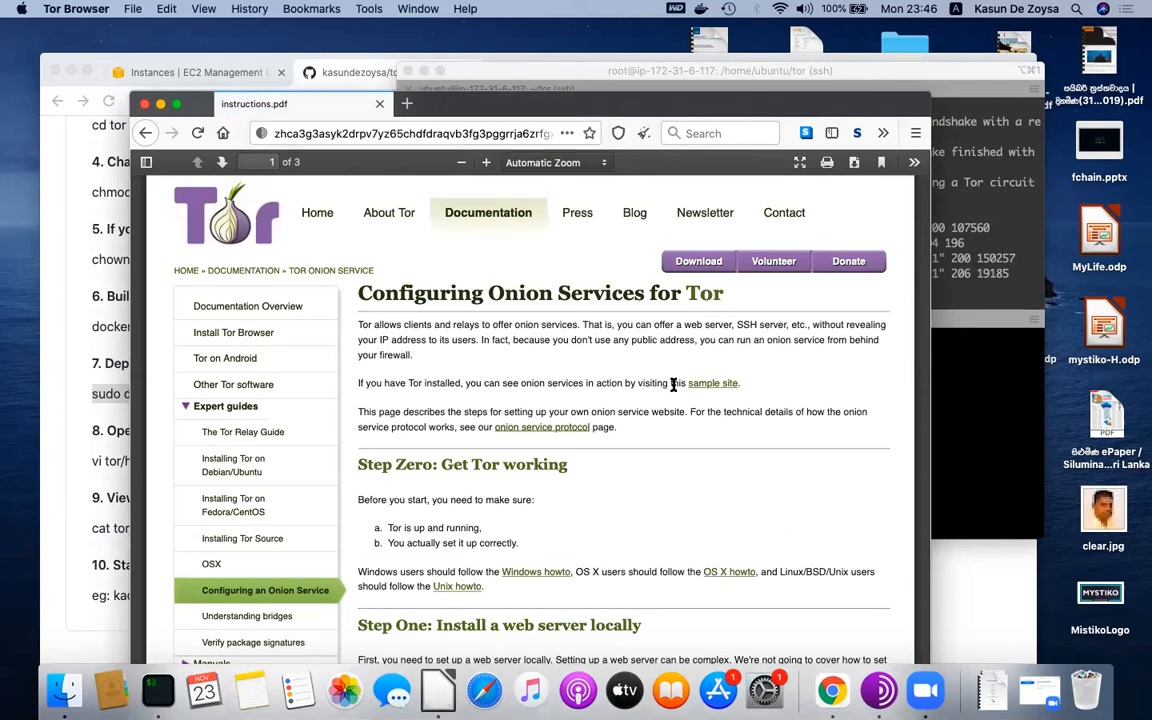
{"action": "left_click", "coordinate": [410, 133]}
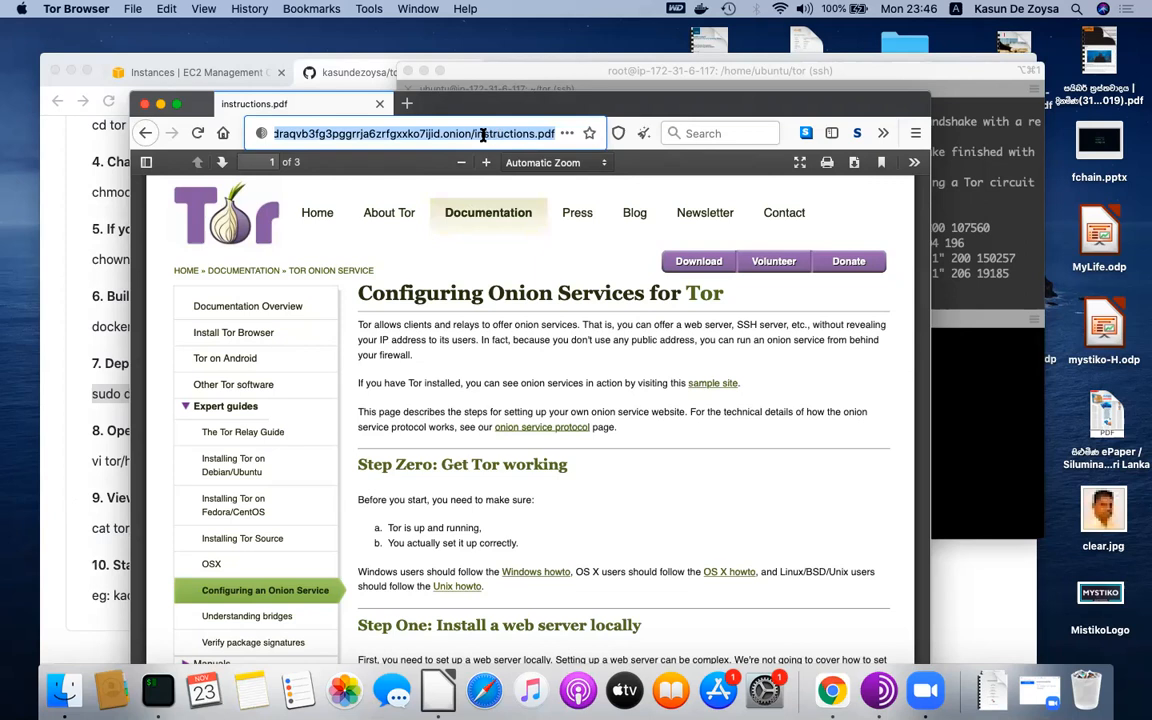
{"action": "left_click", "coordinate": [470, 133]}
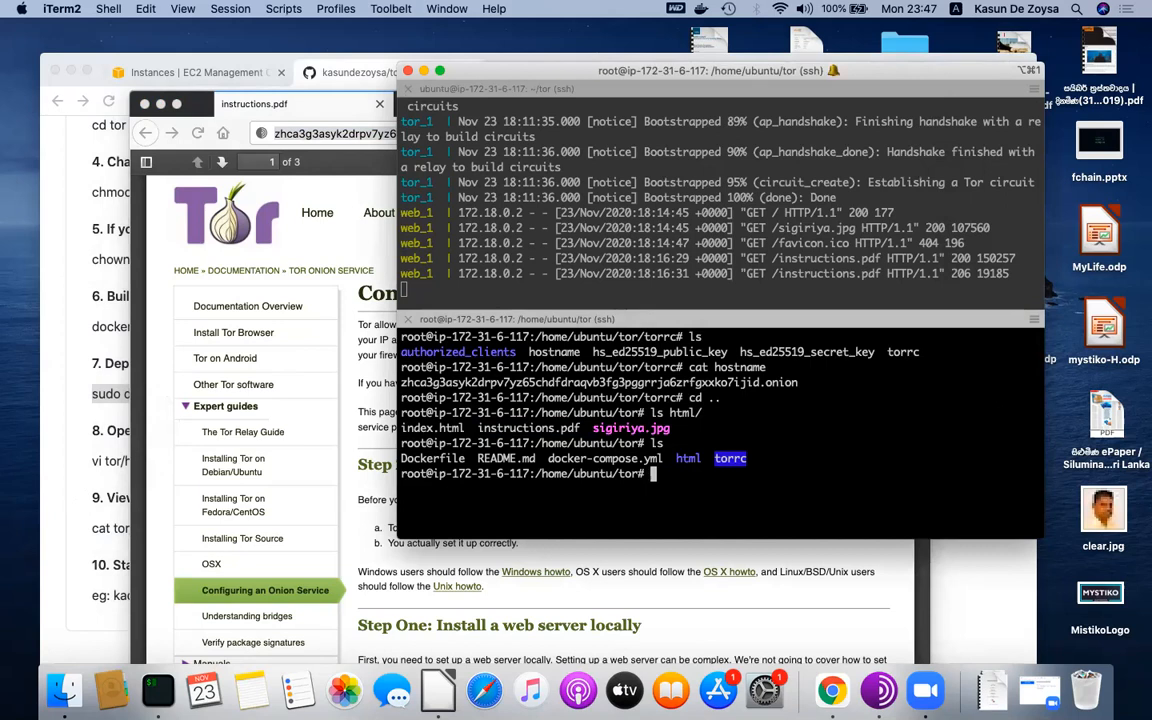
- Begin a cd h command in iTerm2, then switch windows to review the README steps
{"action": "type", "text": "cd h"}
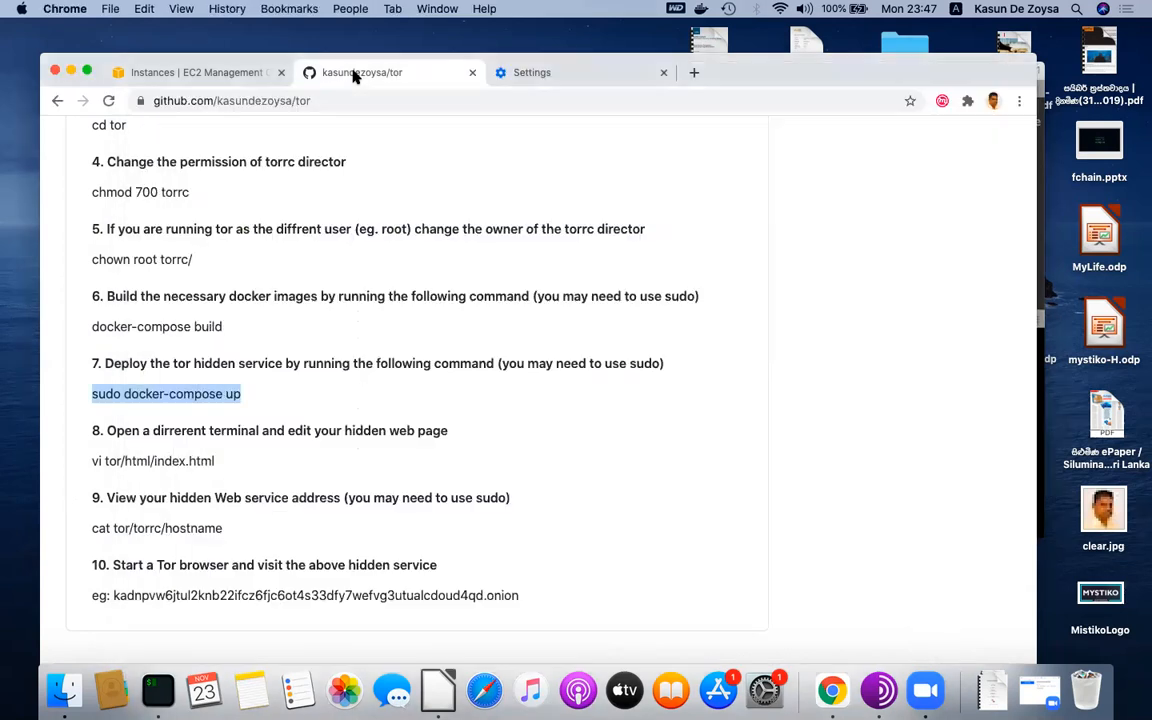
{"action": "left_click", "coordinate": [531, 72]}
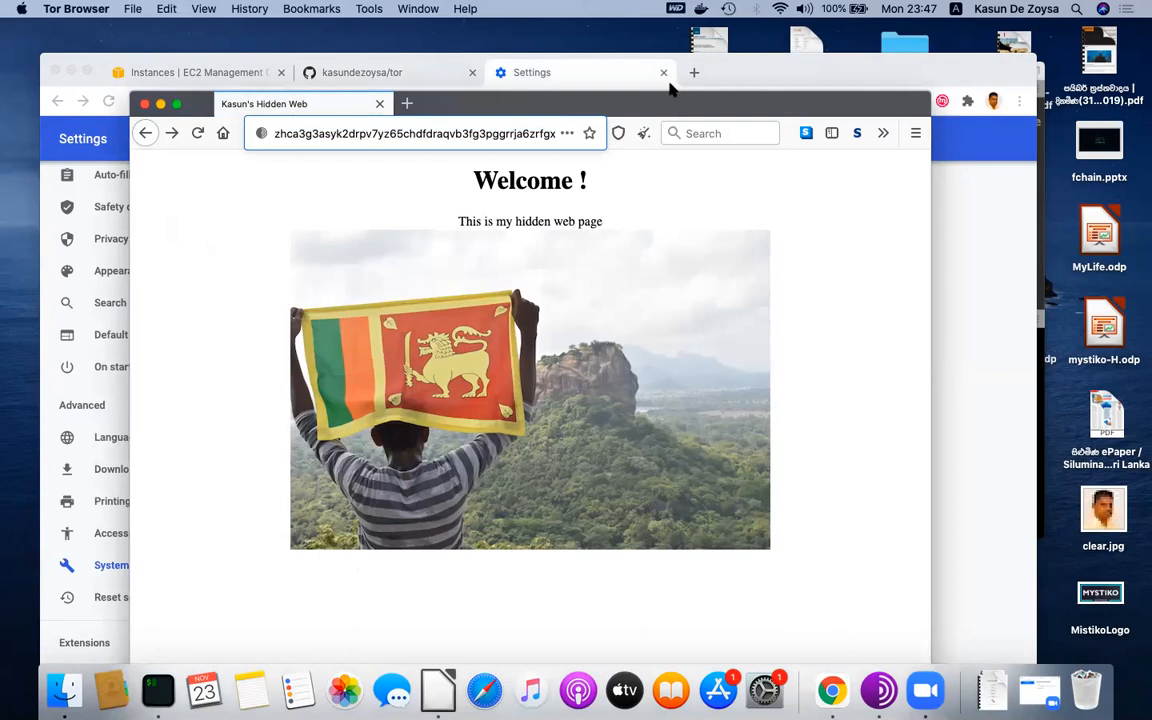
{"action": "mouse_move", "coordinate": [752, 60]}
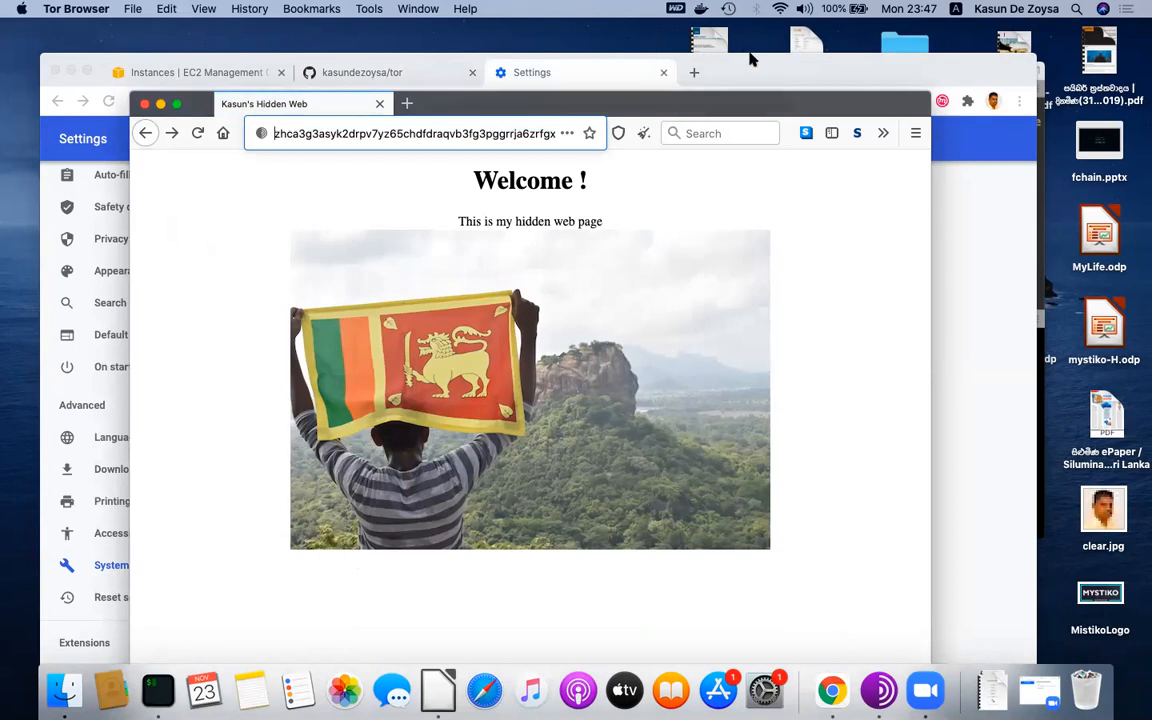